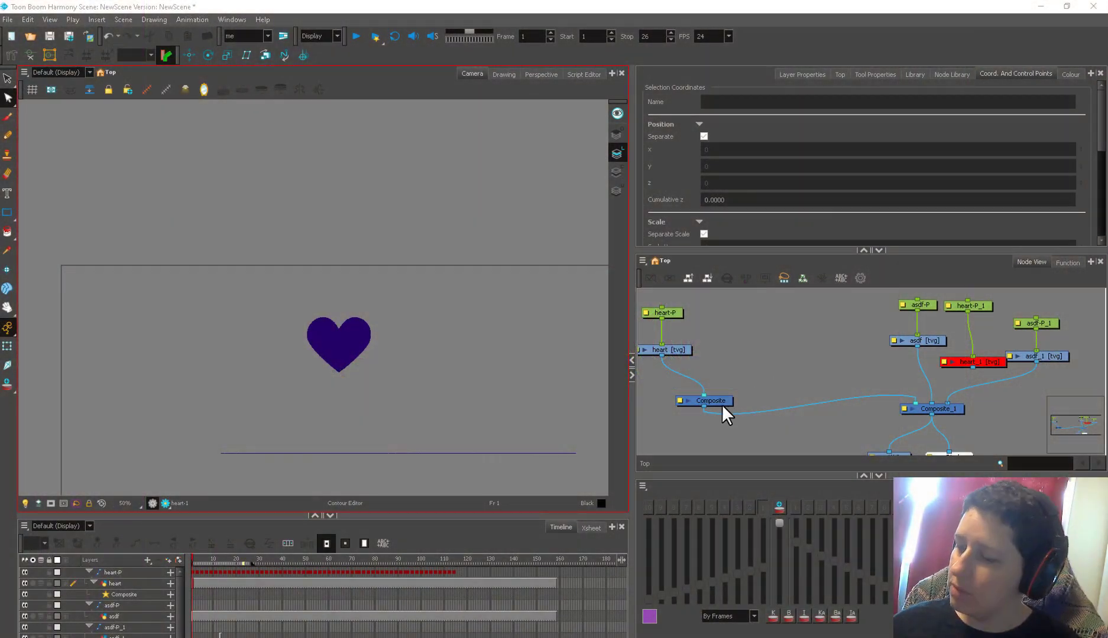
# - Select the heart drawing and its peg after previewing the jump, returning to frame 1
pyautogui.click(661, 313)
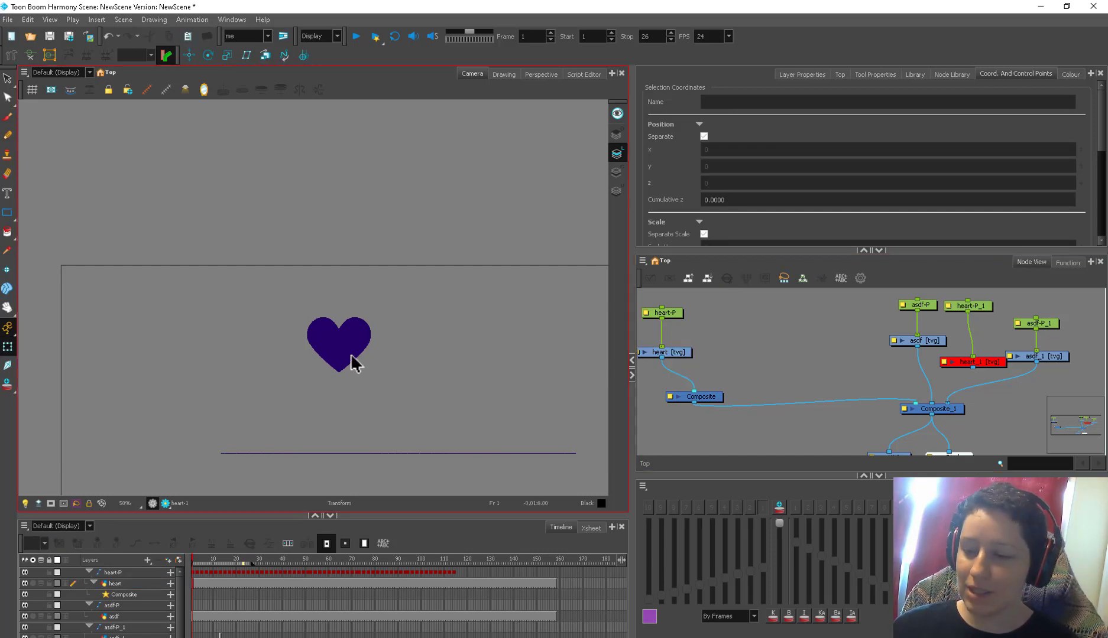
pyautogui.click(282, 573)
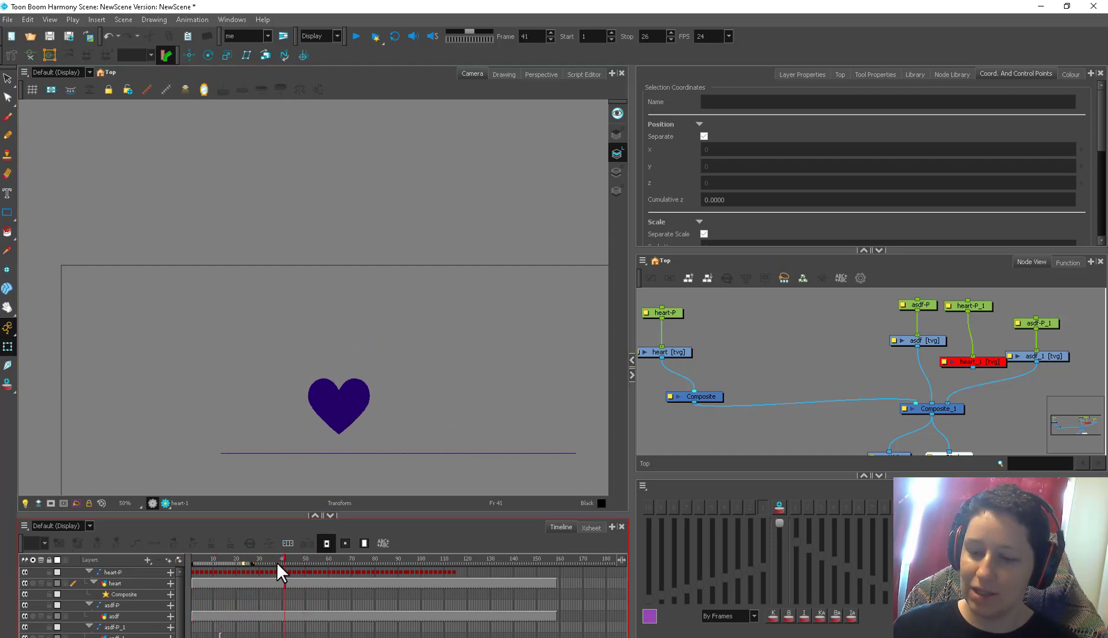
pyautogui.moveTo(281, 565); pyautogui.dragTo(205, 566)
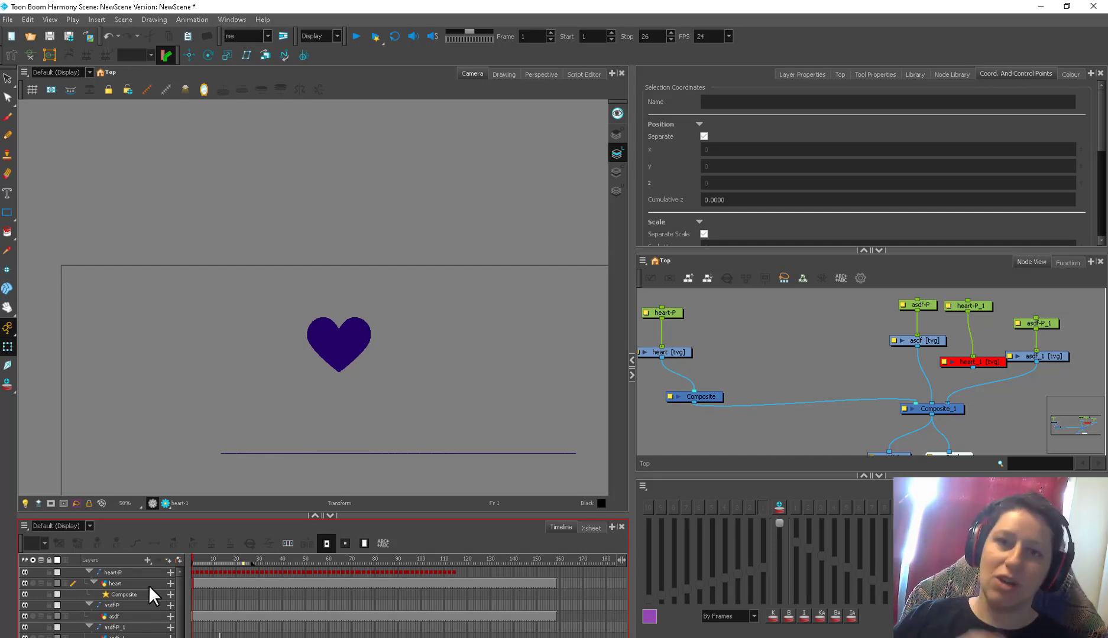
pyautogui.click(663, 315)
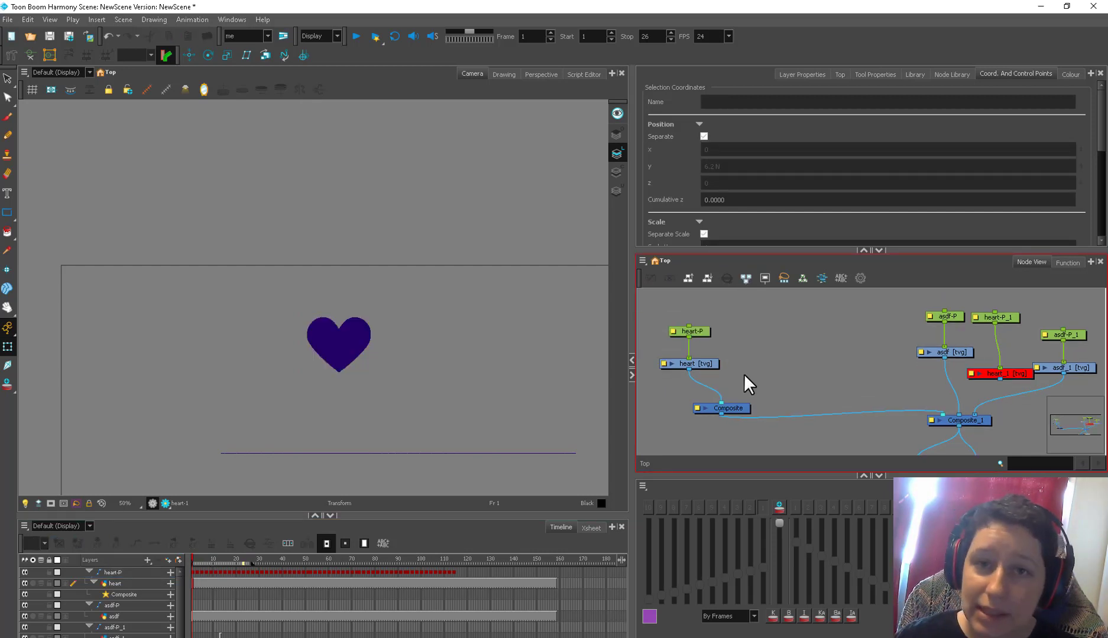
pyautogui.click(689, 364)
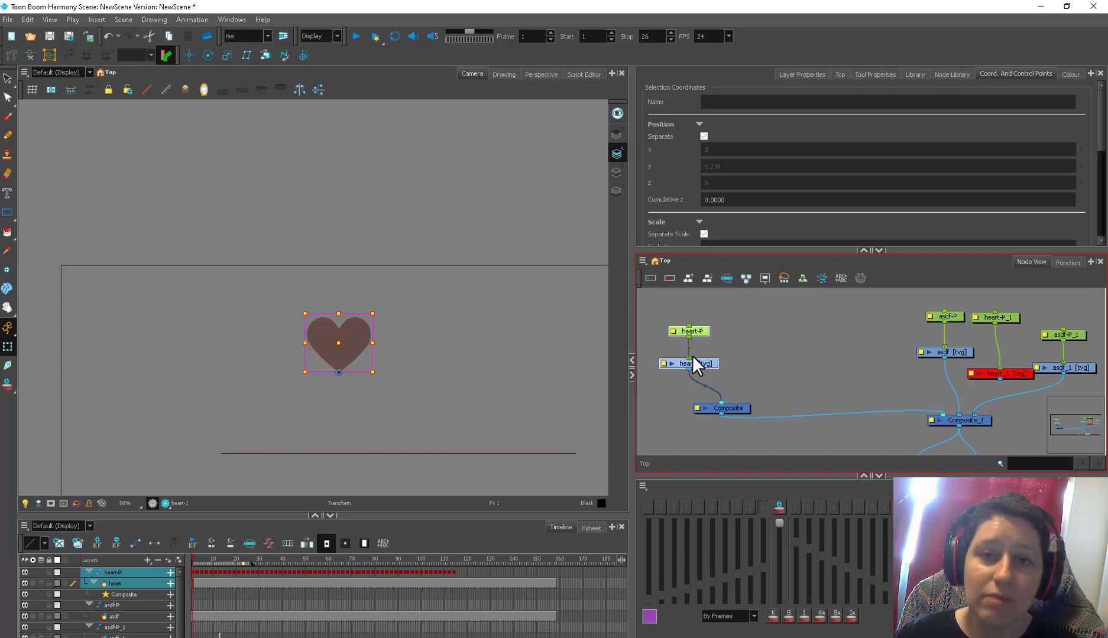
pyautogui.moveTo(696, 368)
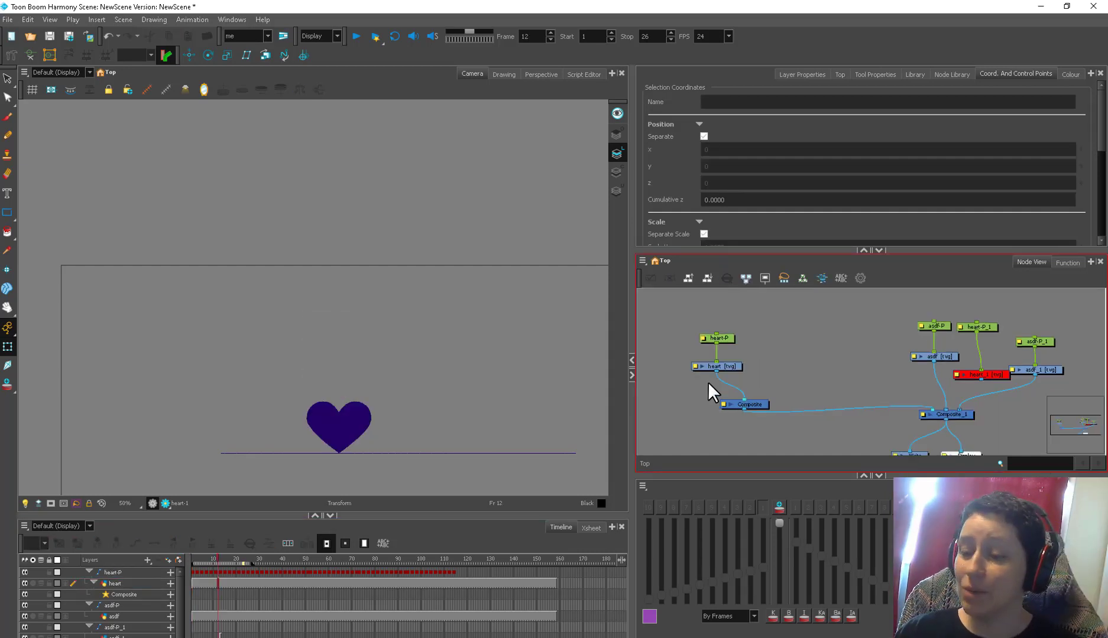
pyautogui.moveTo(639, 456)
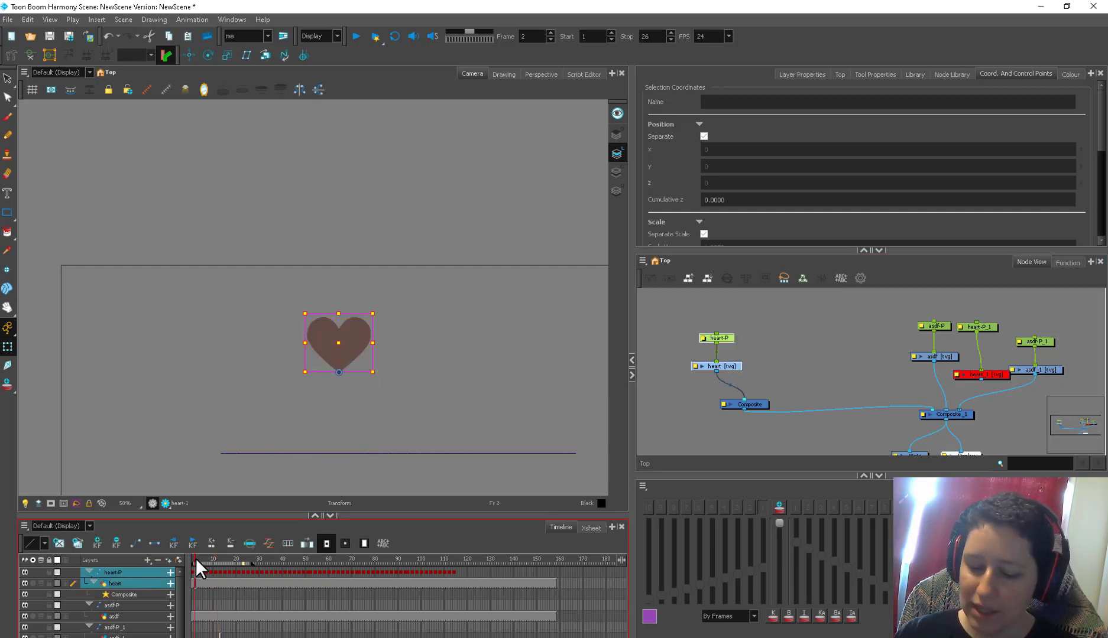
pyautogui.click(322, 573)
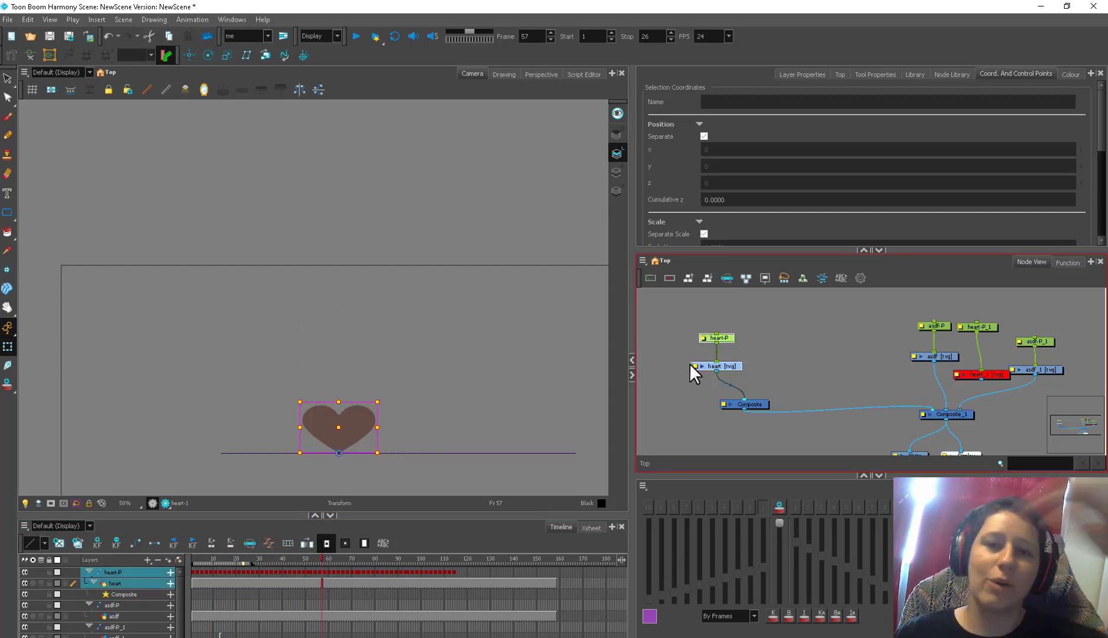
pyautogui.moveTo(692, 375); pyautogui.dragTo(777, 370)
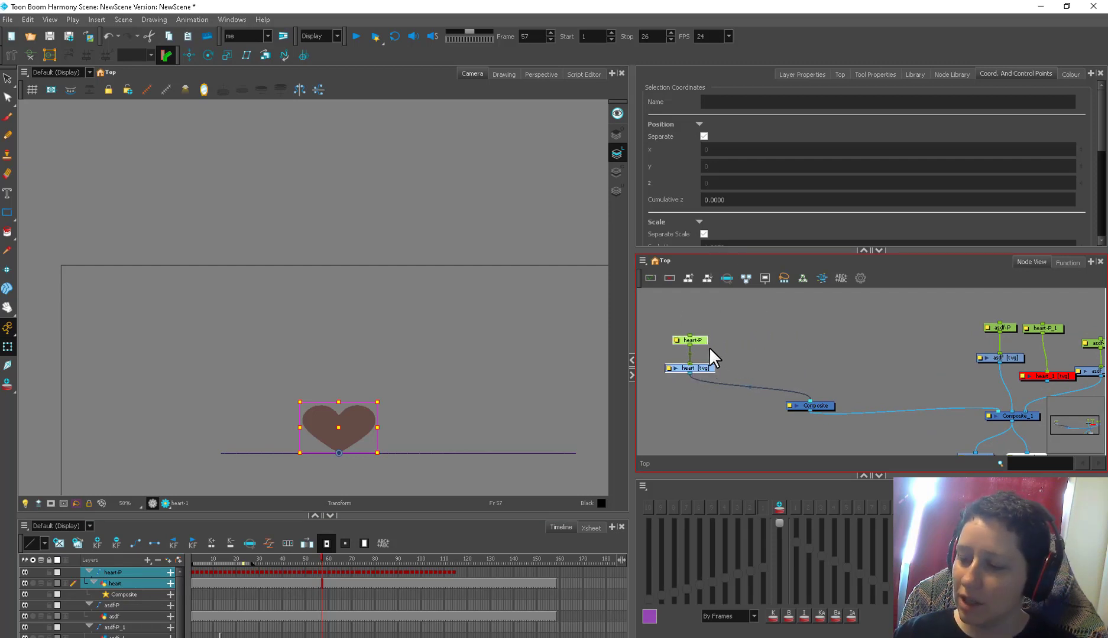
# - Paste heart copies as new columns and move them into a row
pyautogui.press('Ctrl+B')
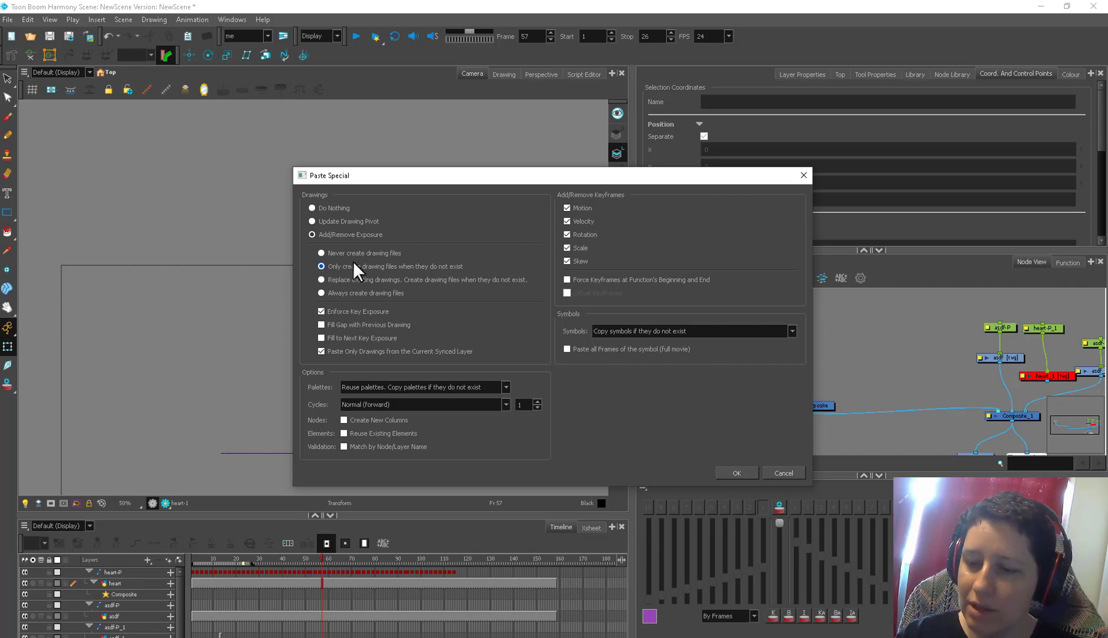
pyautogui.click(343, 420)
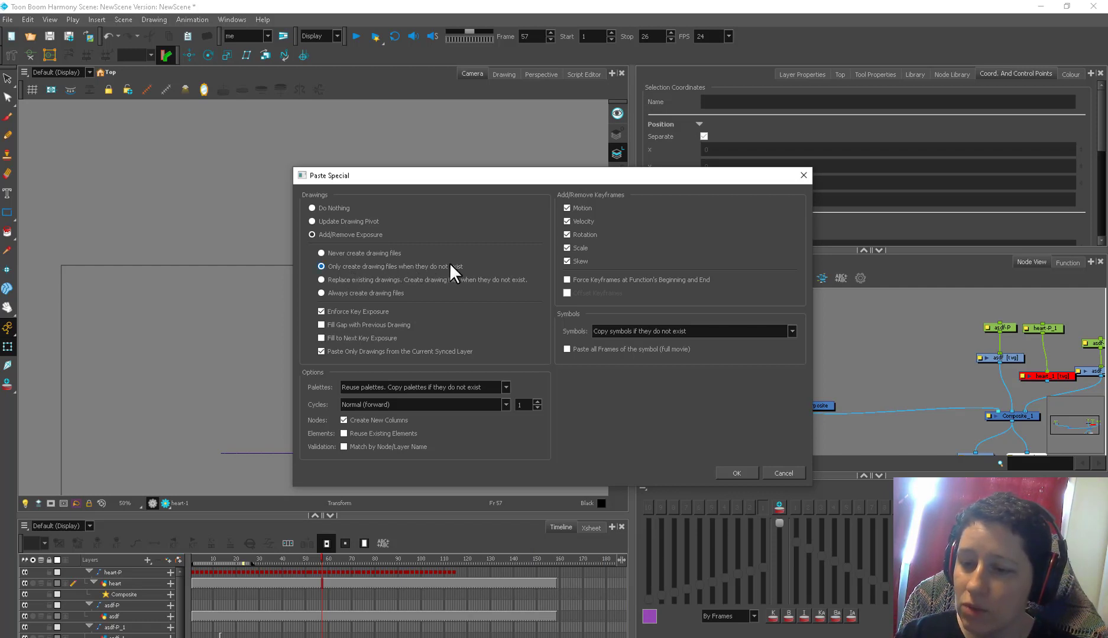
pyautogui.moveTo(419, 309)
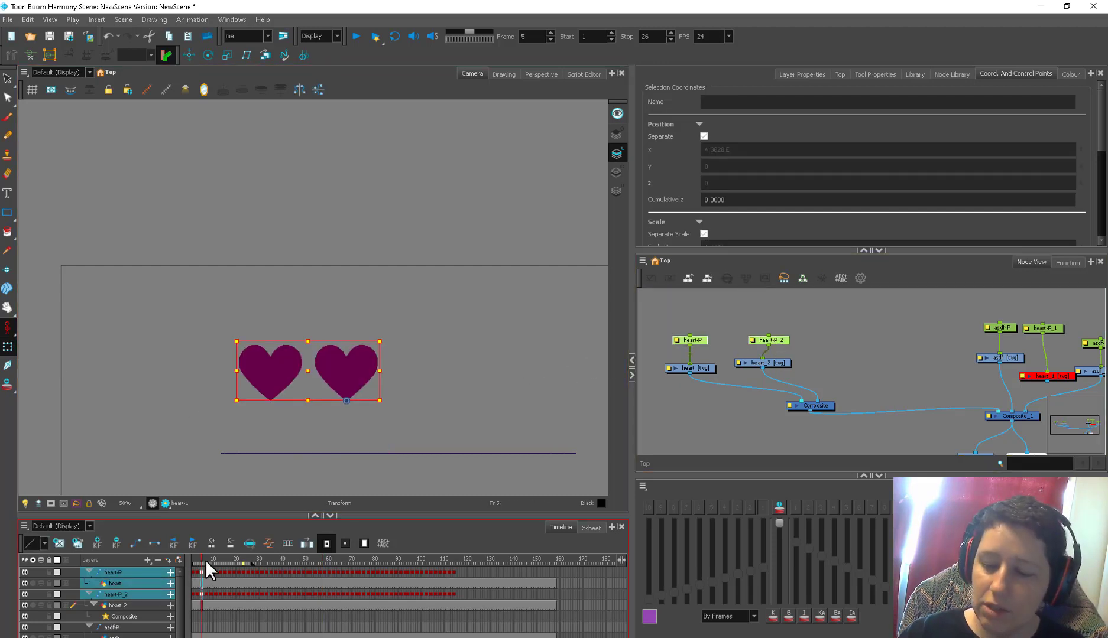
pyautogui.click(327, 586)
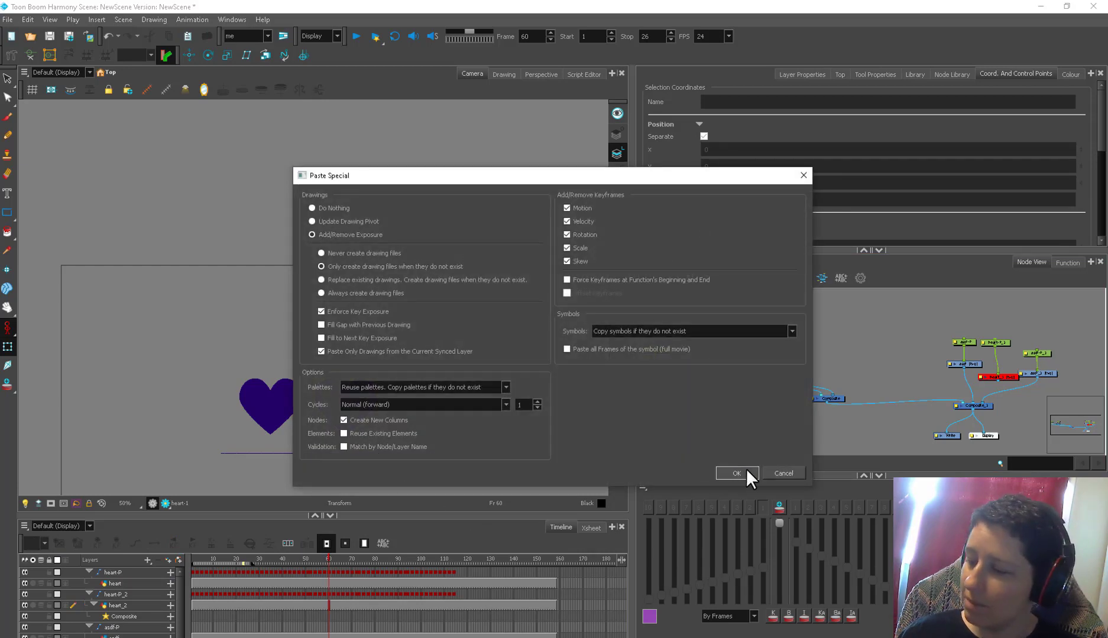
pyautogui.click(736, 473)
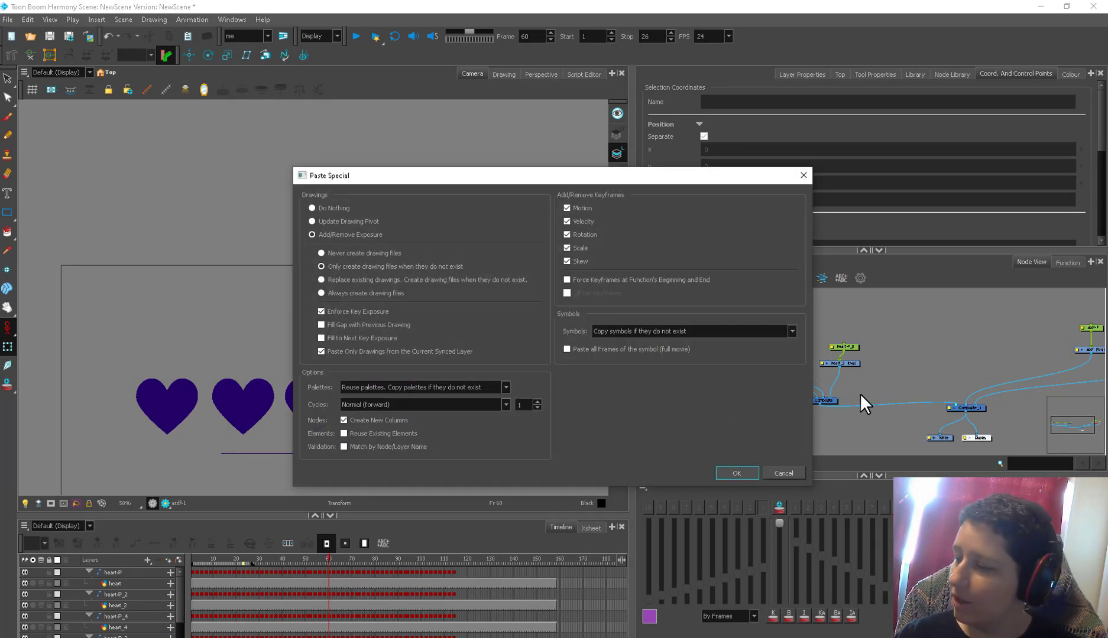
pyautogui.click(736, 473)
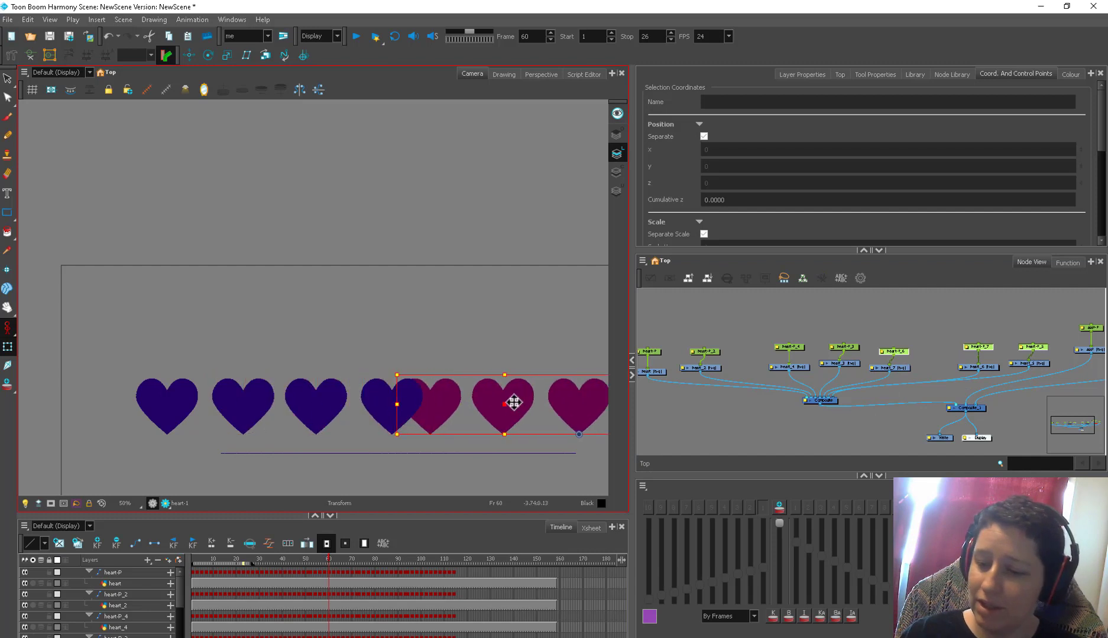
pyautogui.moveTo(509, 403); pyautogui.dragTo(547, 403)
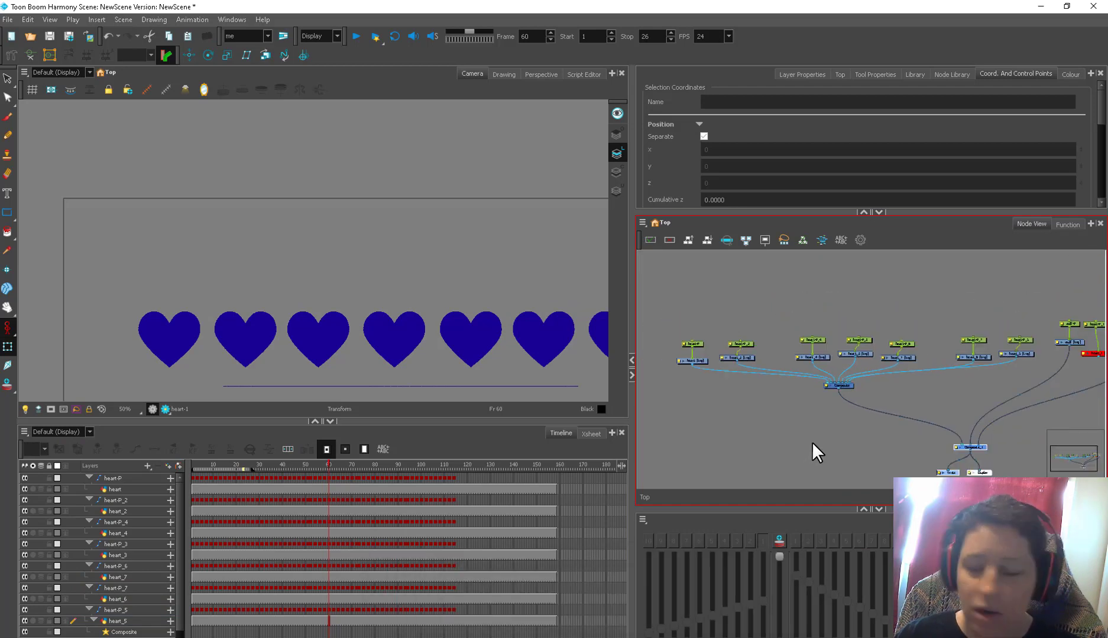
# - Select all seven heart peg nodes in the Node View for a parent peg
pyautogui.click(839, 385)
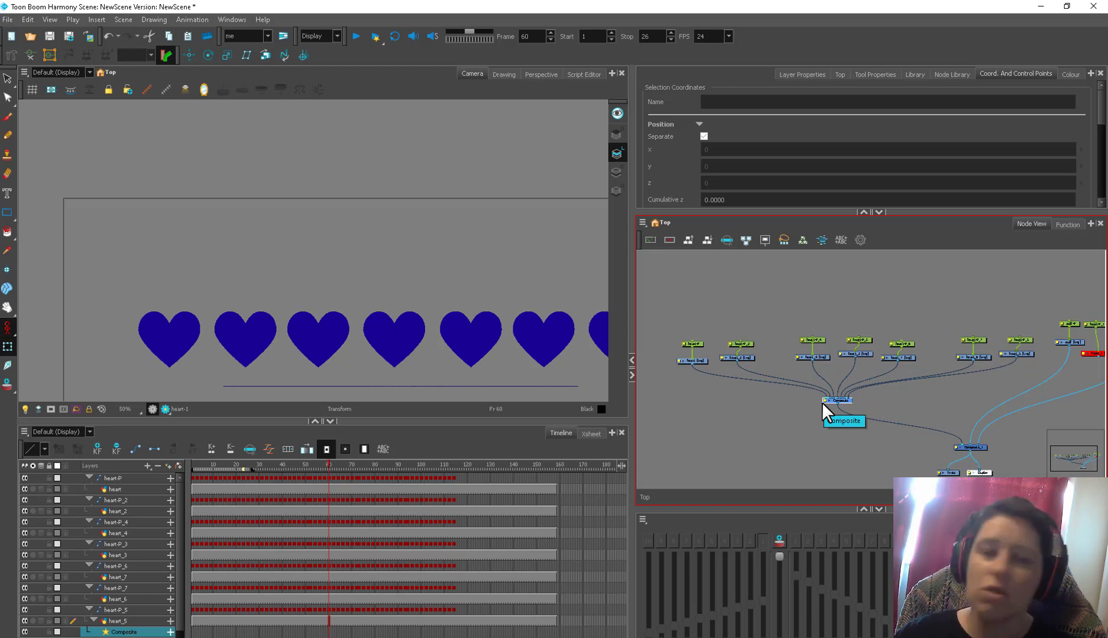
pyautogui.moveTo(895, 332)
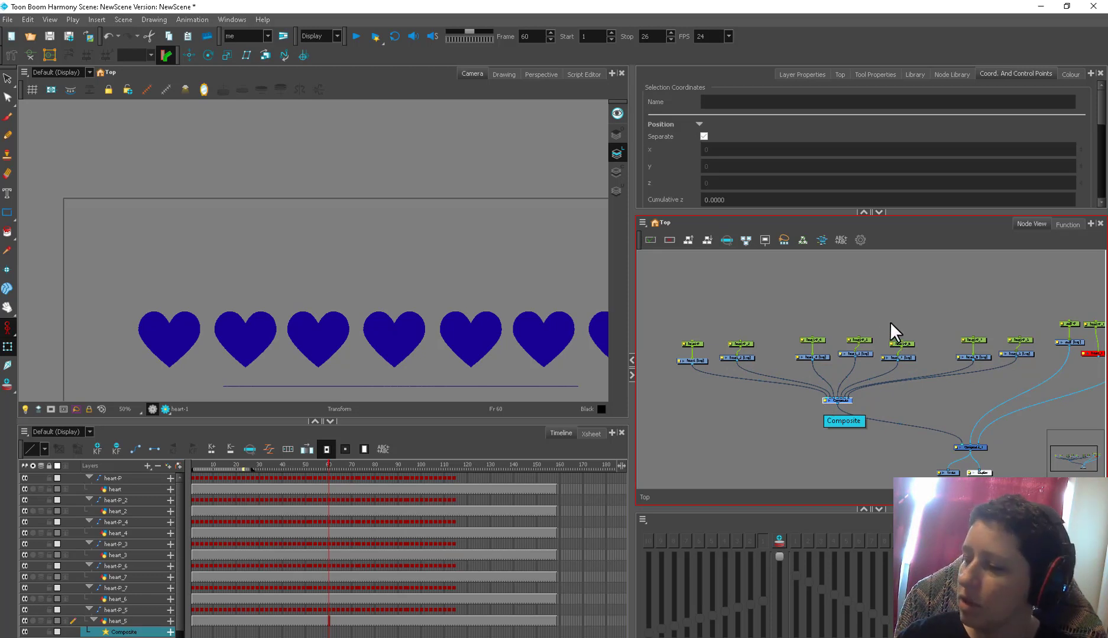
pyautogui.click(744, 344)
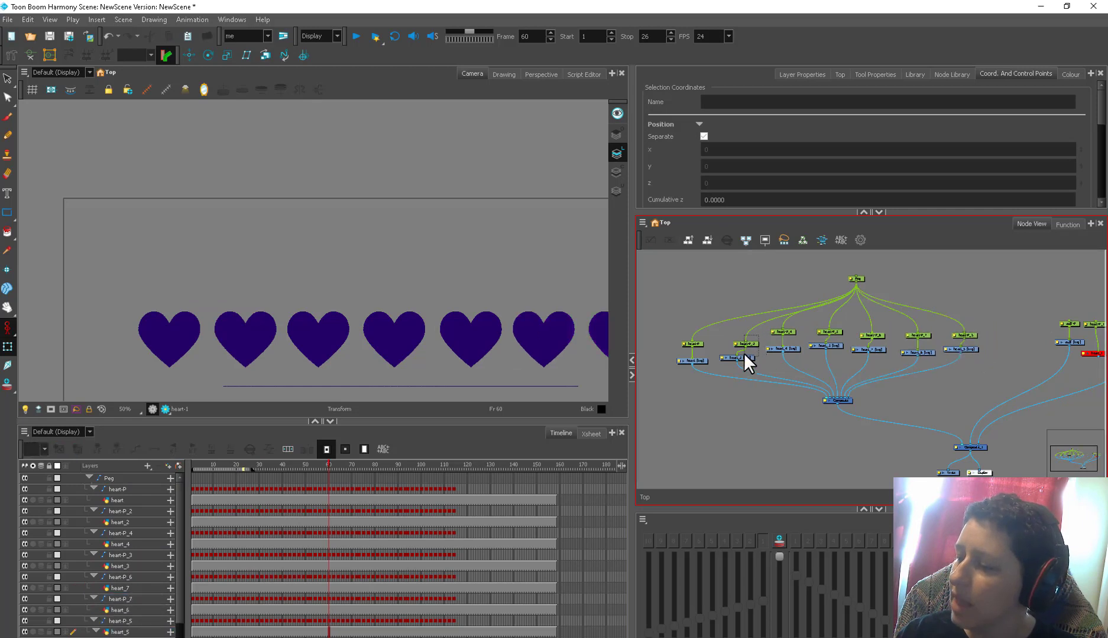
# - Go to frame 1, select the heart pegs and set the Stop frame to 23
pyautogui.click(691, 360)
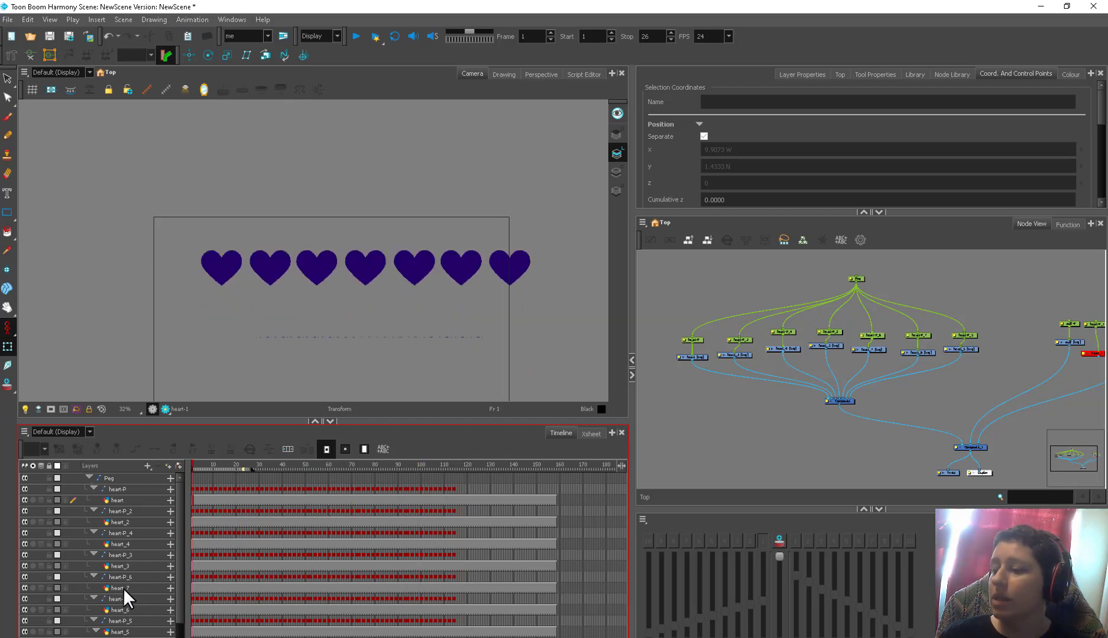
pyautogui.moveTo(204, 467)
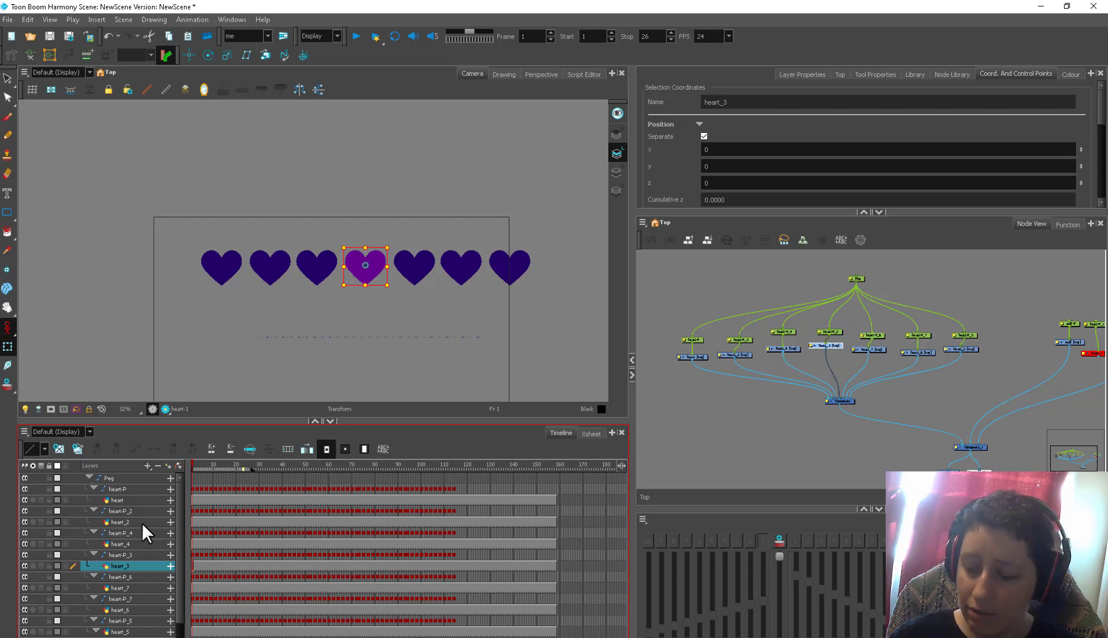
pyautogui.moveTo(198, 512)
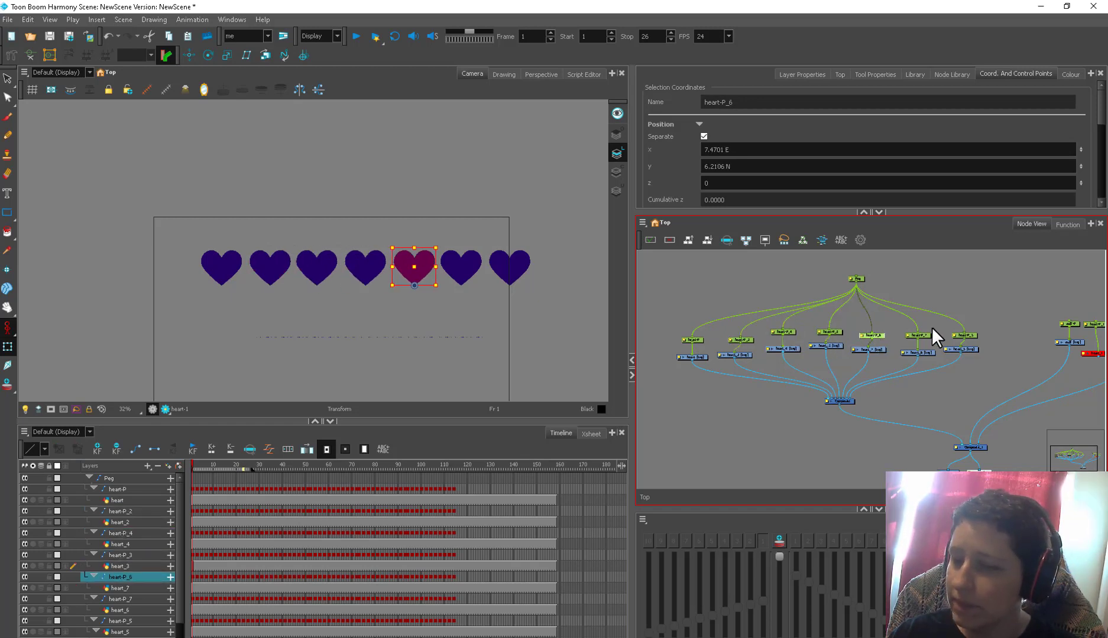
pyautogui.click(964, 335)
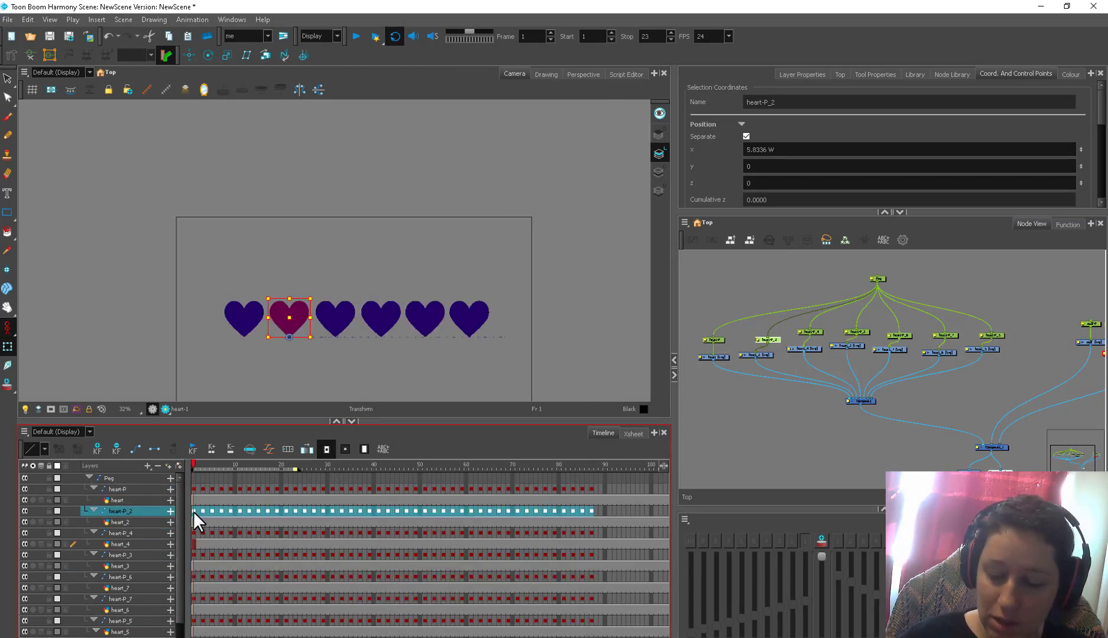
# - Shift the second and third hearts' jump keyframes later in the Timeline
pyautogui.click(118, 534)
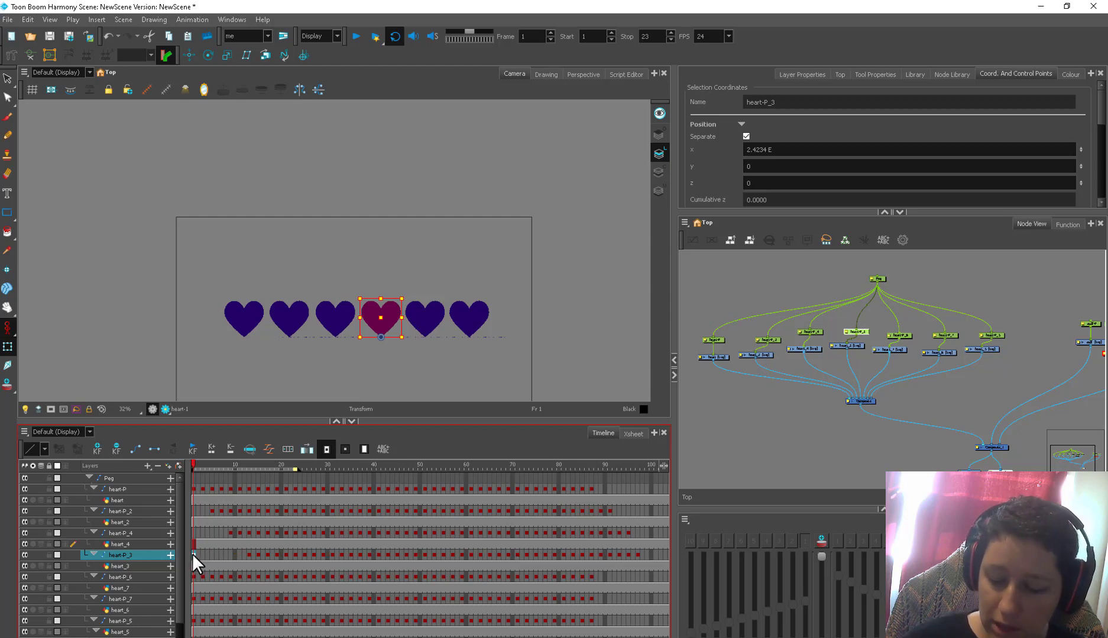
pyautogui.click(241, 479)
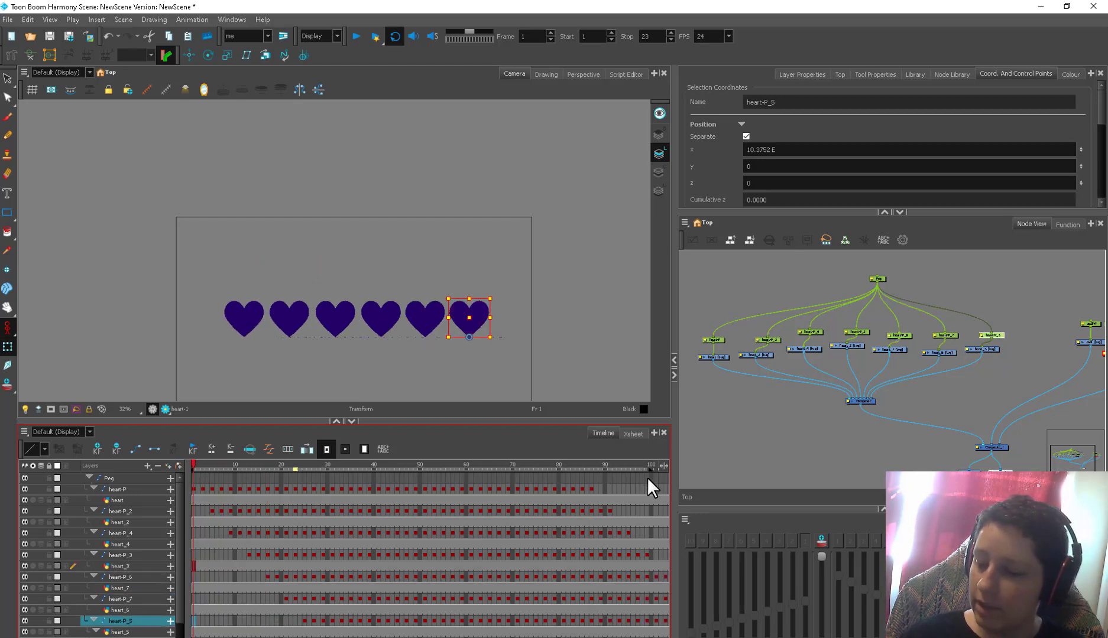
pyautogui.click(356, 36)
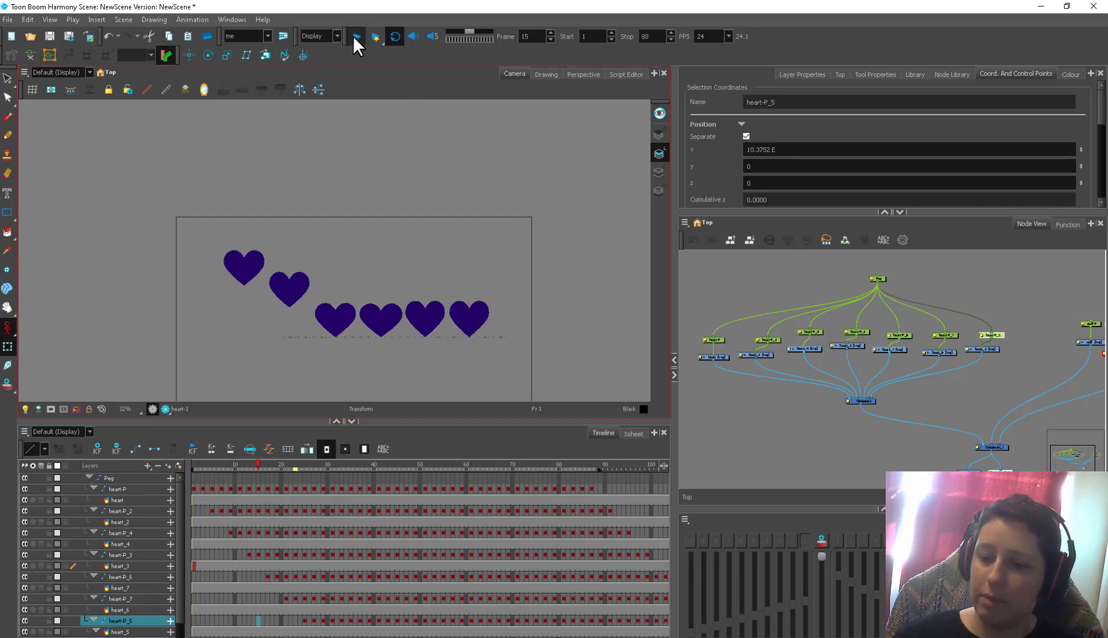
pyautogui.click(356, 36)
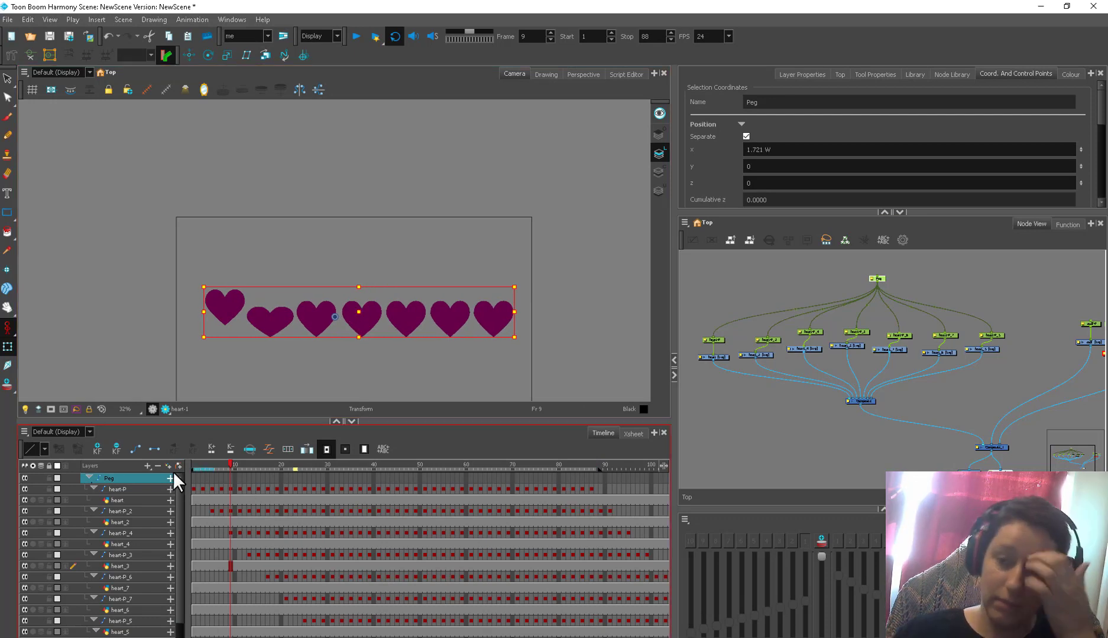
pyautogui.click(355, 36)
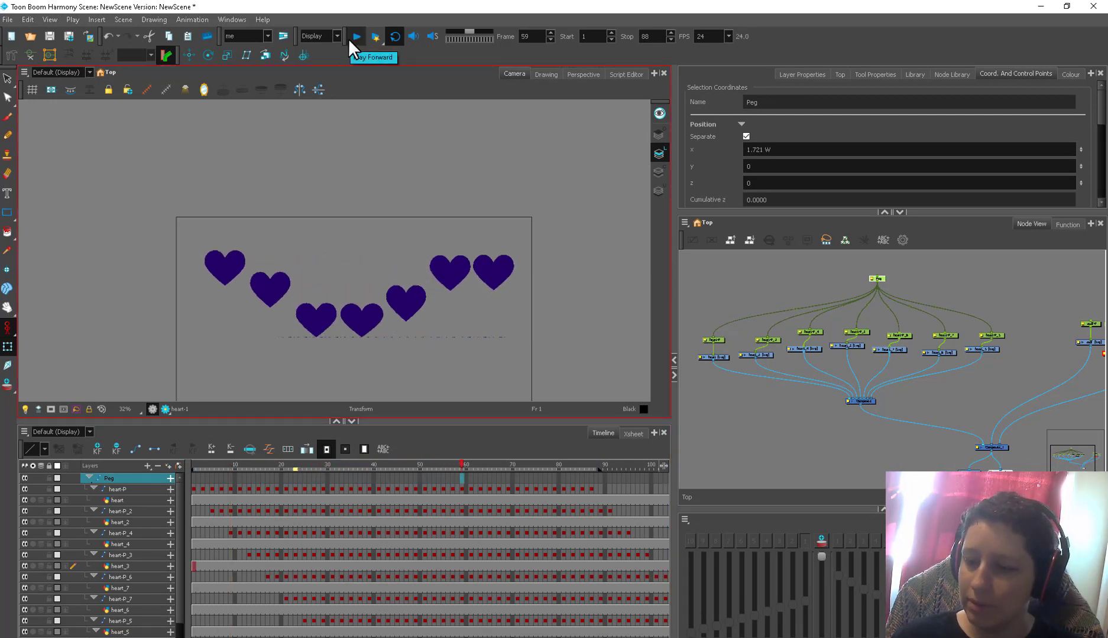
pyautogui.click(354, 36)
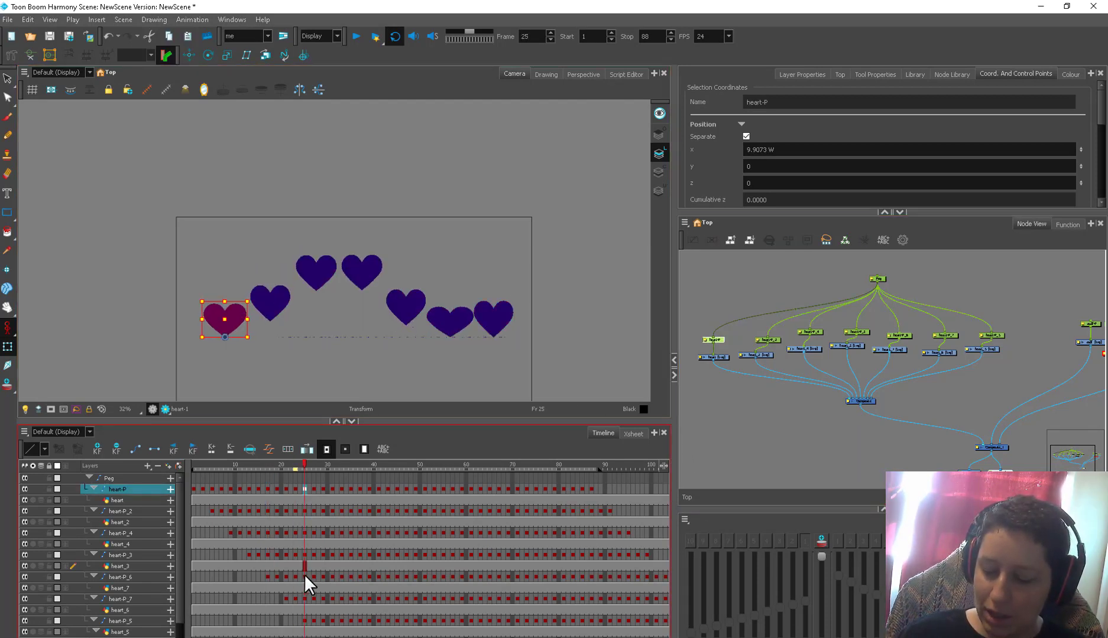
# - Select frames 1–22 across all heart layers and set the playback Stop frame to 22
pyautogui.click(108, 478)
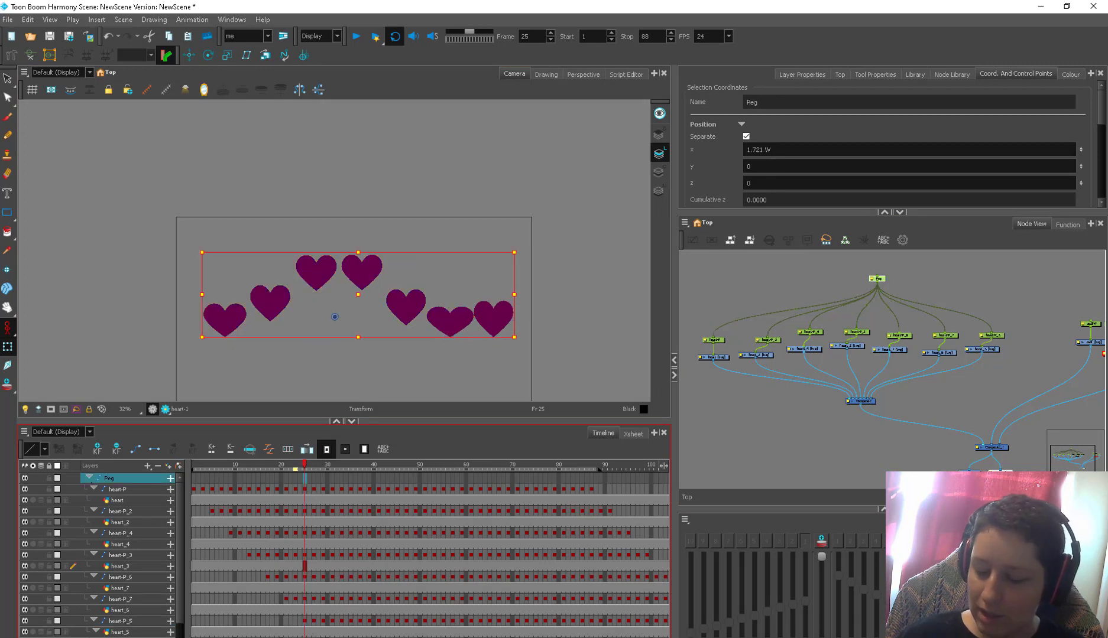
pyautogui.click(117, 489)
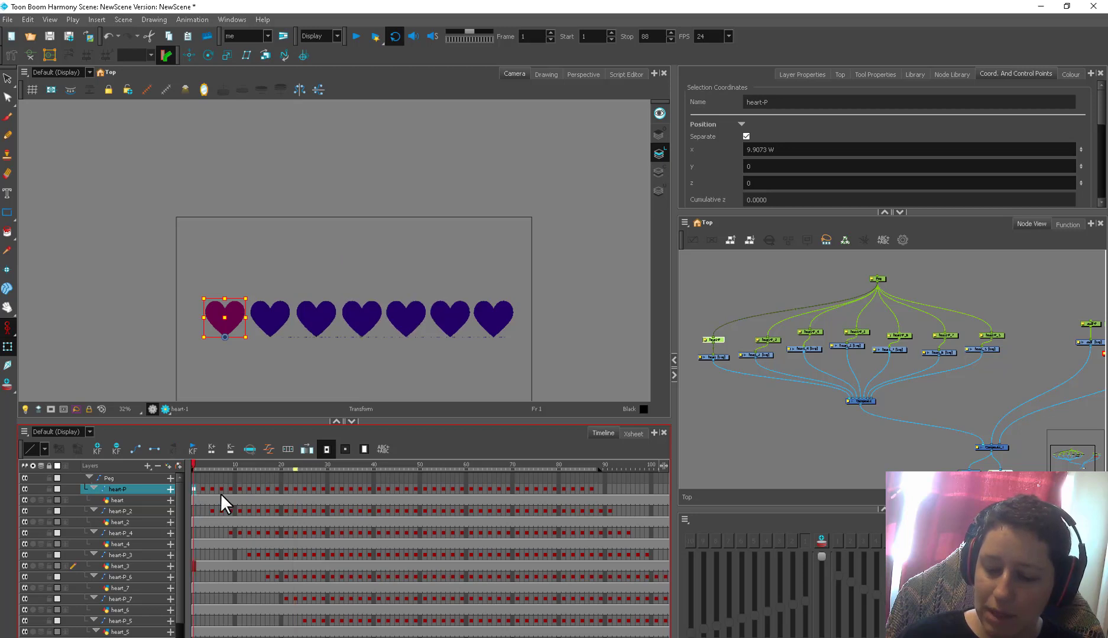
pyautogui.click(286, 469)
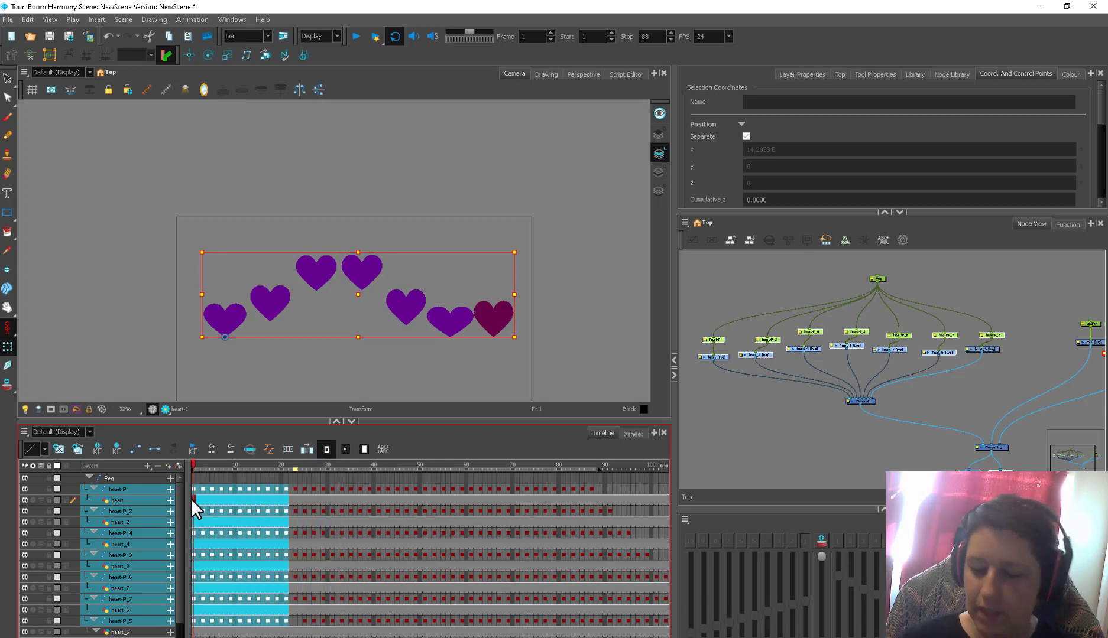
pyautogui.moveTo(296, 597)
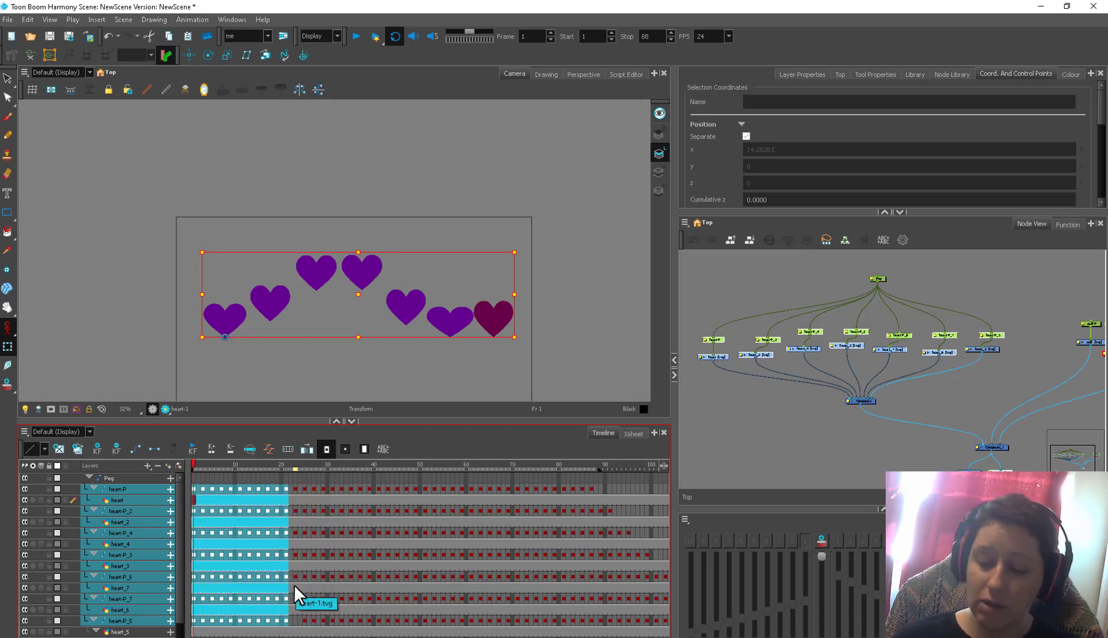
pyautogui.click(294, 473)
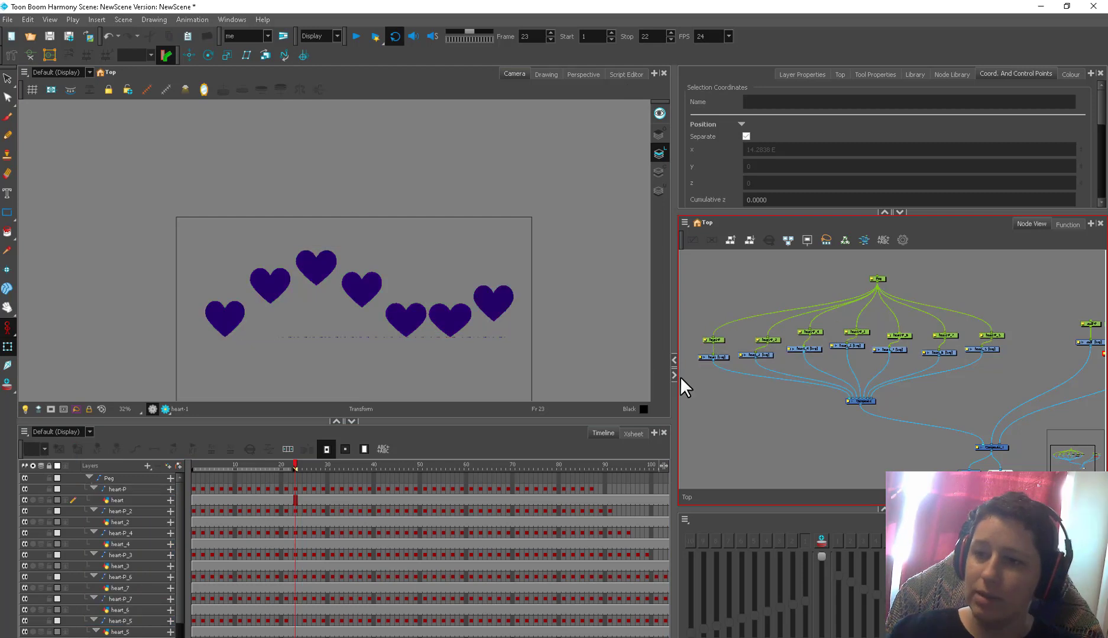
pyautogui.click(357, 36)
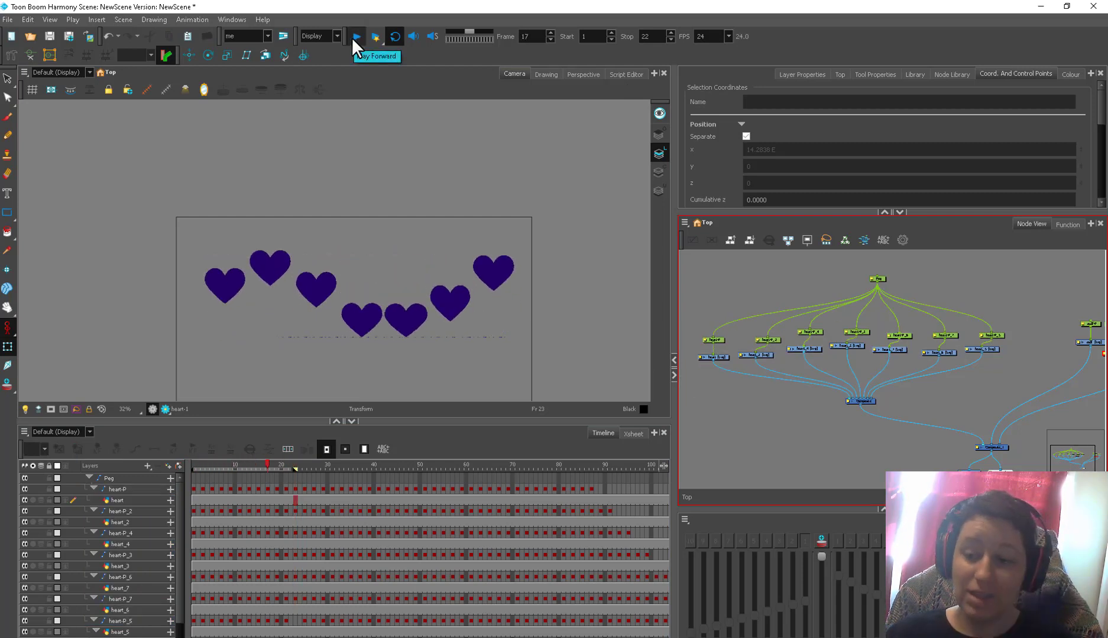
pyautogui.click(358, 36)
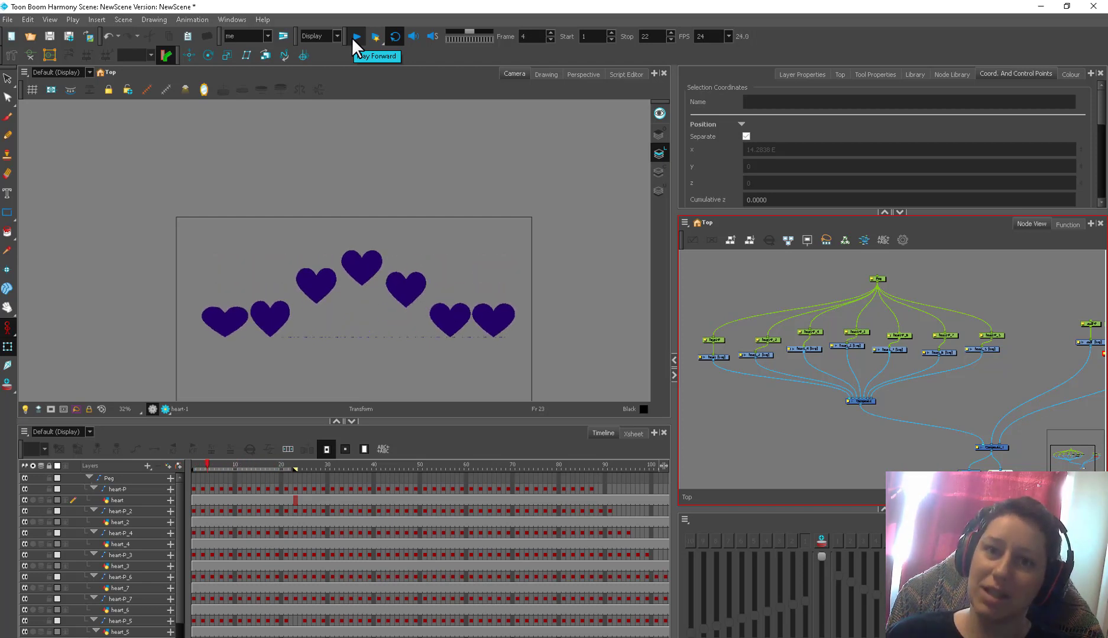
pyautogui.click(357, 36)
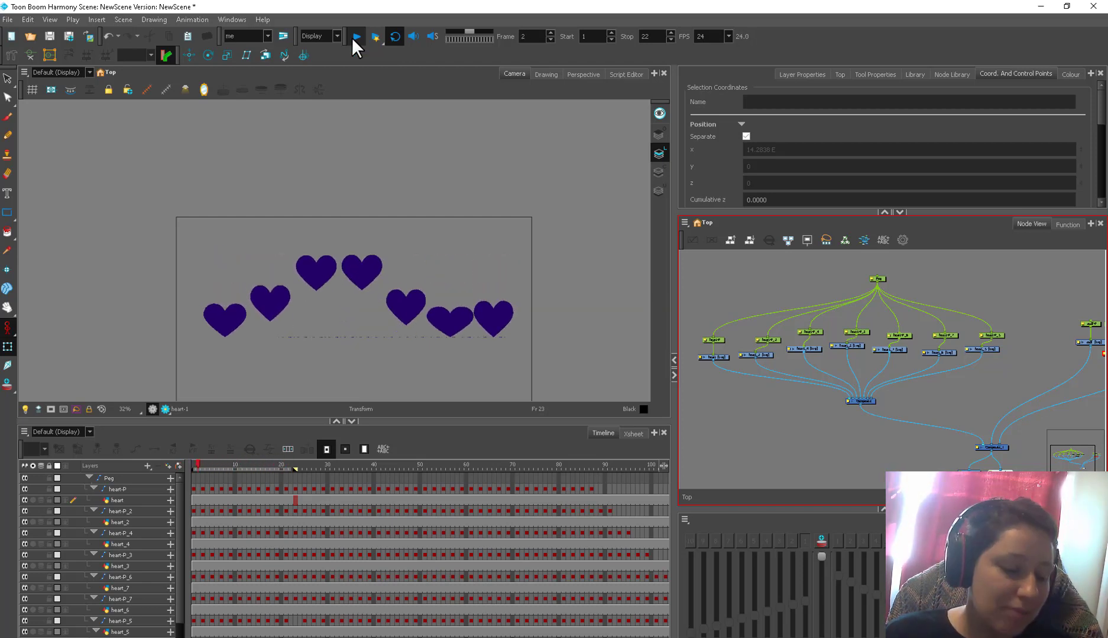
pyautogui.click(356, 36)
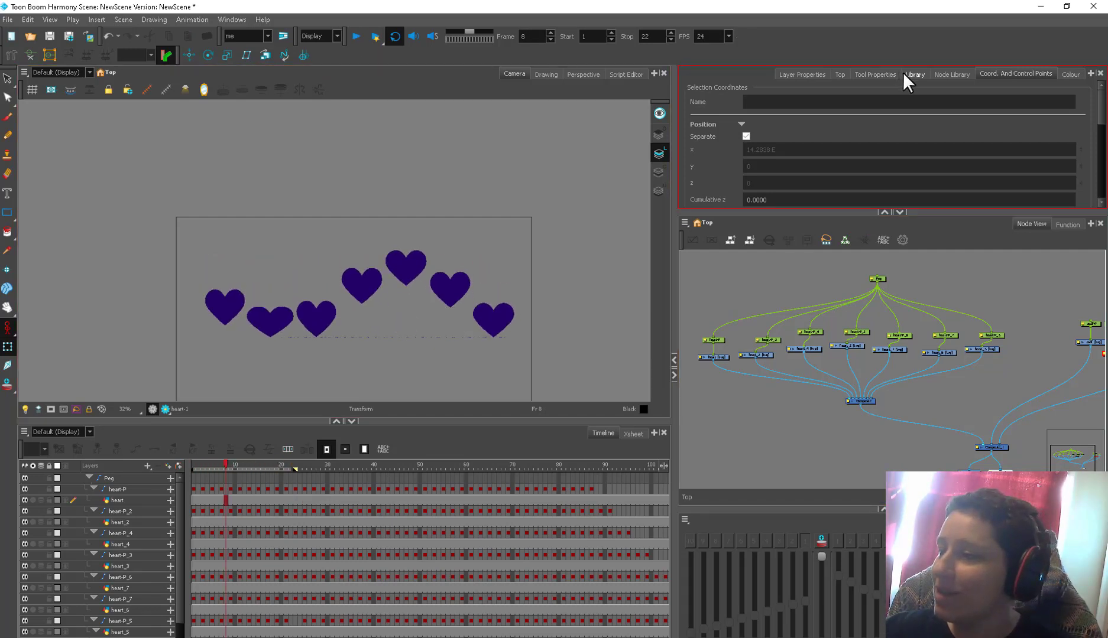
# - Change the Default swatch to dark red and add an orange New 0 swatch
pyautogui.click(913, 74)
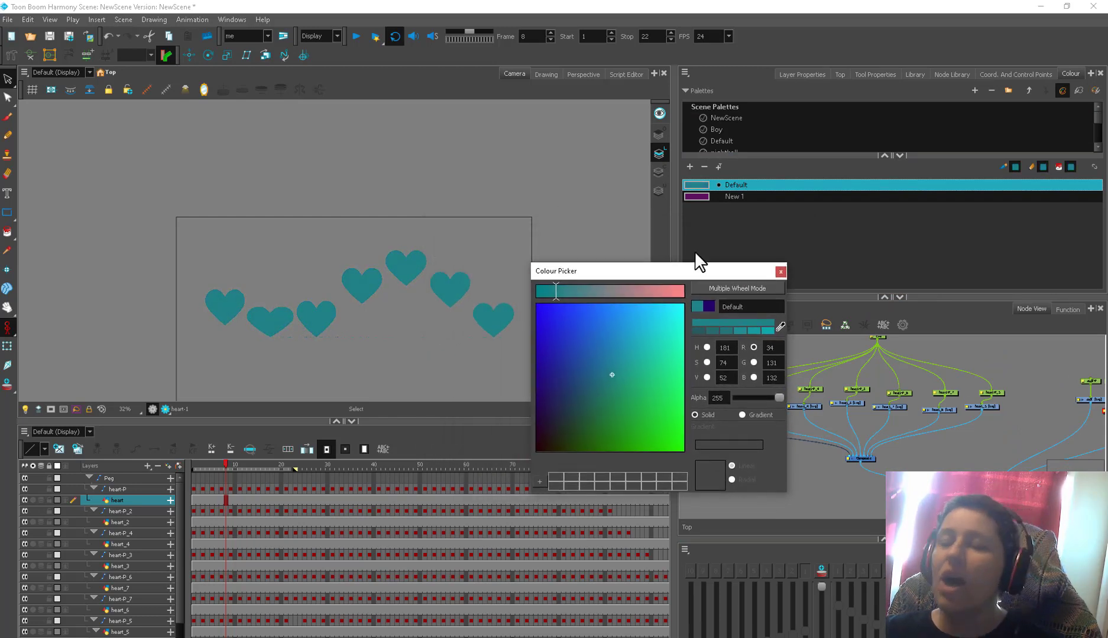
pyautogui.moveTo(805, 275)
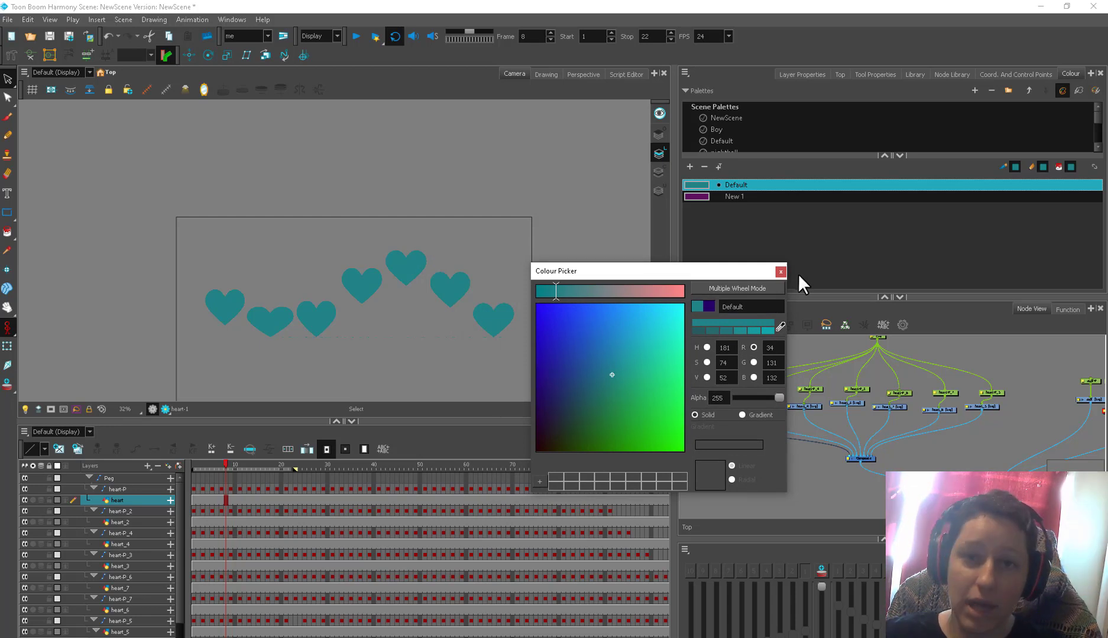
pyautogui.moveTo(796, 290)
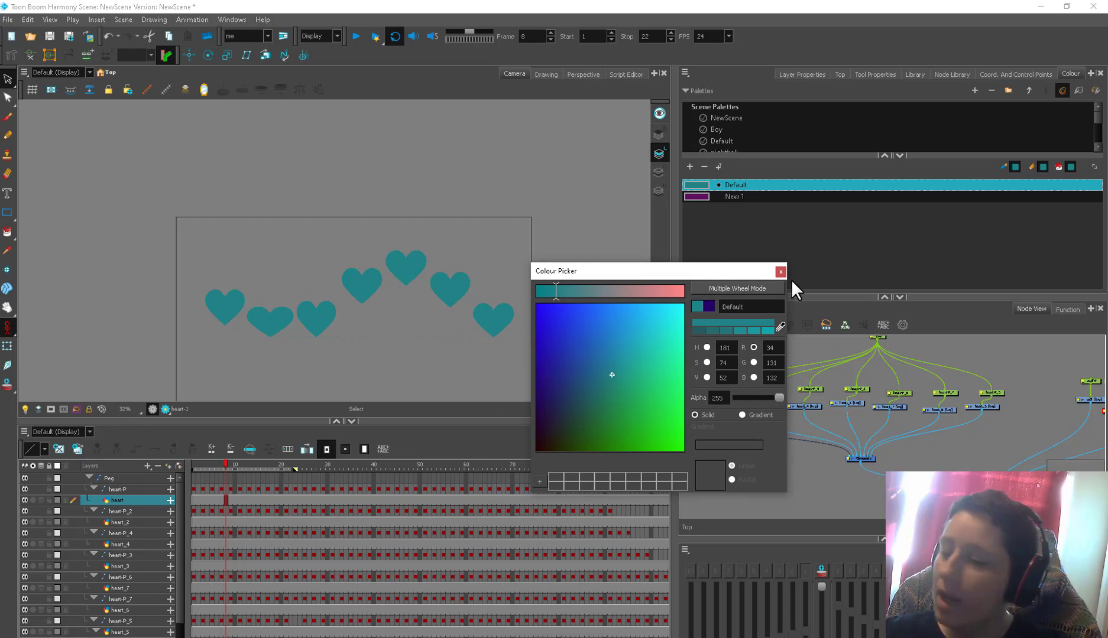
pyautogui.click(604, 402)
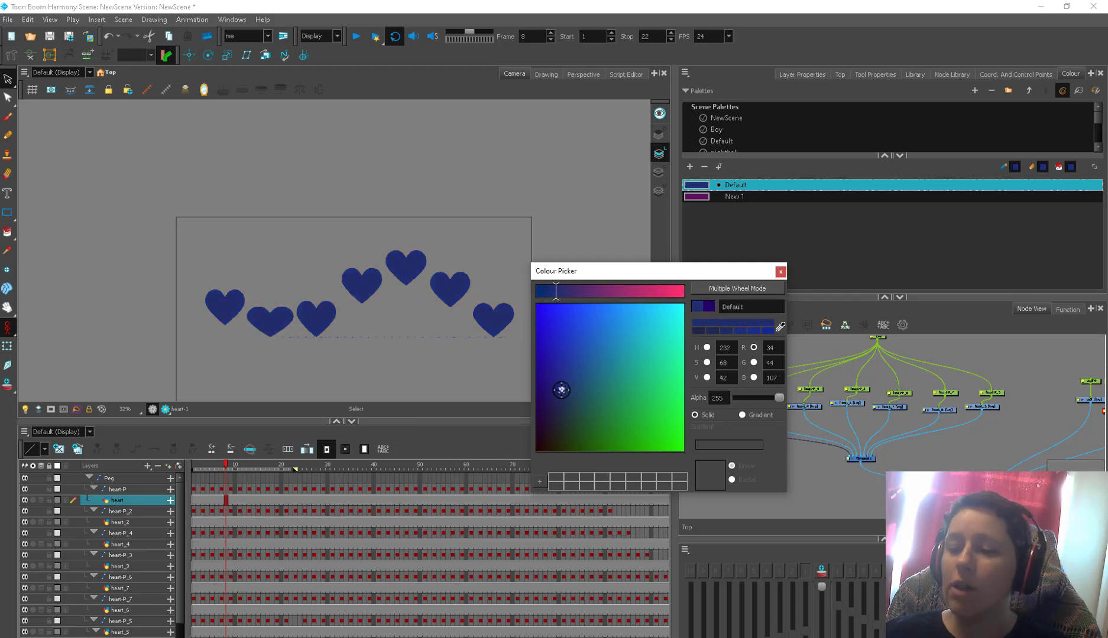
pyautogui.click(679, 334)
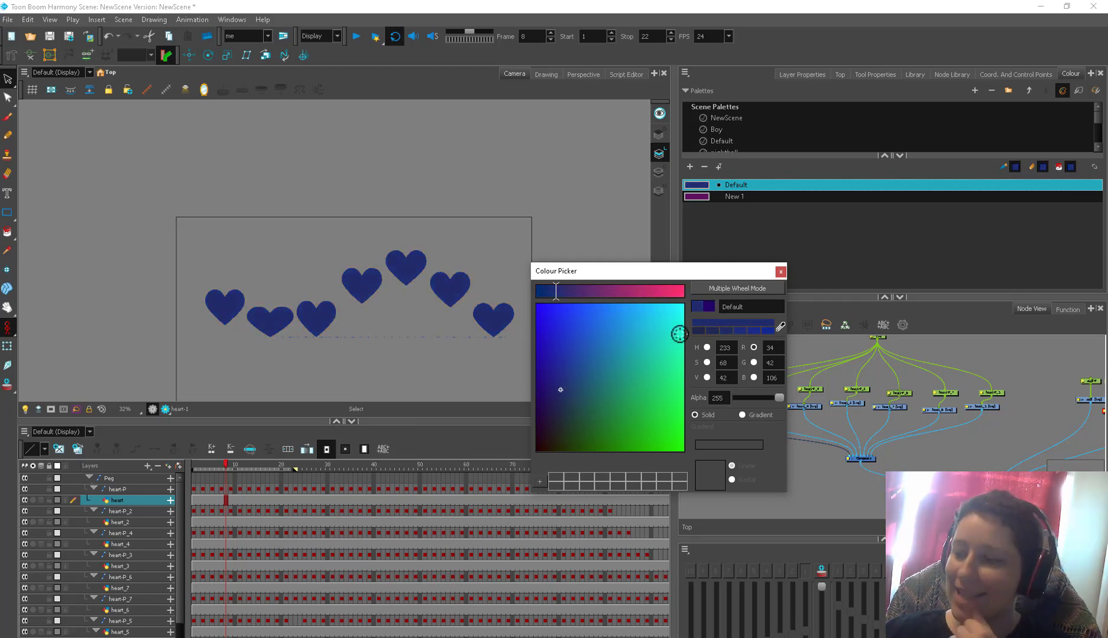
pyautogui.click(737, 288)
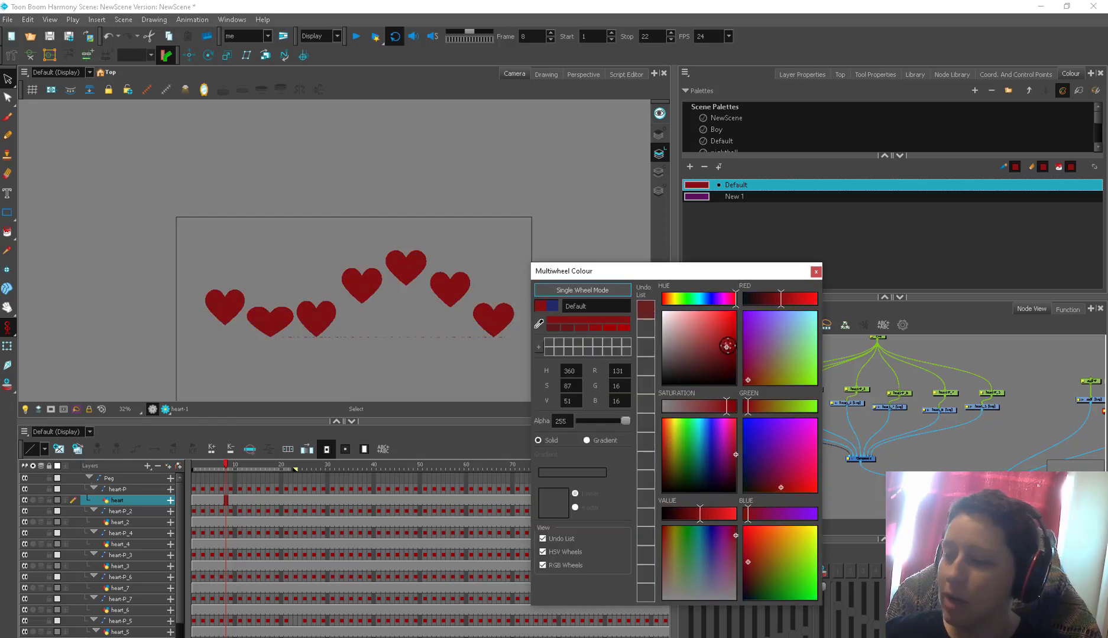
pyautogui.click(816, 272)
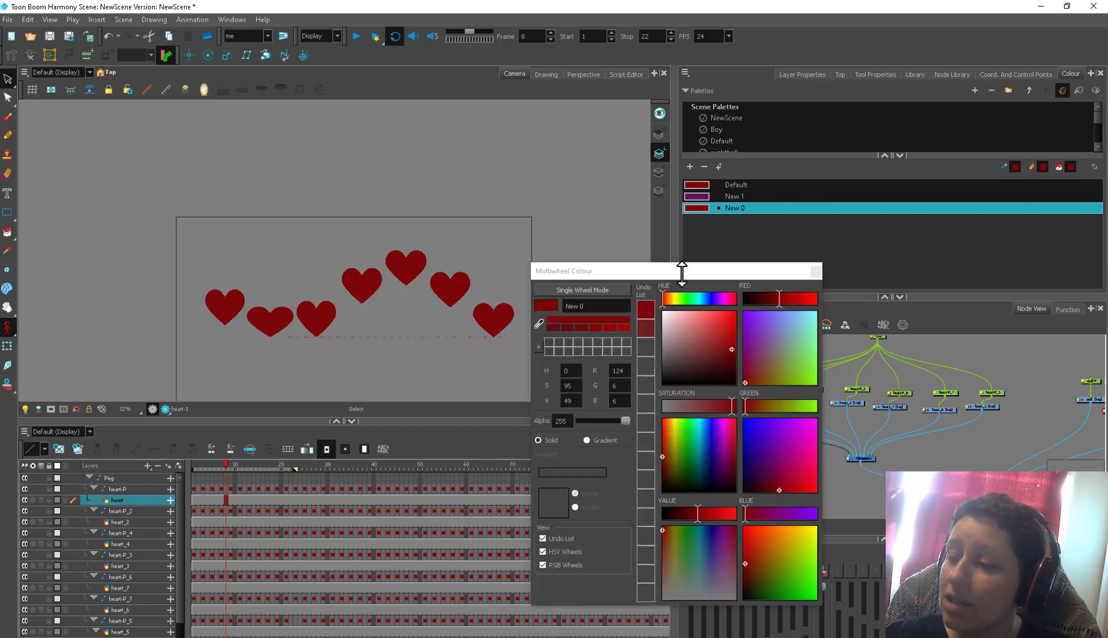
pyautogui.click(708, 338)
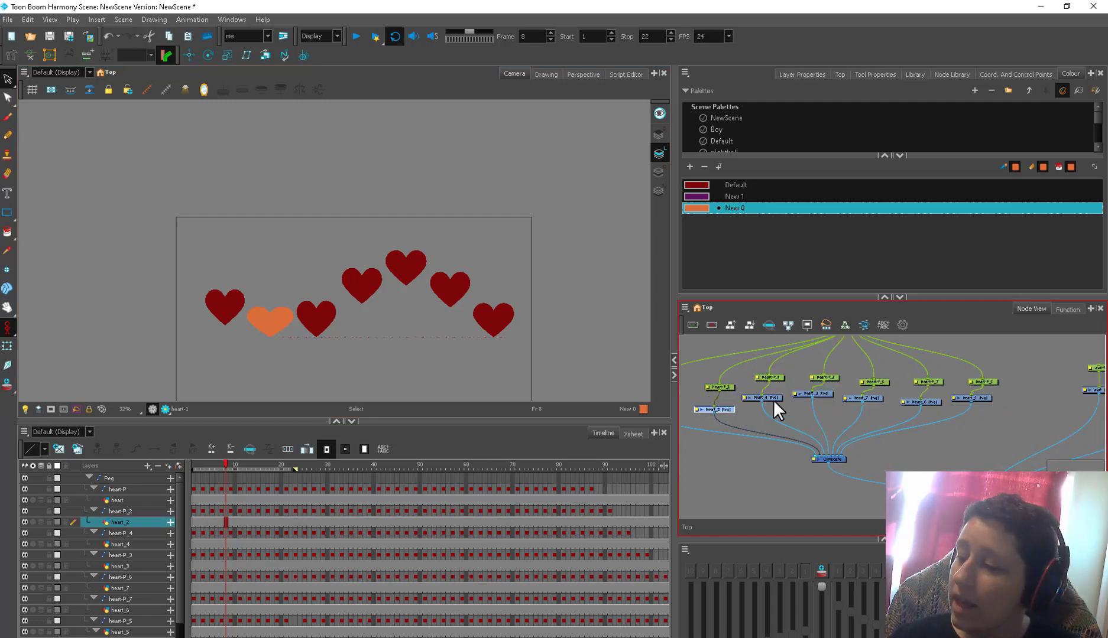
# - Select the heart_4 drawing and add a Colour-Override node from the Node Library
pyautogui.click(117, 543)
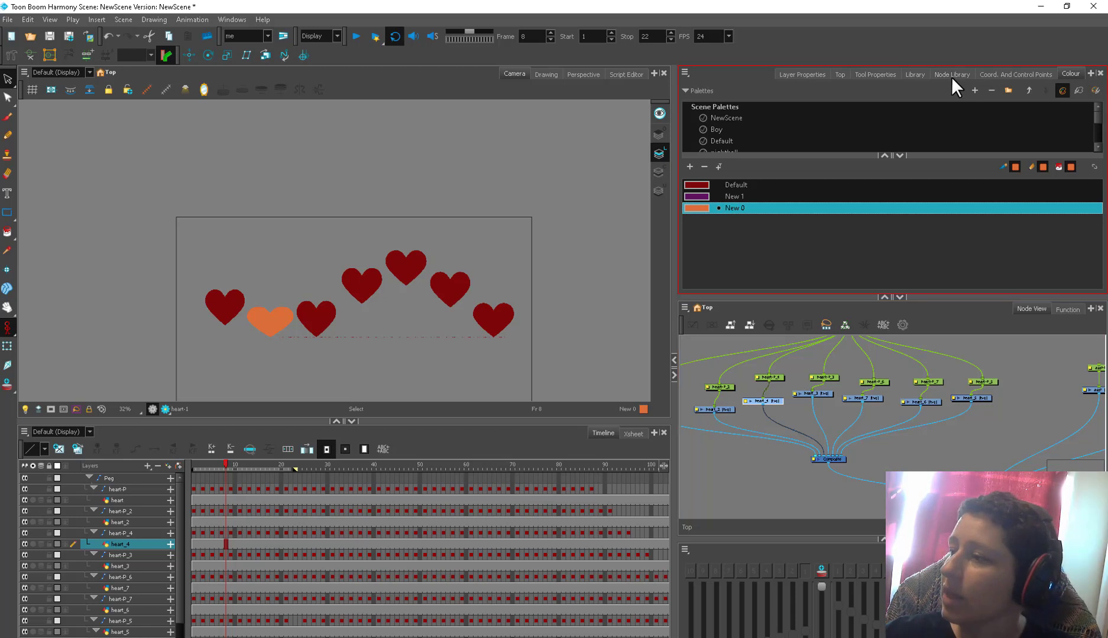
pyautogui.click(952, 74)
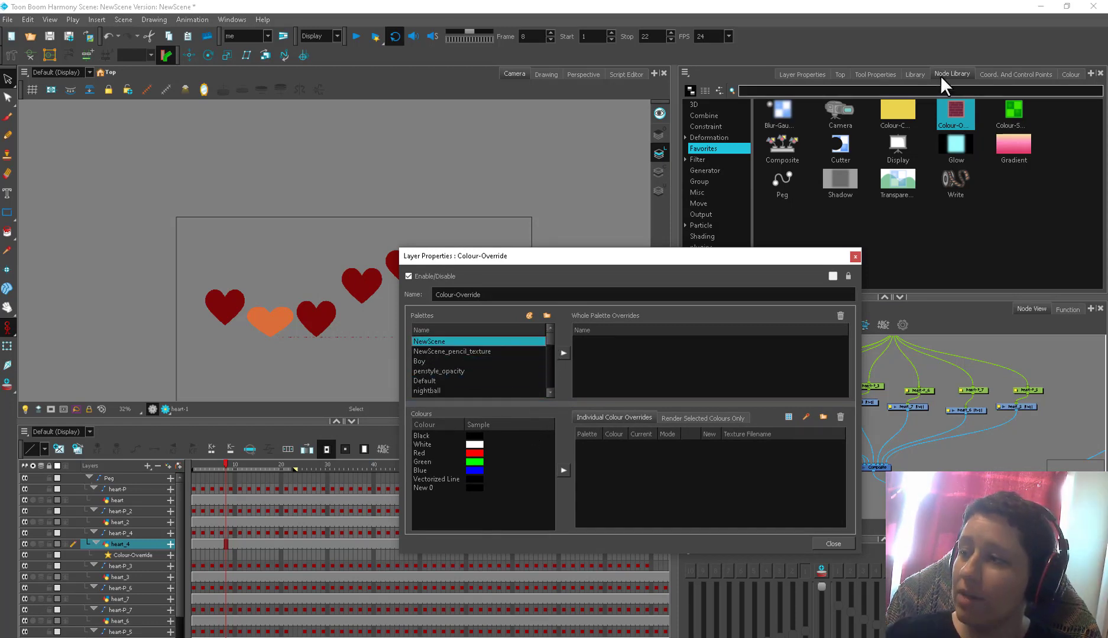
# - Add the Default colour as an individual override with yellow as its new colour
pyautogui.click(914, 74)
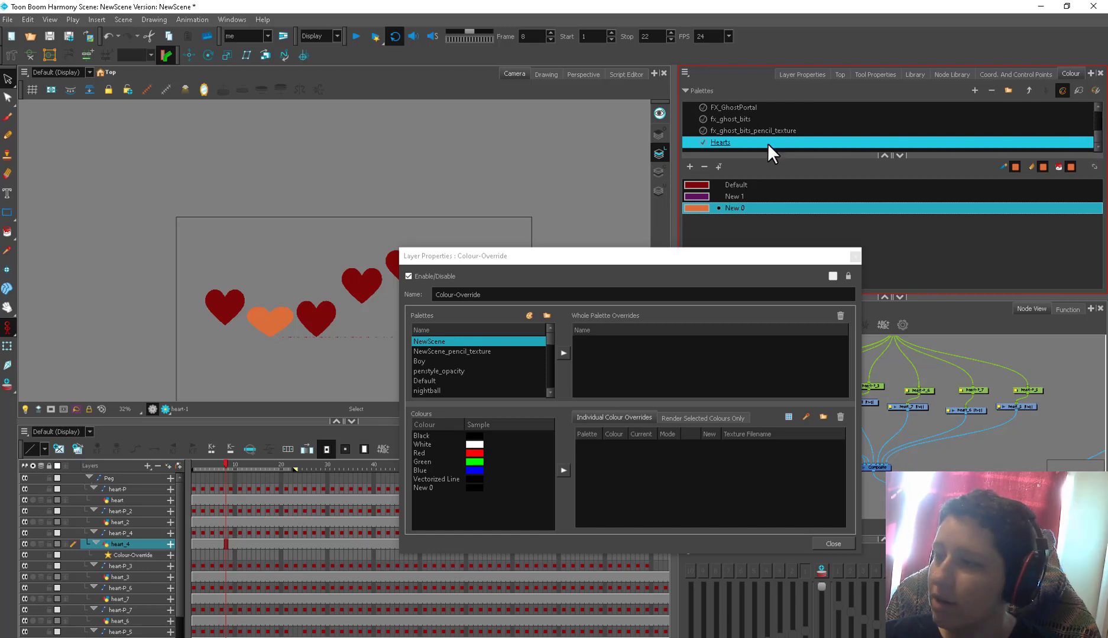
pyautogui.moveTo(550, 341)
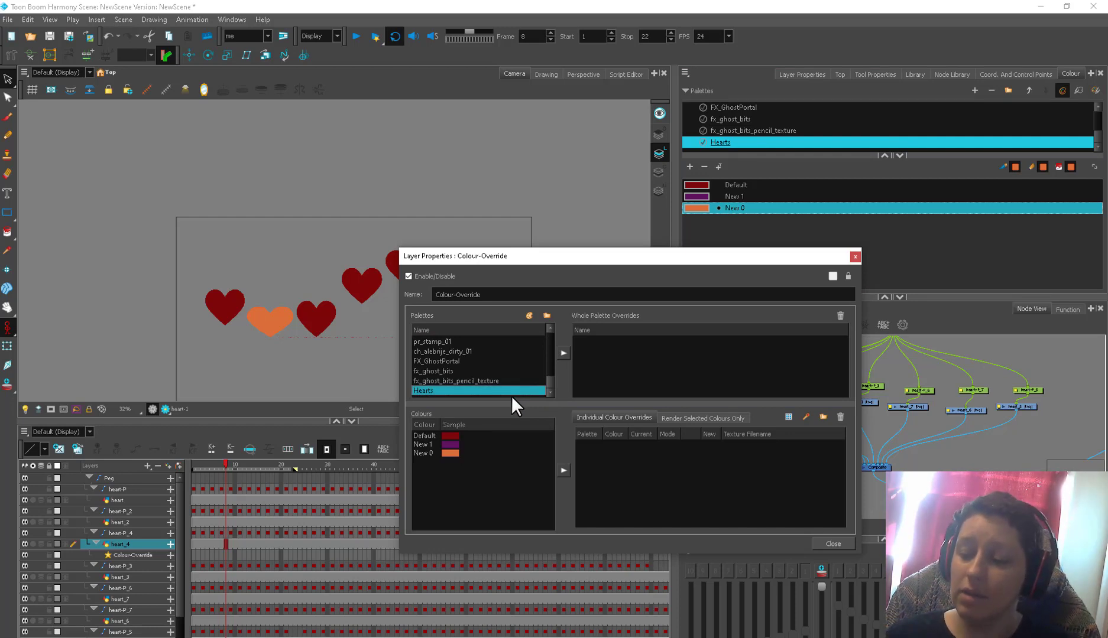
pyautogui.click(423, 453)
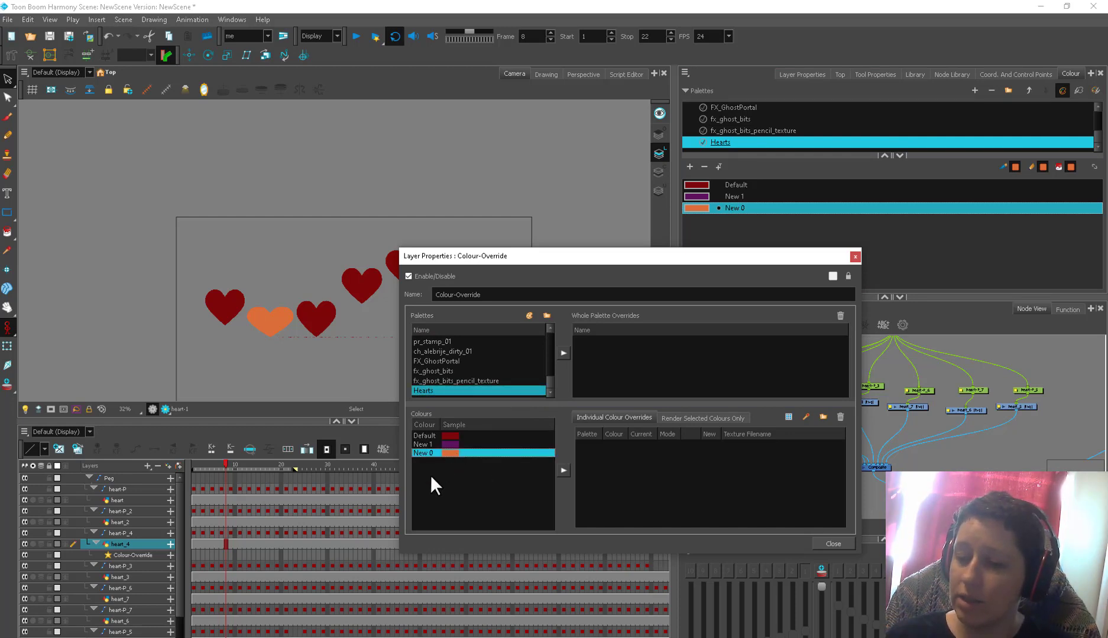
pyautogui.click(424, 435)
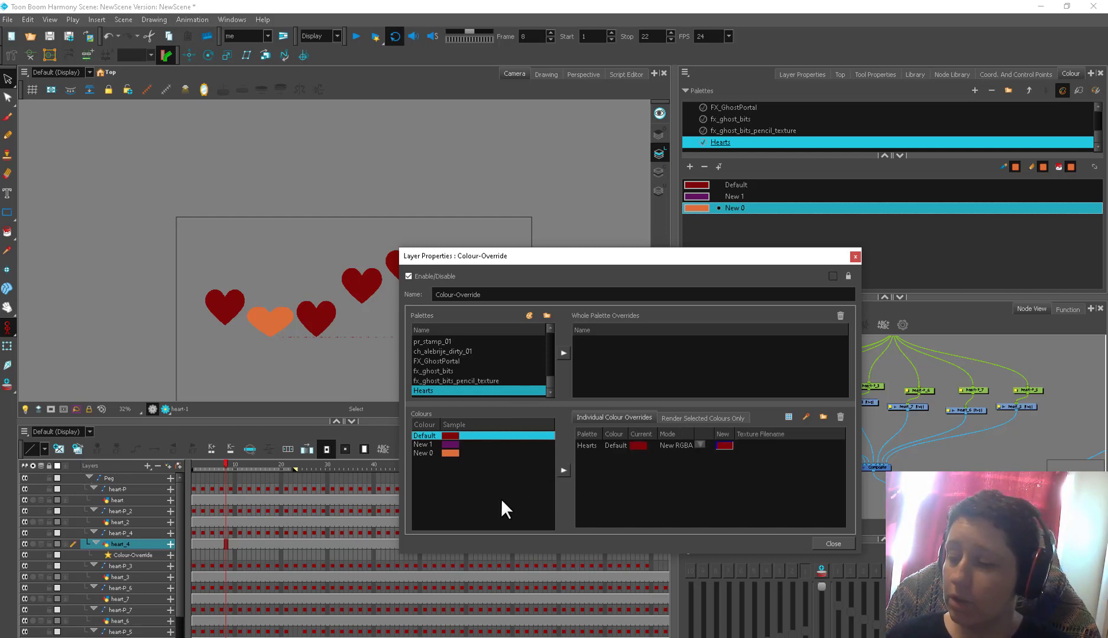
pyautogui.moveTo(600, 554)
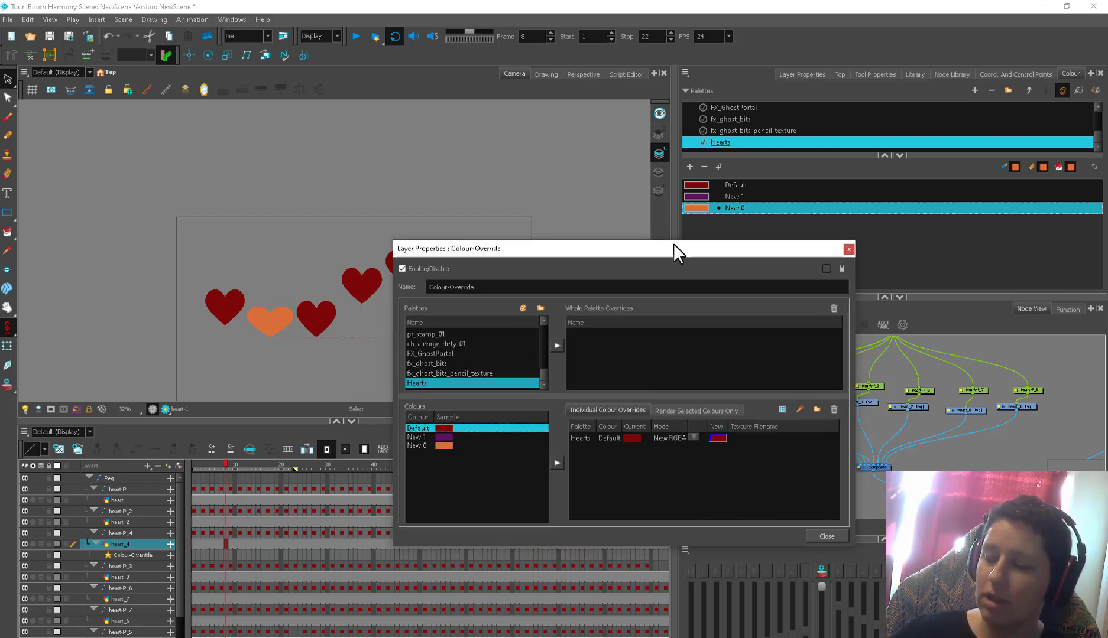
pyautogui.moveTo(677, 248); pyautogui.dragTo(593, 207)
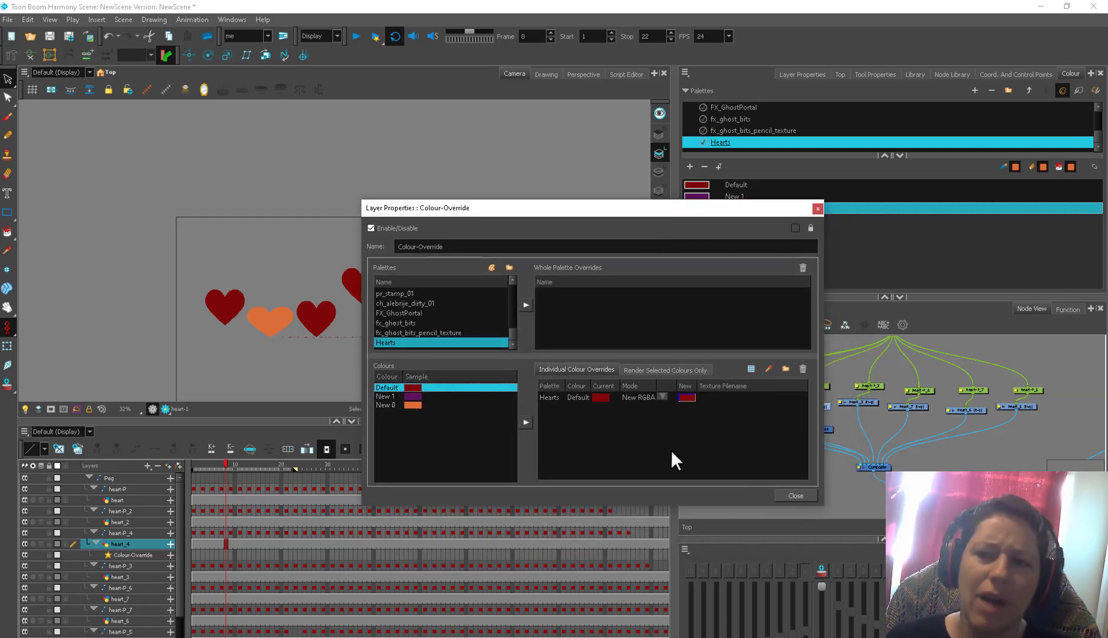
pyautogui.moveTo(657, 480)
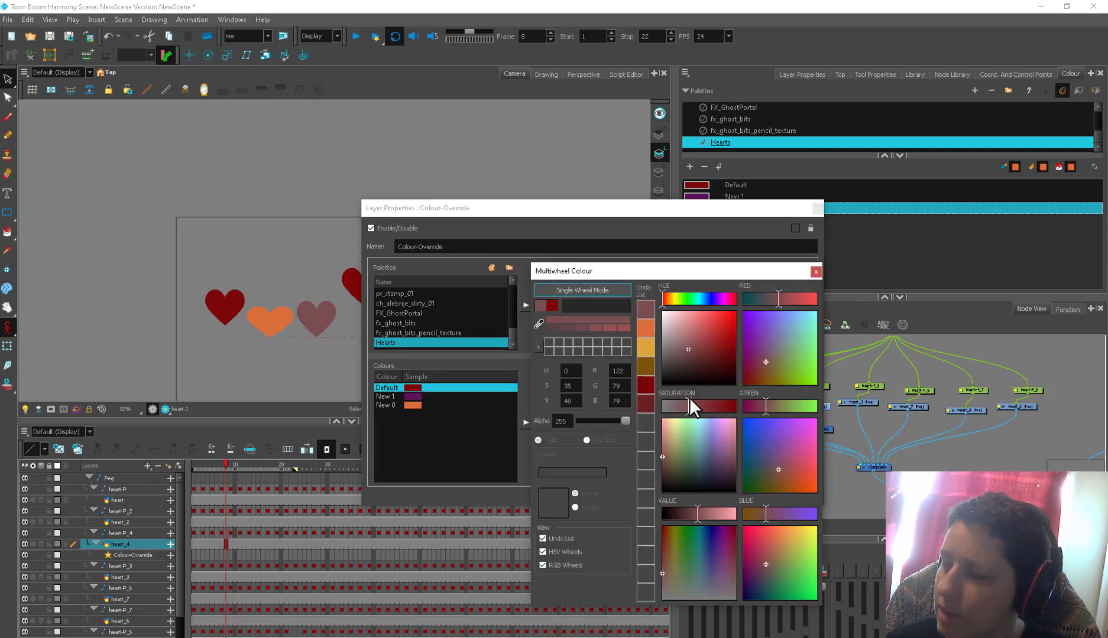
pyautogui.moveTo(692, 310)
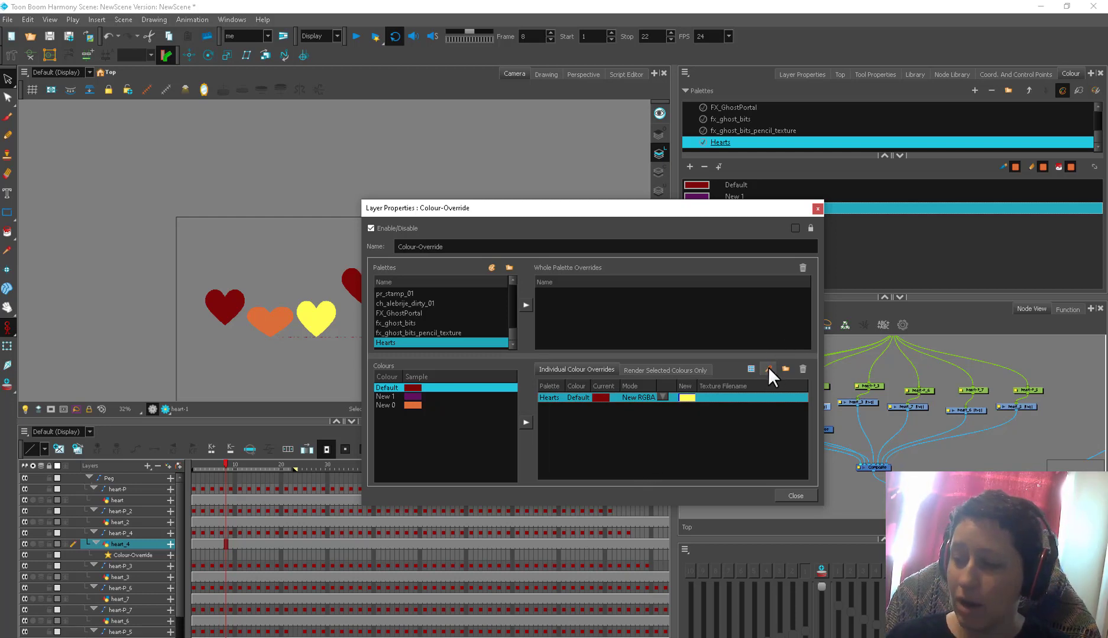
pyautogui.moveTo(662, 439)
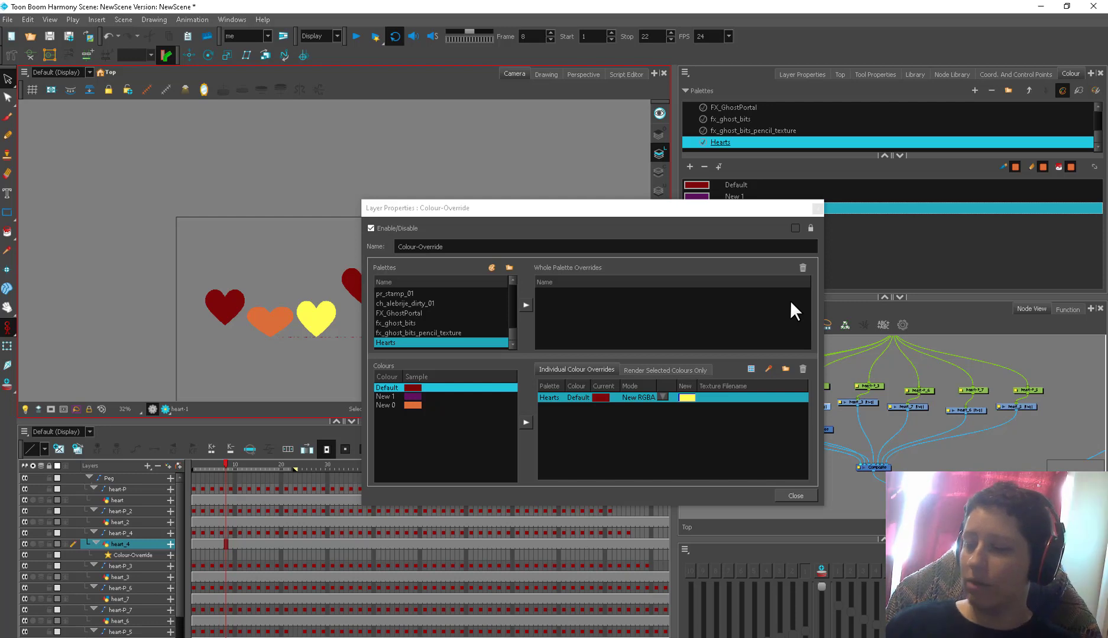
pyautogui.moveTo(405, 313)
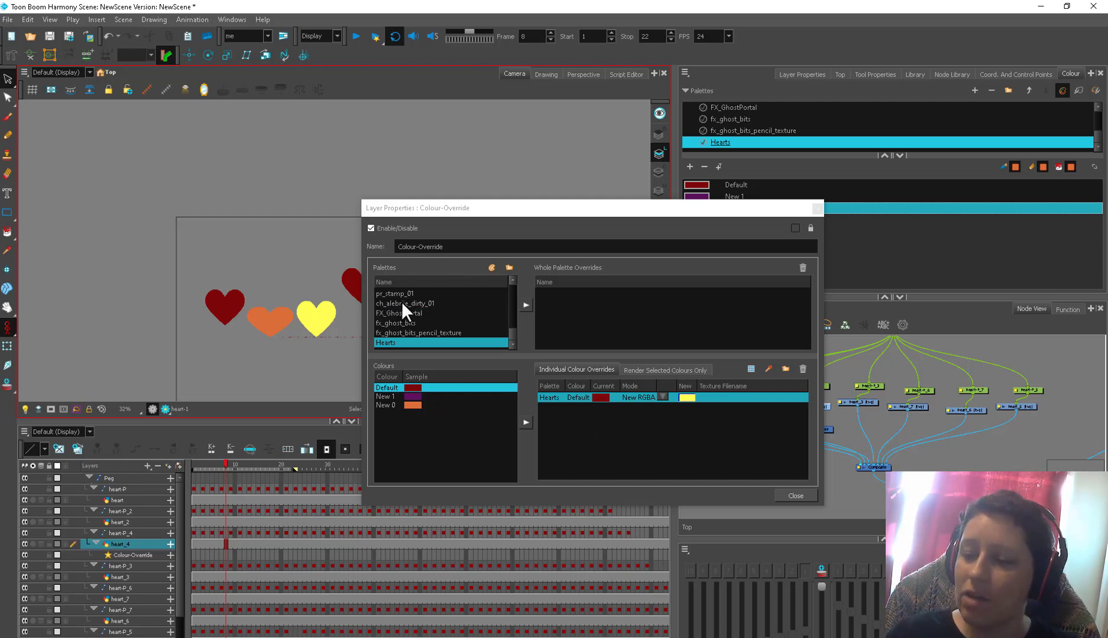
pyautogui.click(399, 313)
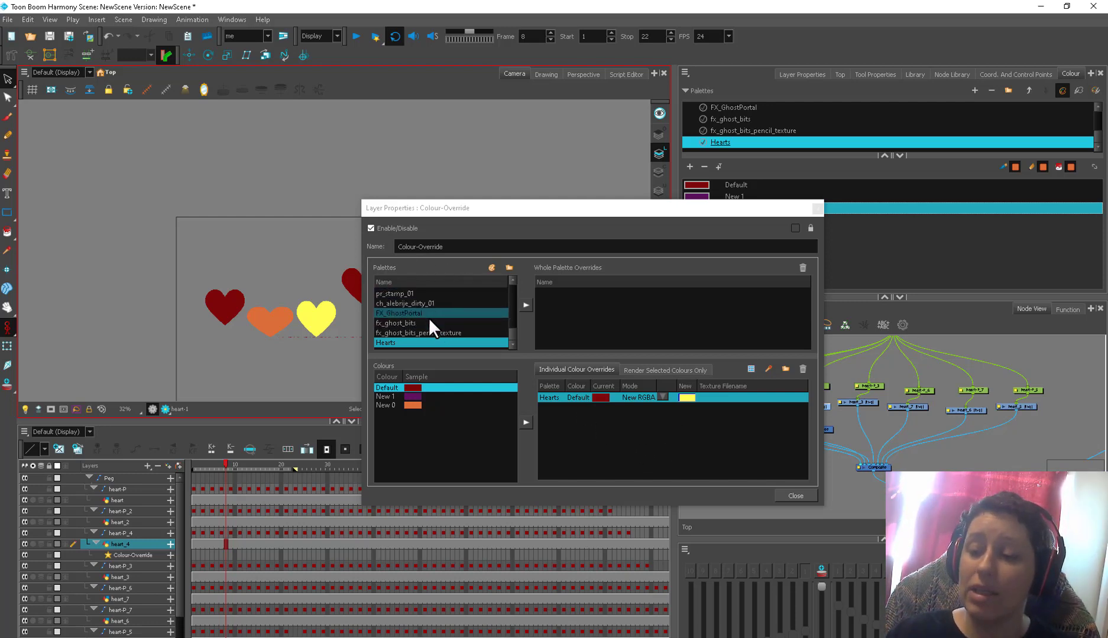
pyautogui.click(395, 322)
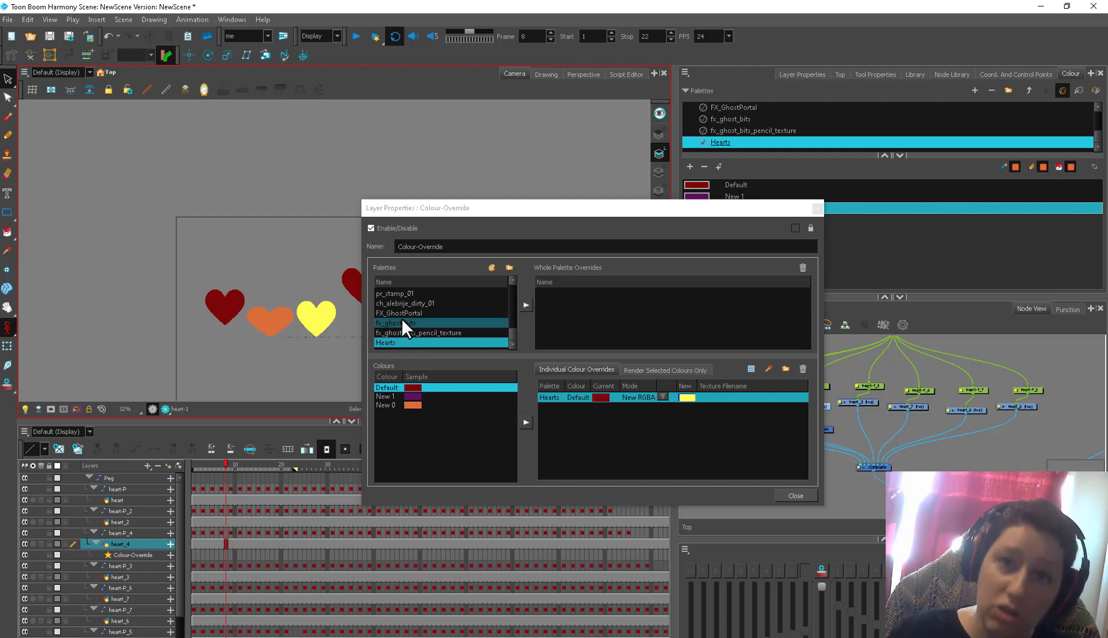
pyautogui.click(385, 342)
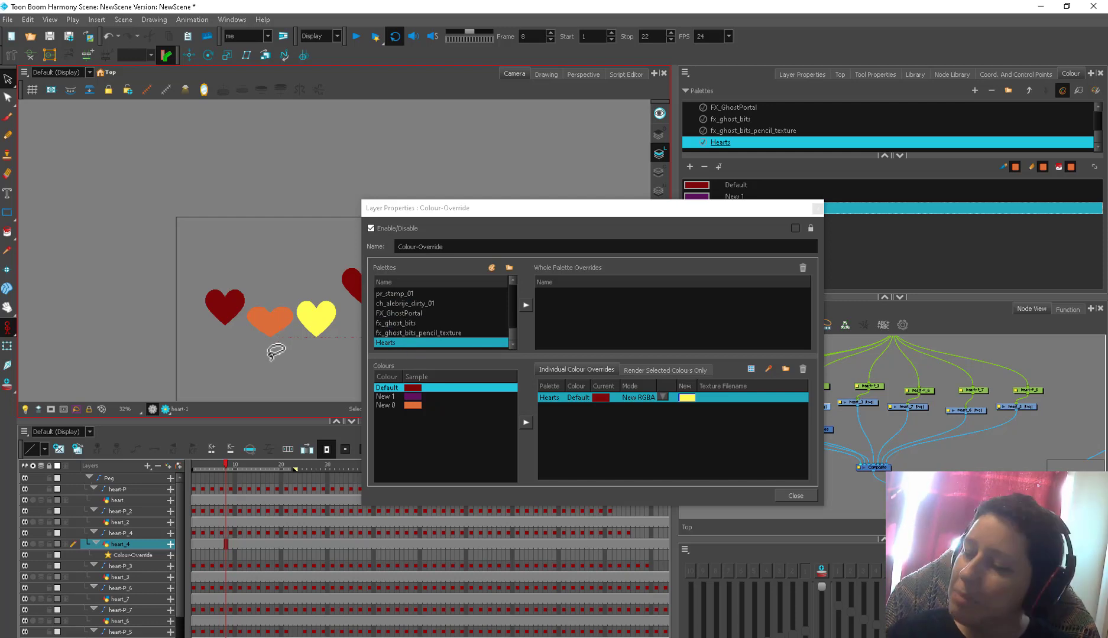
pyautogui.click(795, 495)
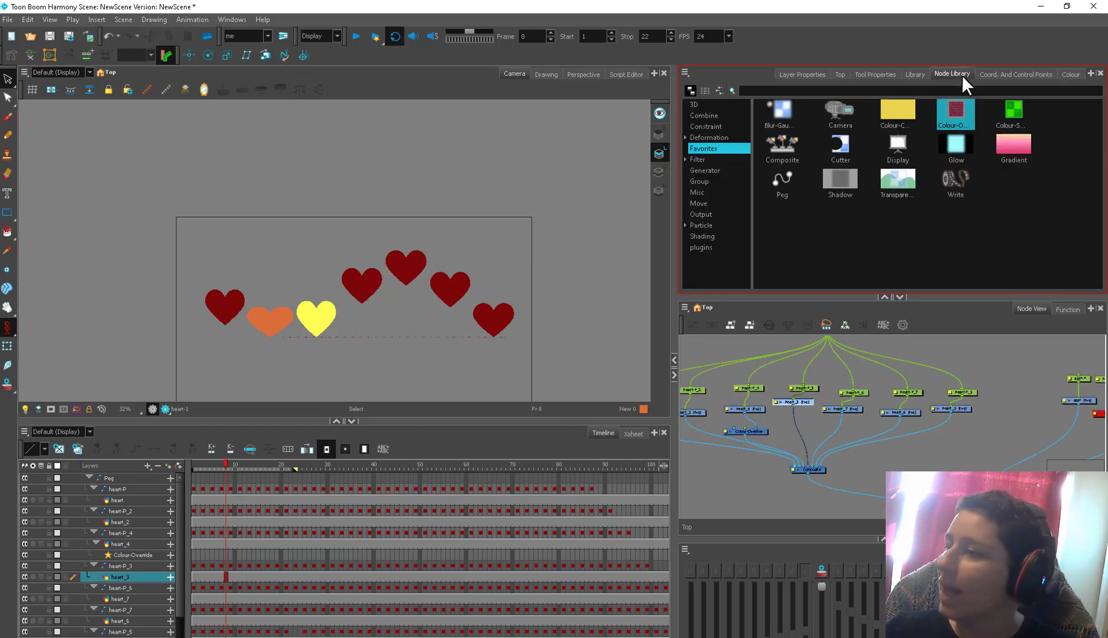
# - Add a Colour-Scale node to heart_3 via a 'col' search and make New 1 purple
pyautogui.click(1012, 110)
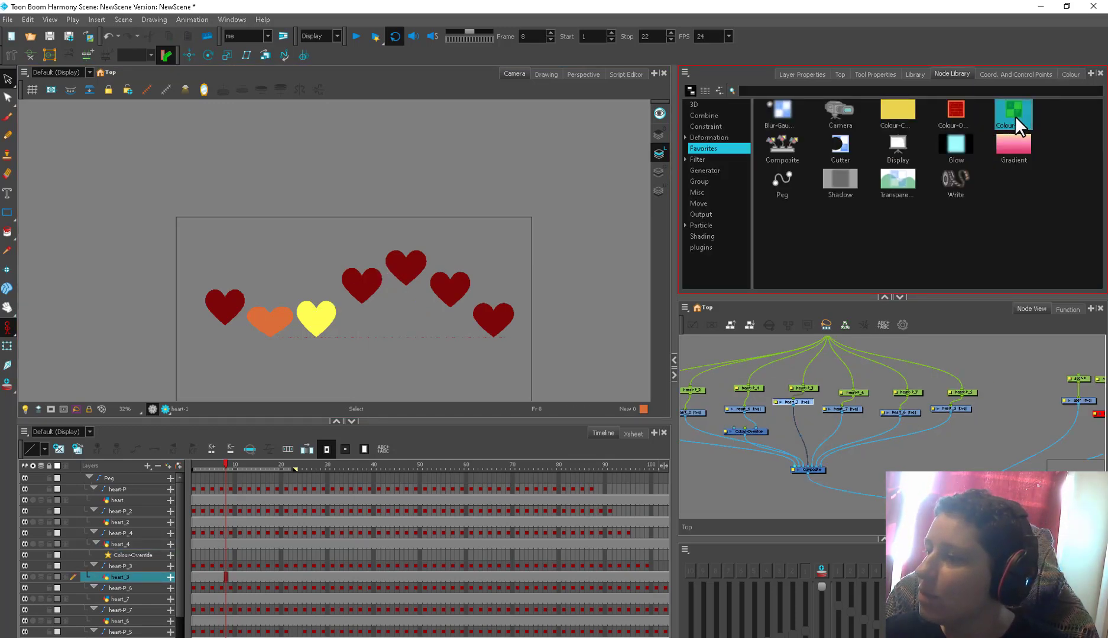
pyautogui.write('col')
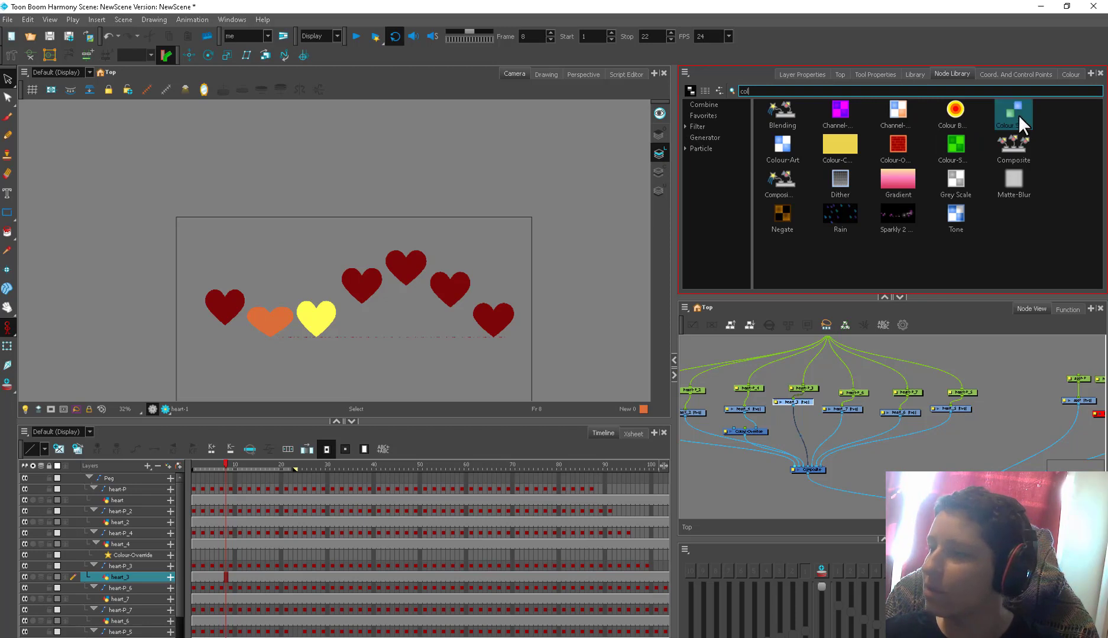
pyautogui.moveTo(978, 136)
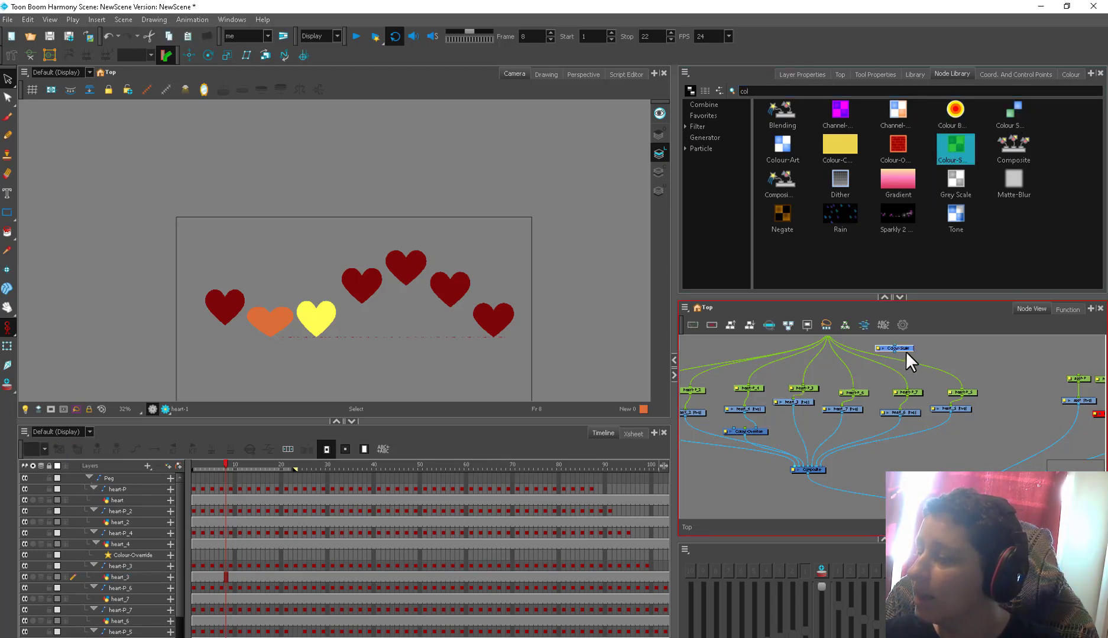
pyautogui.doubleClick(893, 348)
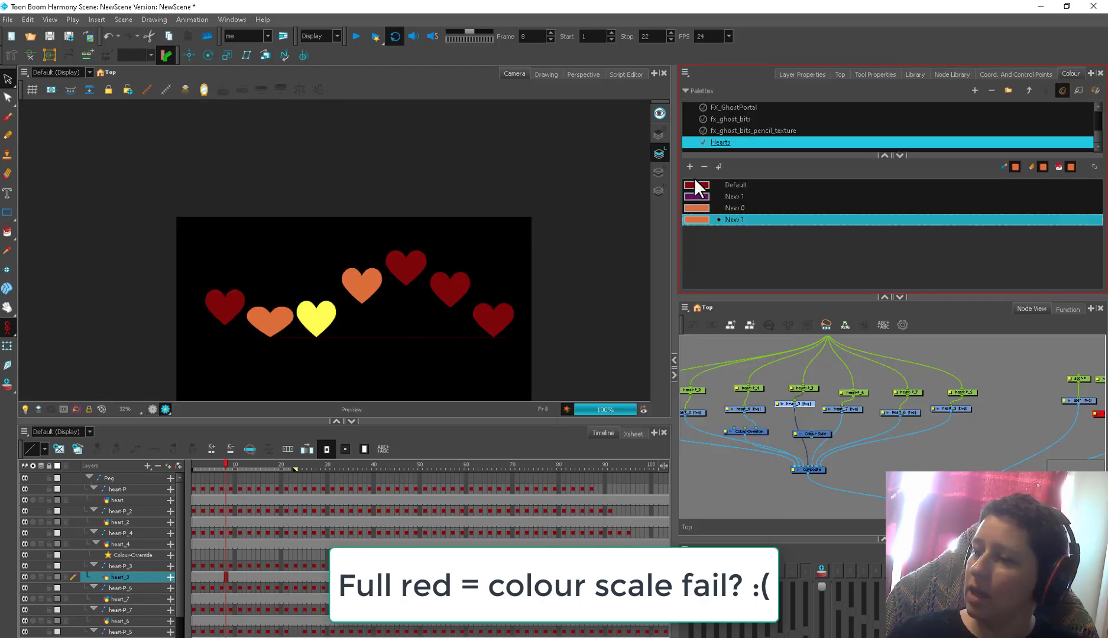
pyautogui.doubleClick(702, 220)
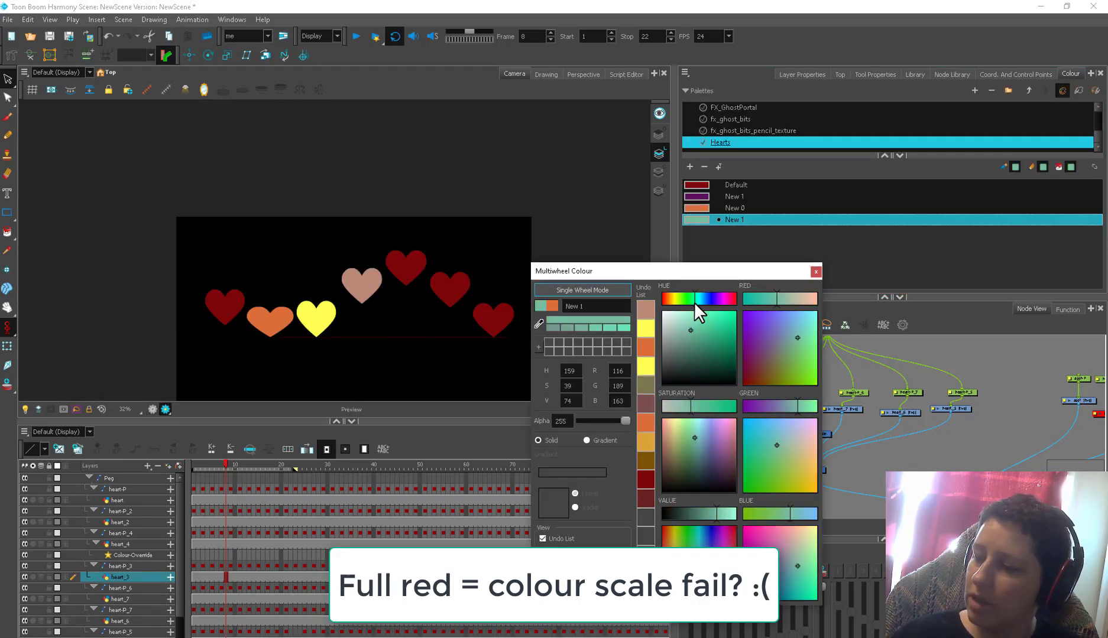
pyautogui.click(816, 271)
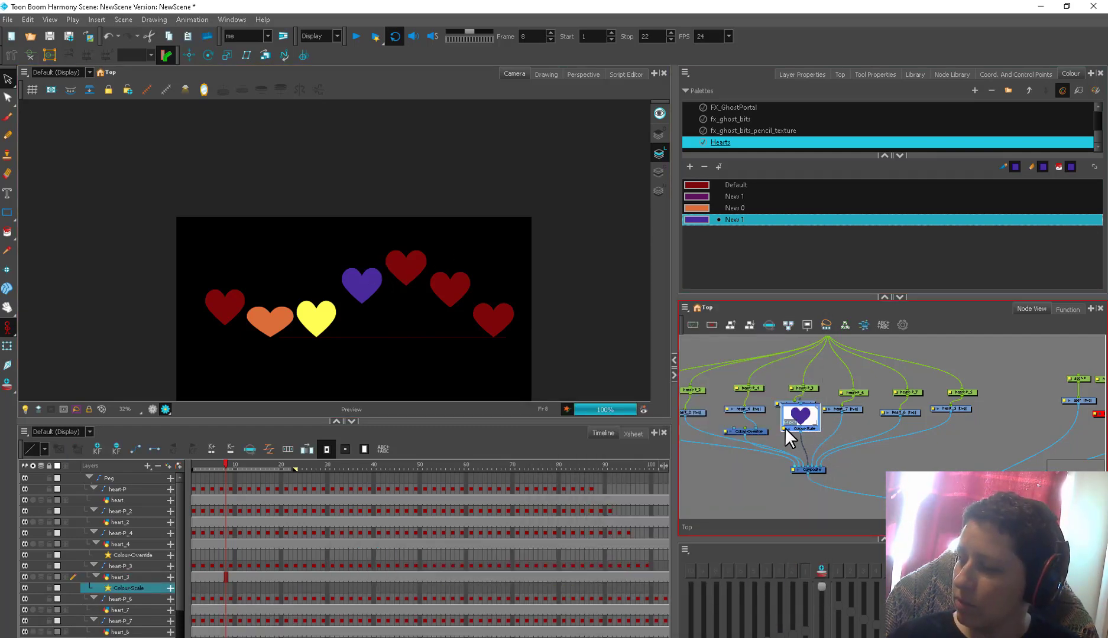
# - Set the Colour-Scale node to Red 0.5, Green 2, Blue 0.7, Hue 0.7, Saturation 1.5
pyautogui.doubleClick(800, 417)
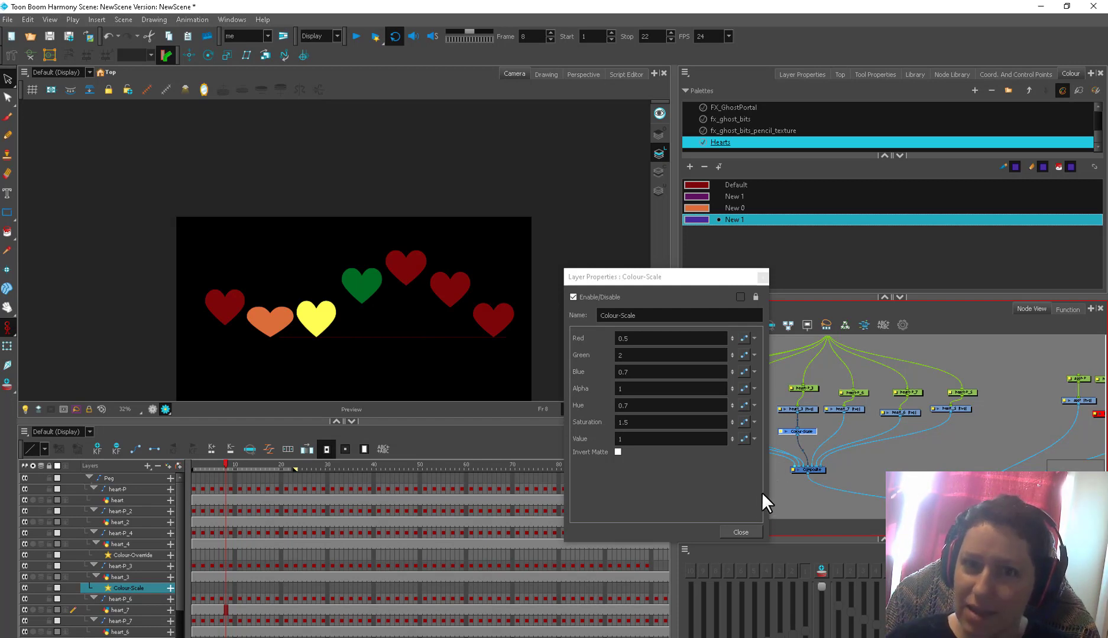
pyautogui.click(740, 532)
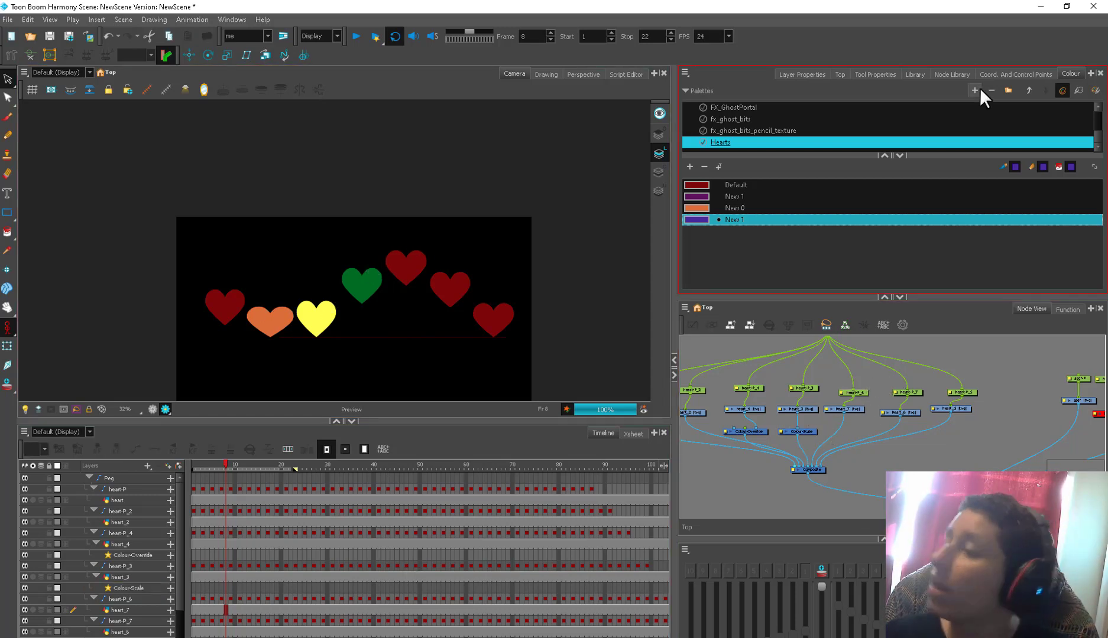
# - Add a Hue-Saturation node to heart_7, enable Colorize and pick a teal tint
pyautogui.click(952, 73)
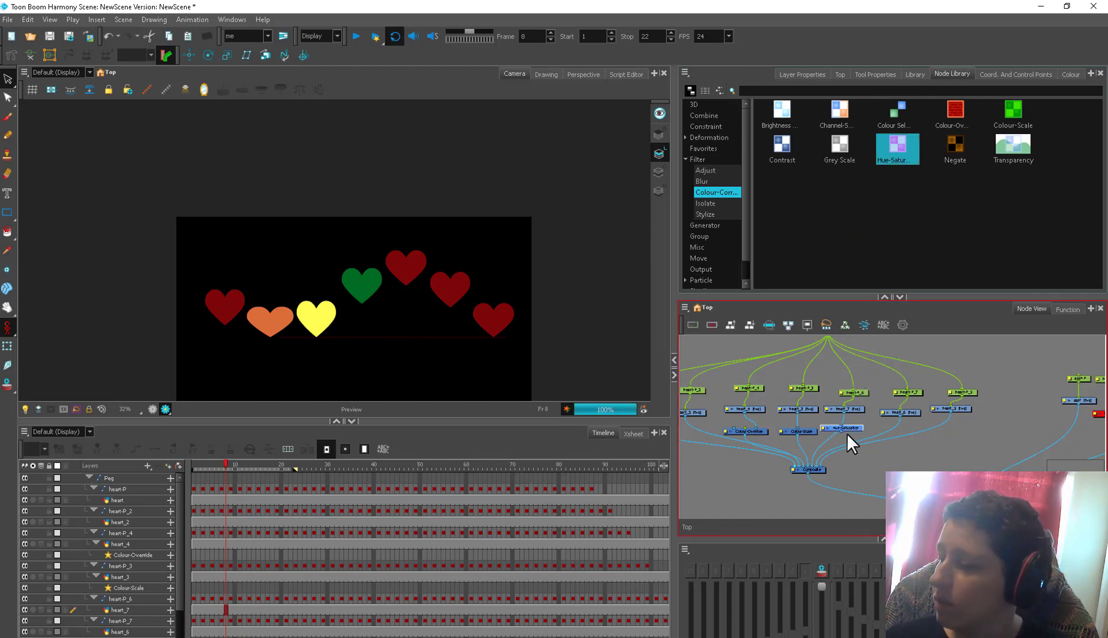
pyautogui.doubleClick(843, 428)
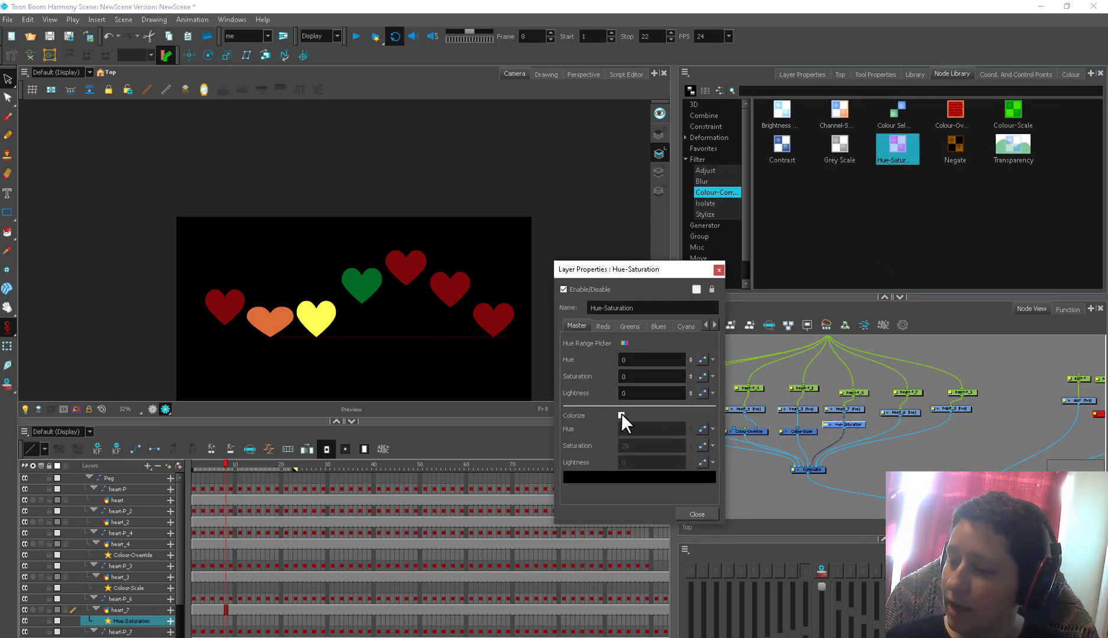
pyautogui.click(620, 416)
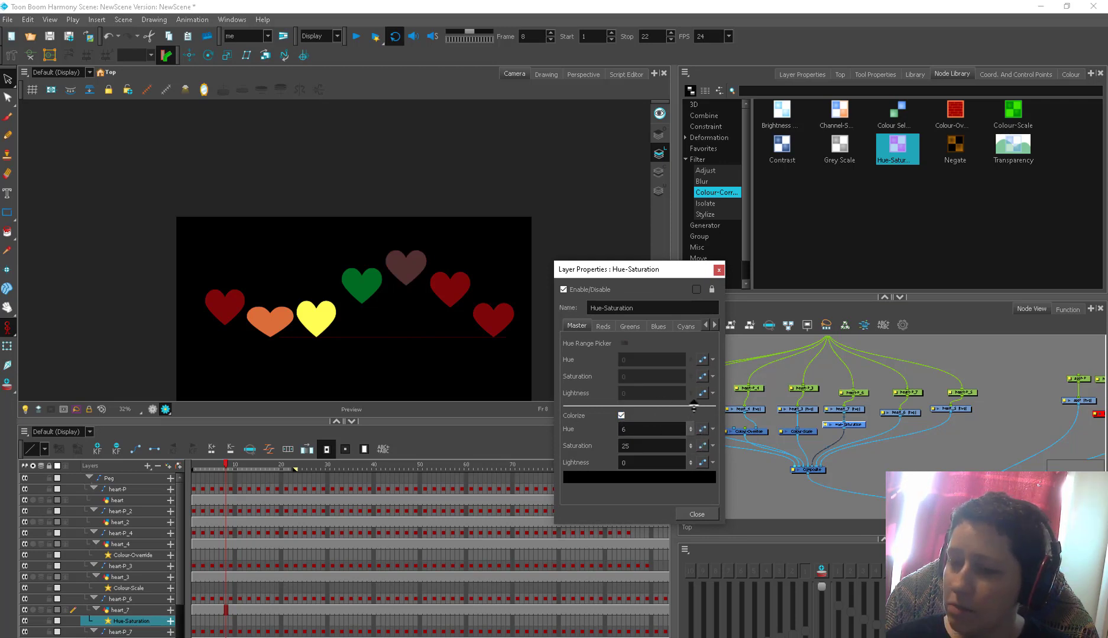
pyautogui.click(639, 477)
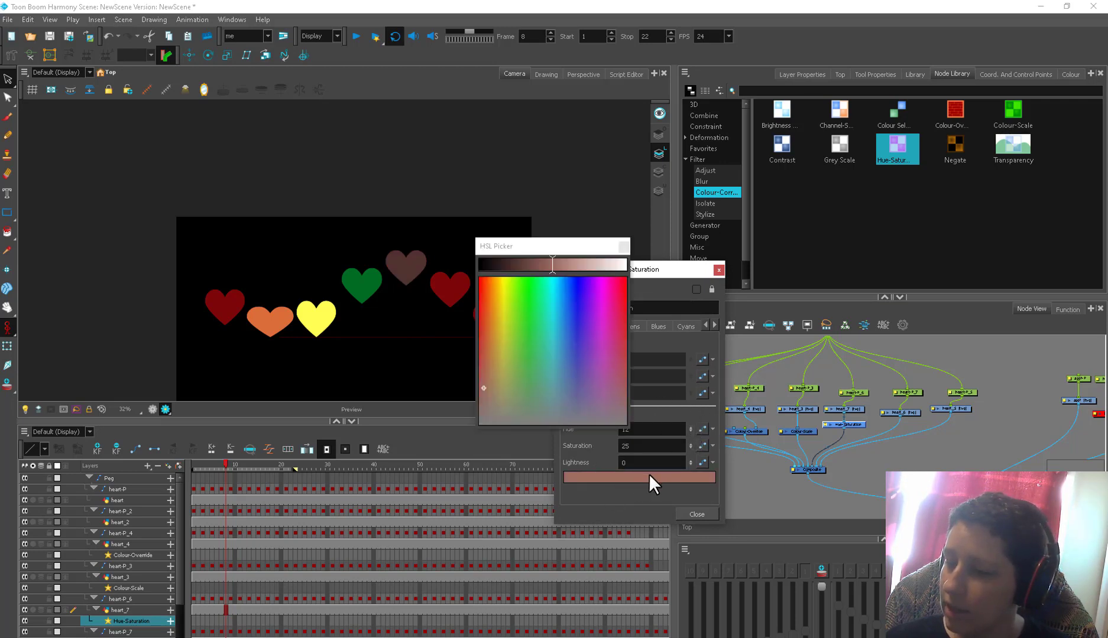
pyautogui.click(574, 335)
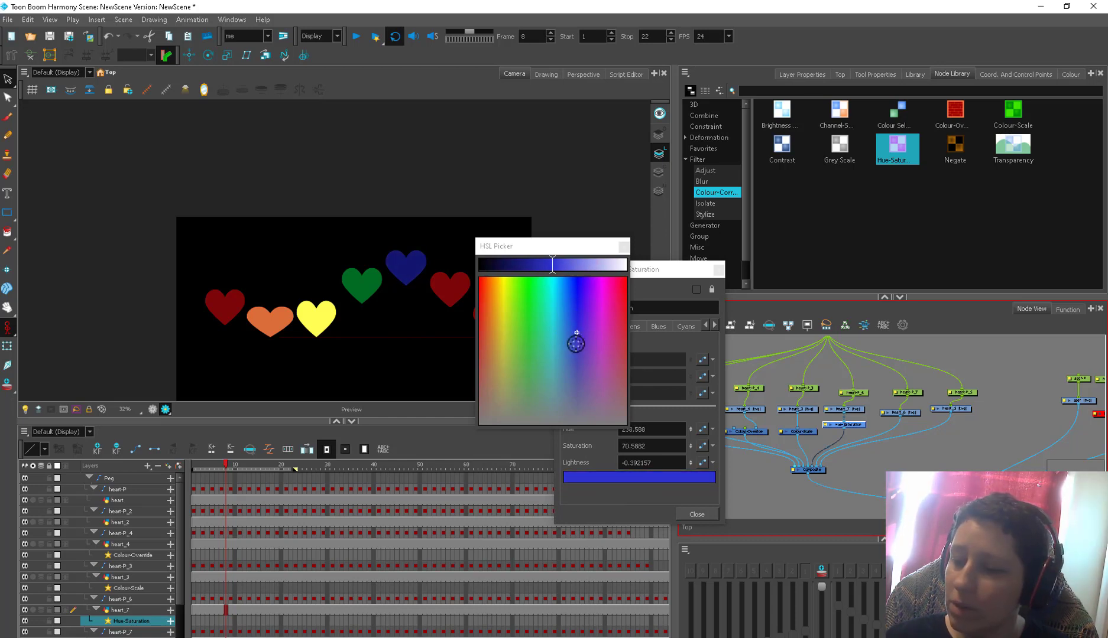
pyautogui.moveTo(576, 342); pyautogui.dragTo(583, 341)
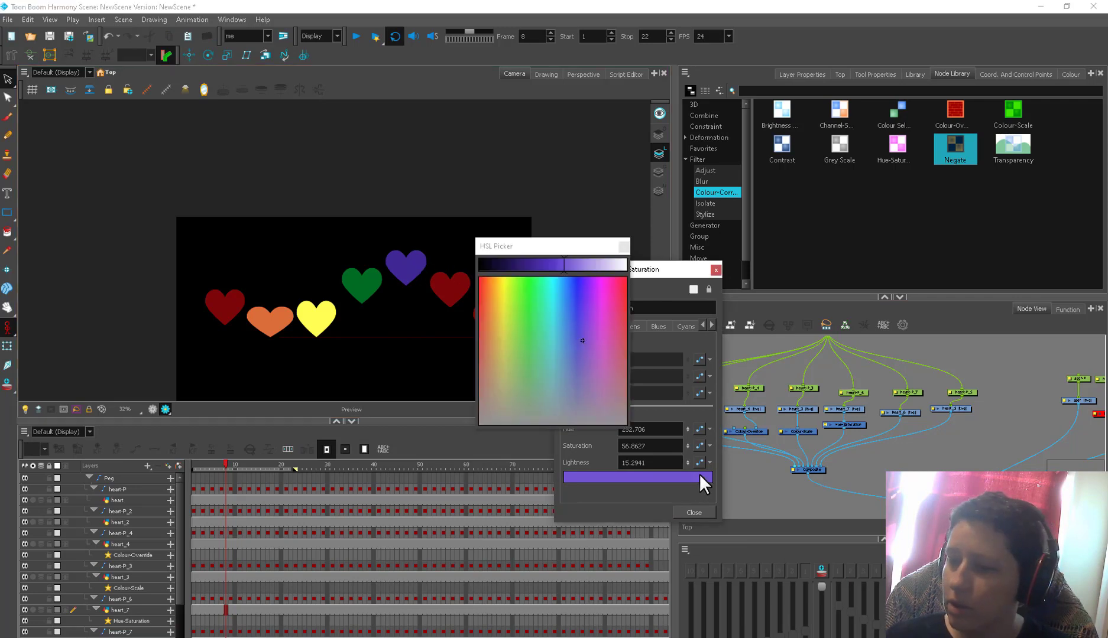
pyautogui.click(557, 344)
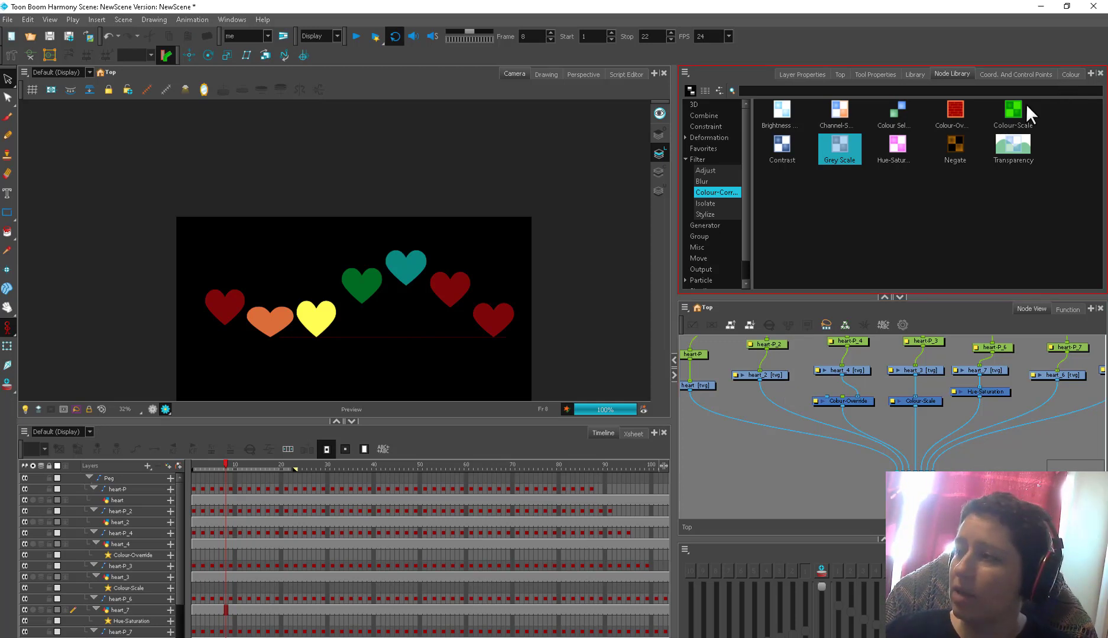
# - Show the Hearts palette with its red, orange and purple swatches
pyautogui.click(1070, 74)
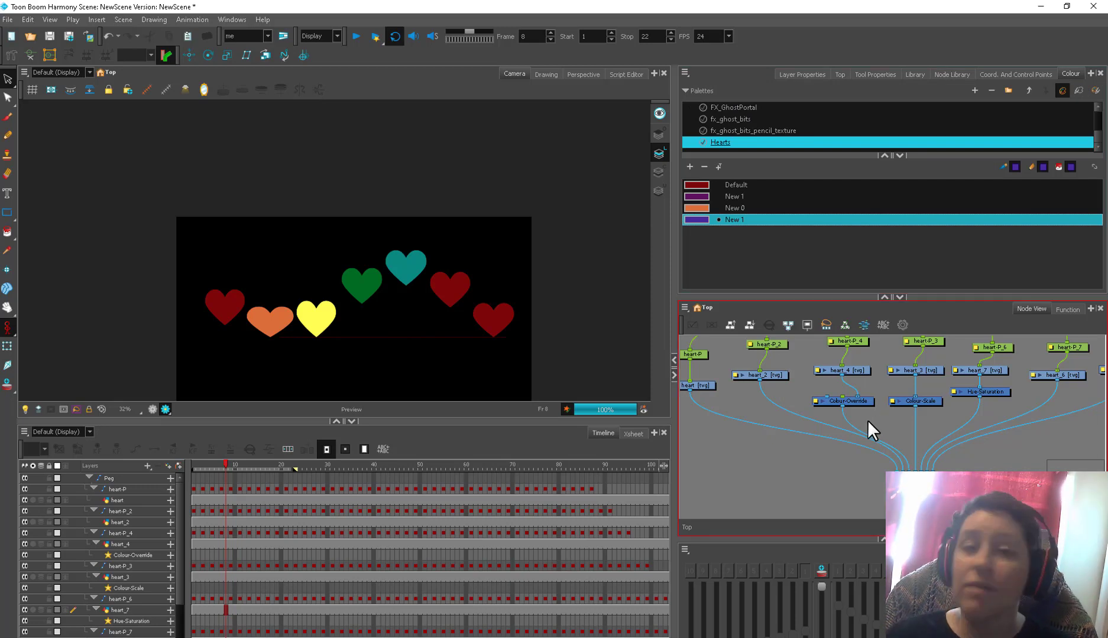
pyautogui.moveTo(855, 437)
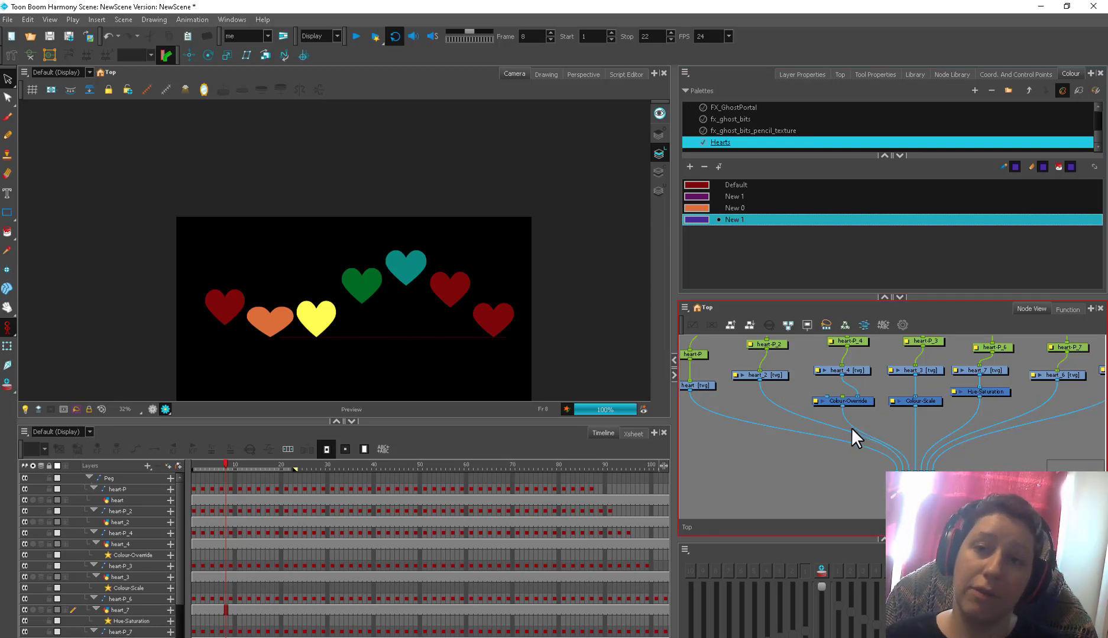
pyautogui.moveTo(849, 444)
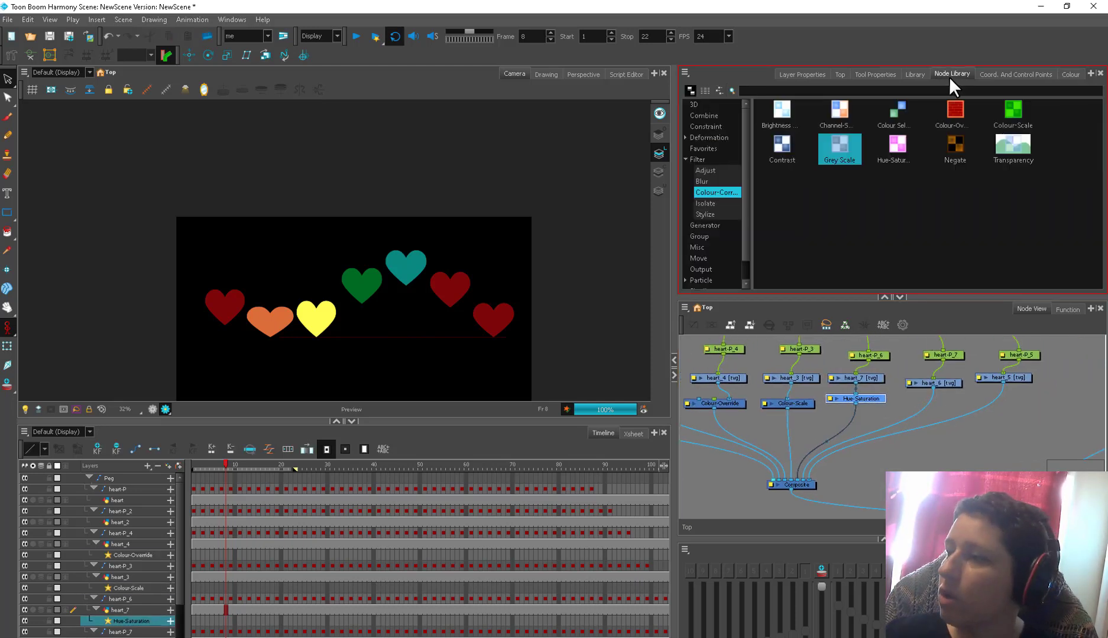
pyautogui.moveTo(854, 226)
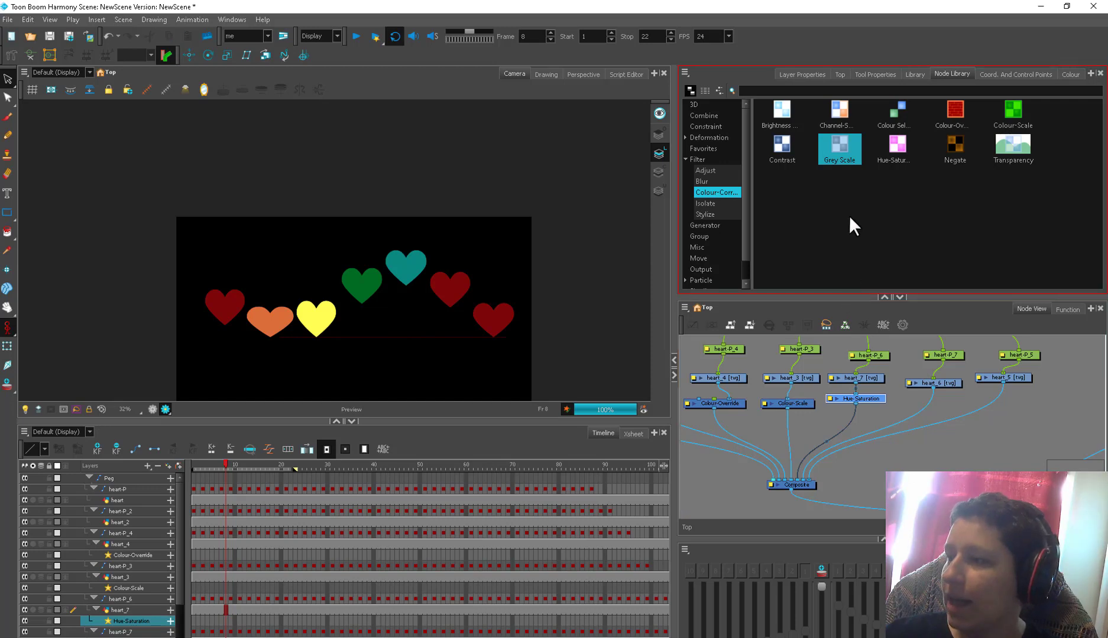
pyautogui.moveTo(892, 195)
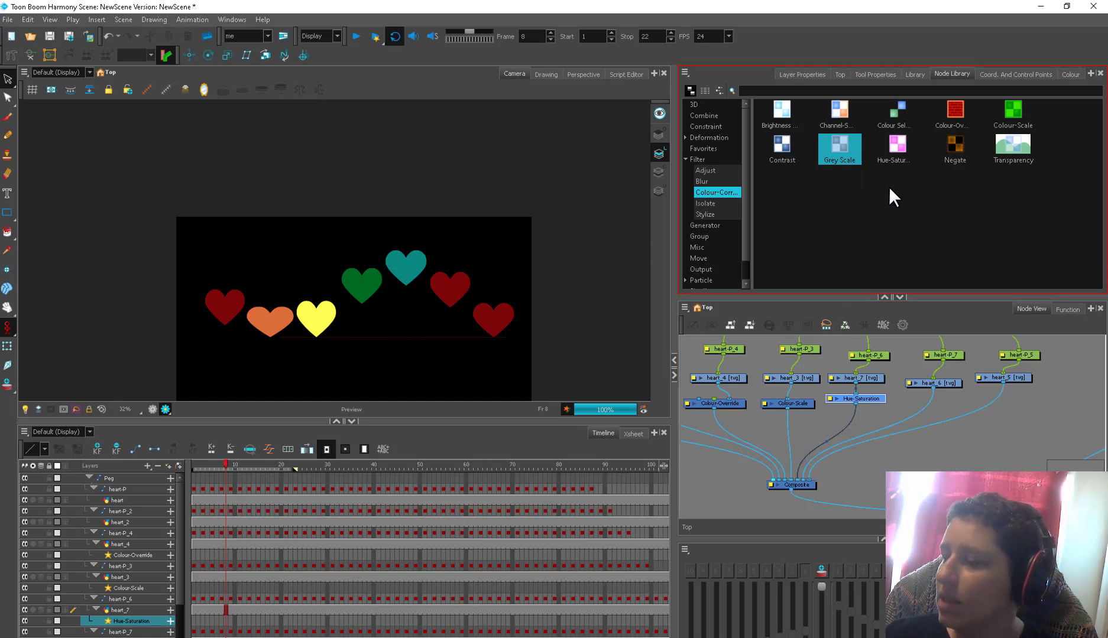
# - Colourise the sixth heart blue with a new Hue-Saturation node, then open Hue-Saturation_2
pyautogui.moveTo(894, 145); pyautogui.dragTo(912, 411)
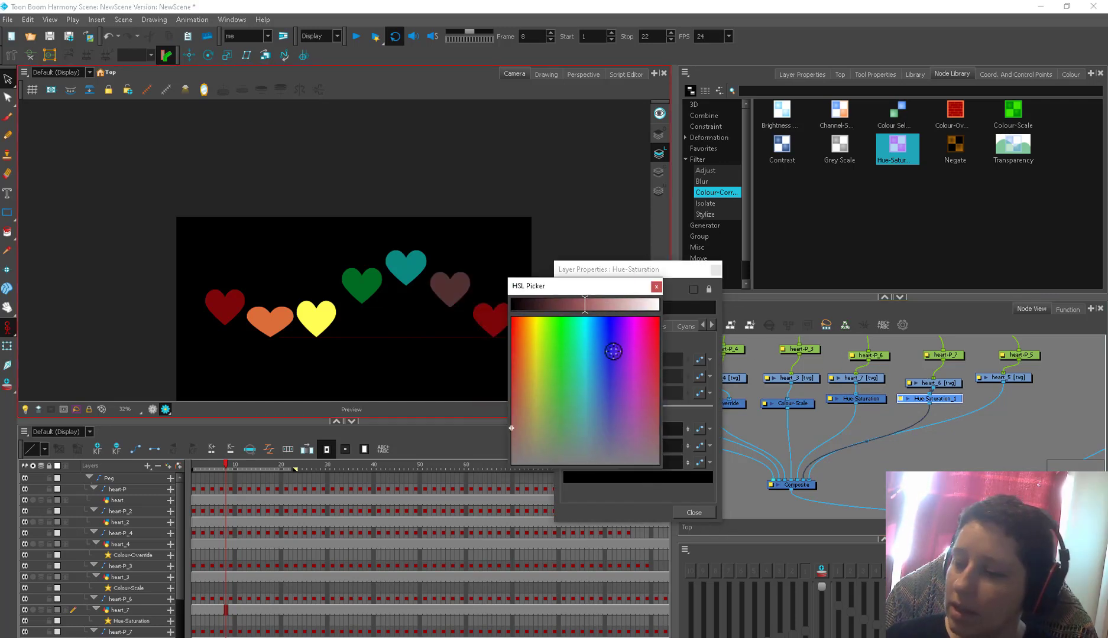
pyautogui.click(604, 364)
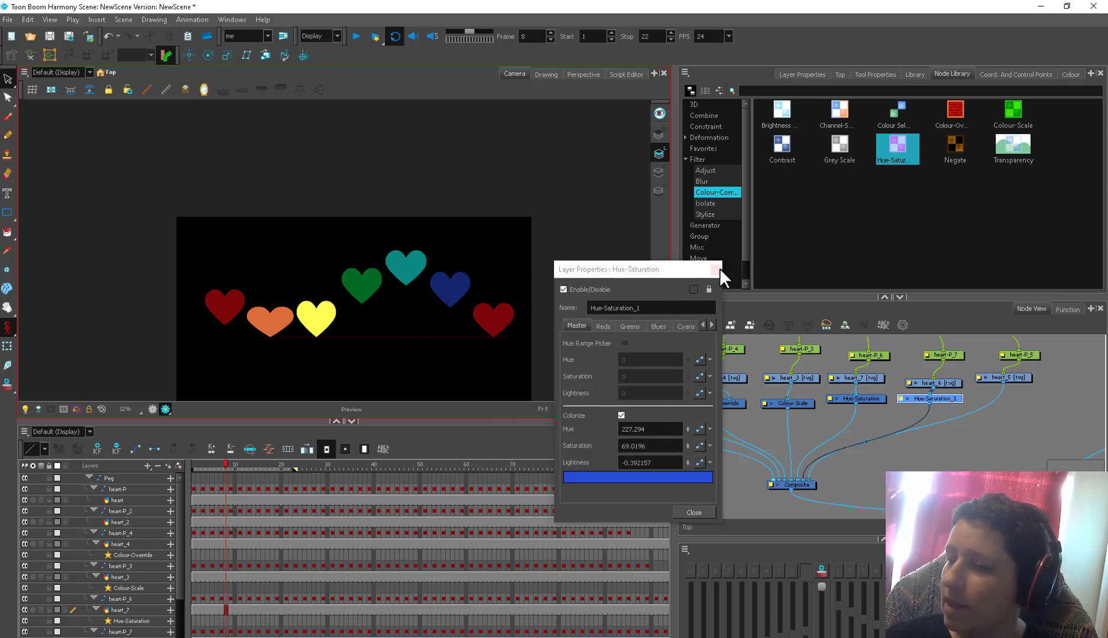
pyautogui.click(693, 512)
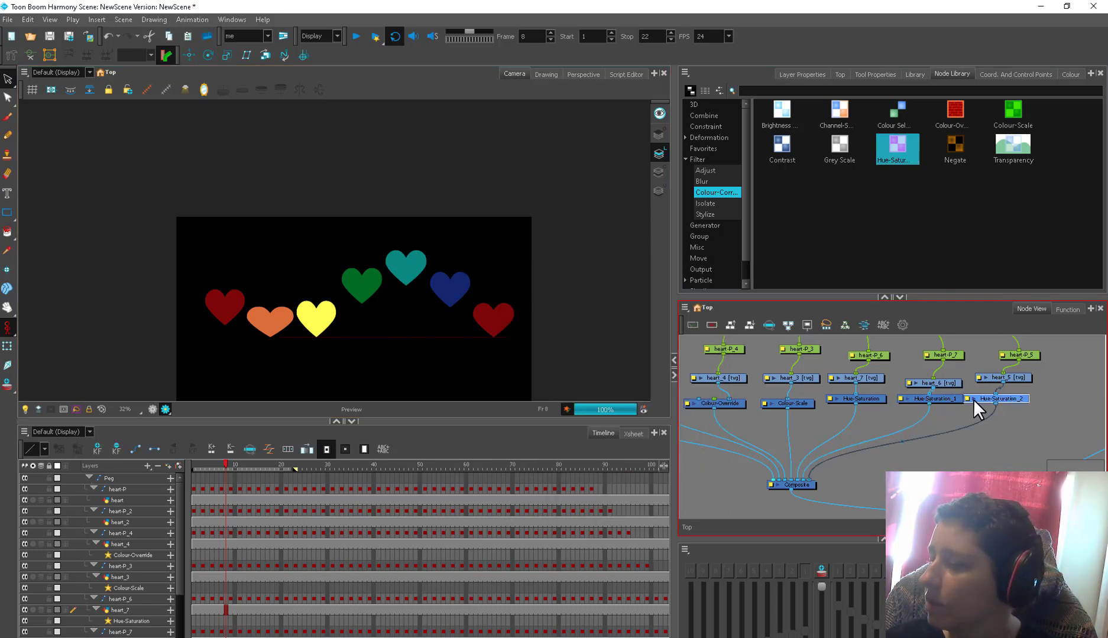
pyautogui.doubleClick(1002, 398)
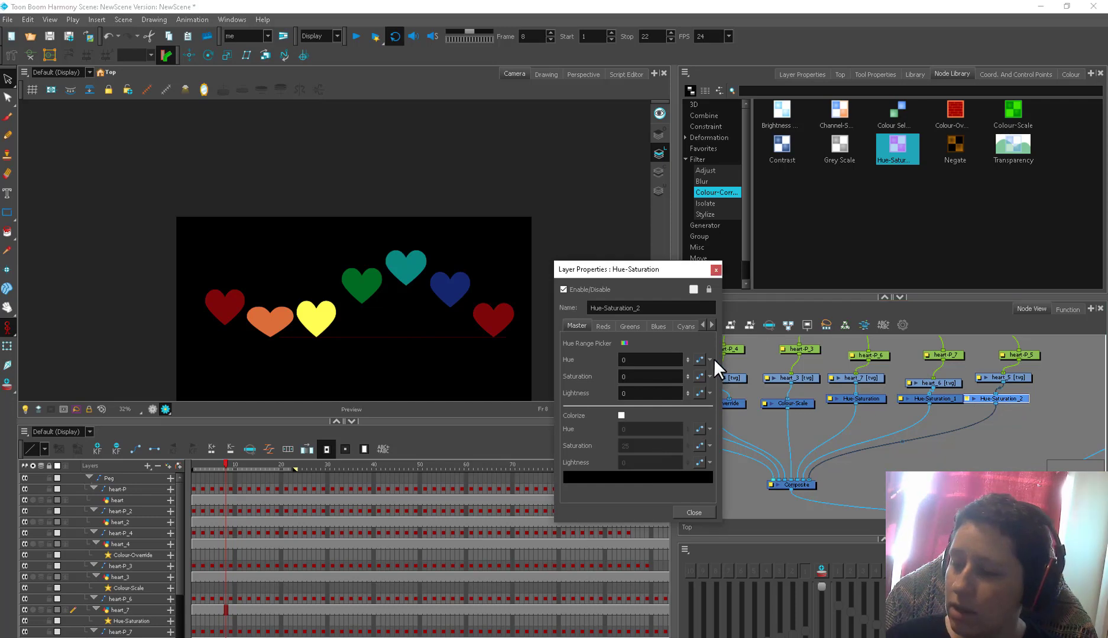
pyautogui.click(715, 270)
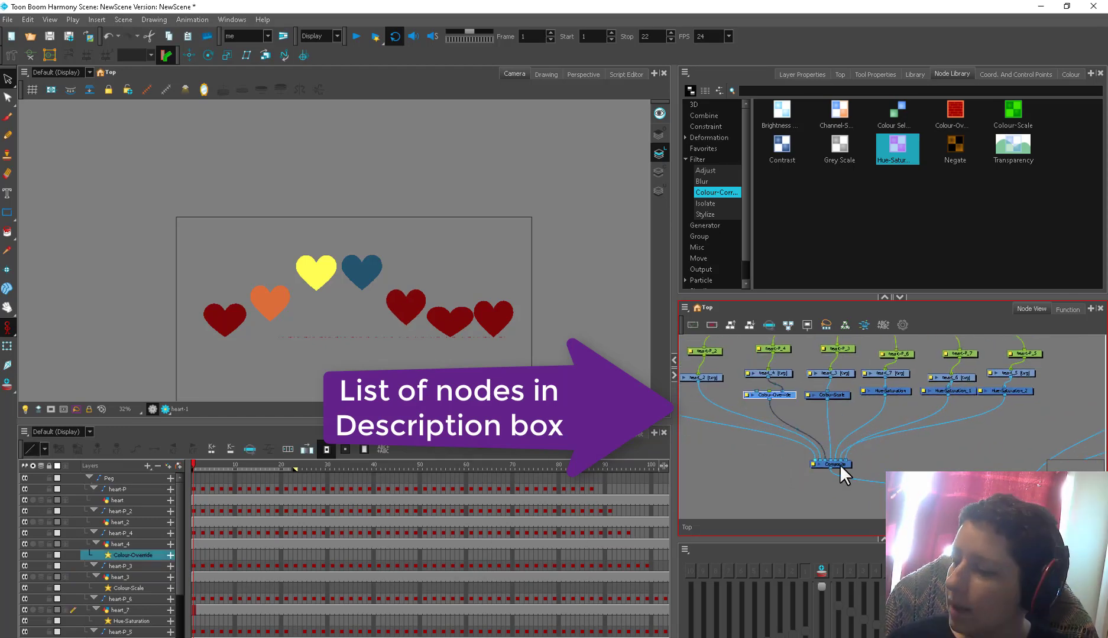
# - Show the colour palette and render the seven red-to-purple hearts for playback
pyautogui.click(1070, 74)
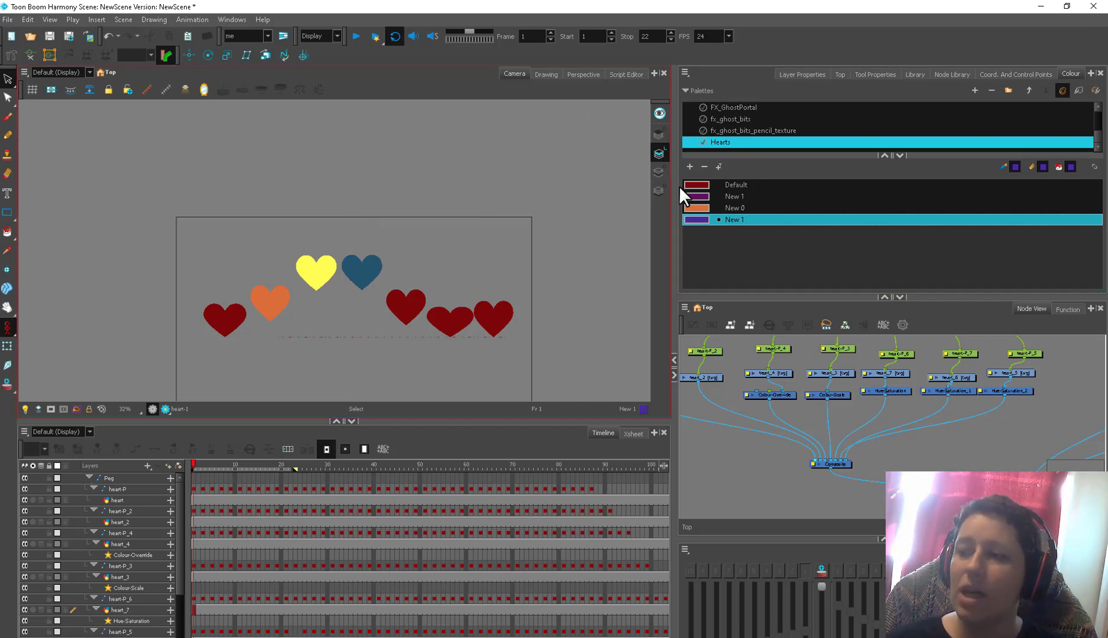
pyautogui.moveTo(124, 19)
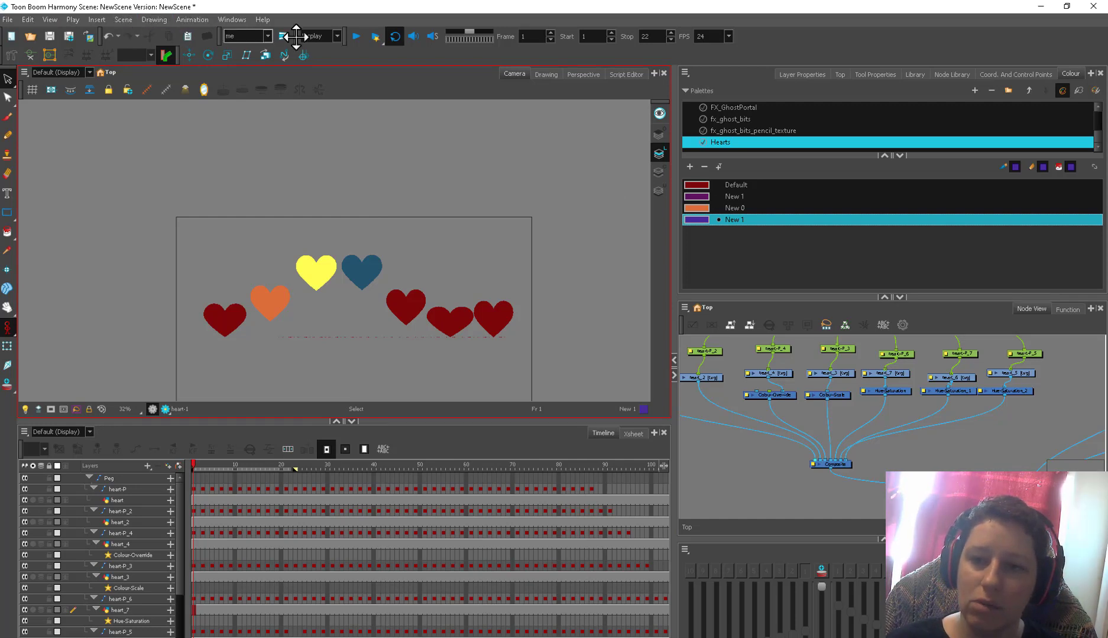
pyautogui.click(360, 36)
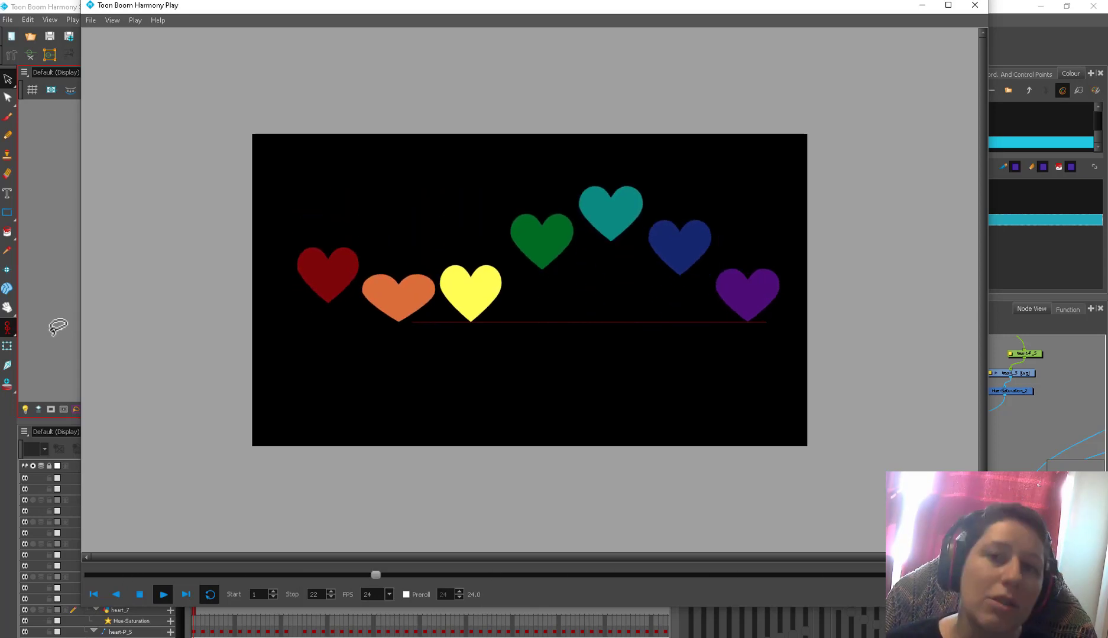
# - Play the rendered hearts animation, then close the Harmony Play window
pyautogui.click(164, 592)
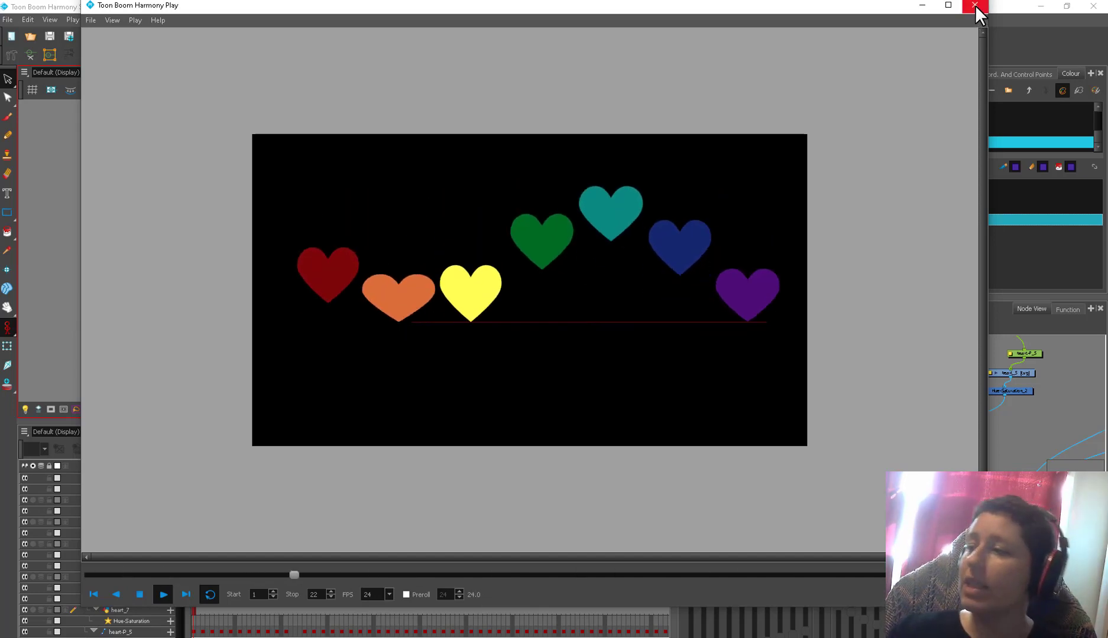
pyautogui.click(971, 6)
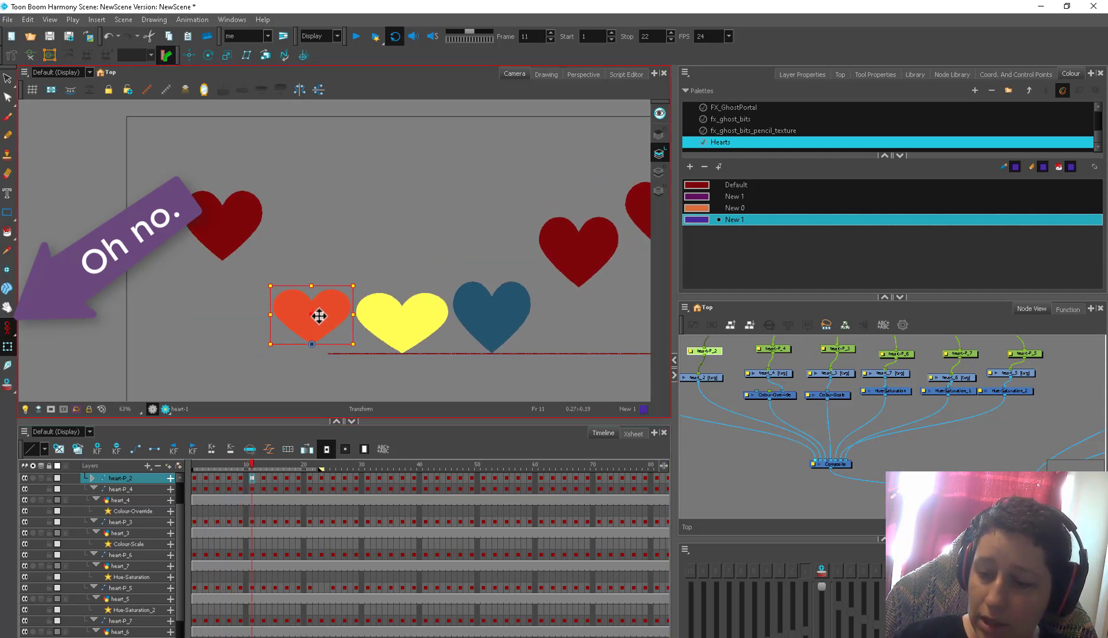
# - Adjust heart-P_2's jump keyframe, return to frame 1 and play the wave
pyautogui.click(256, 463)
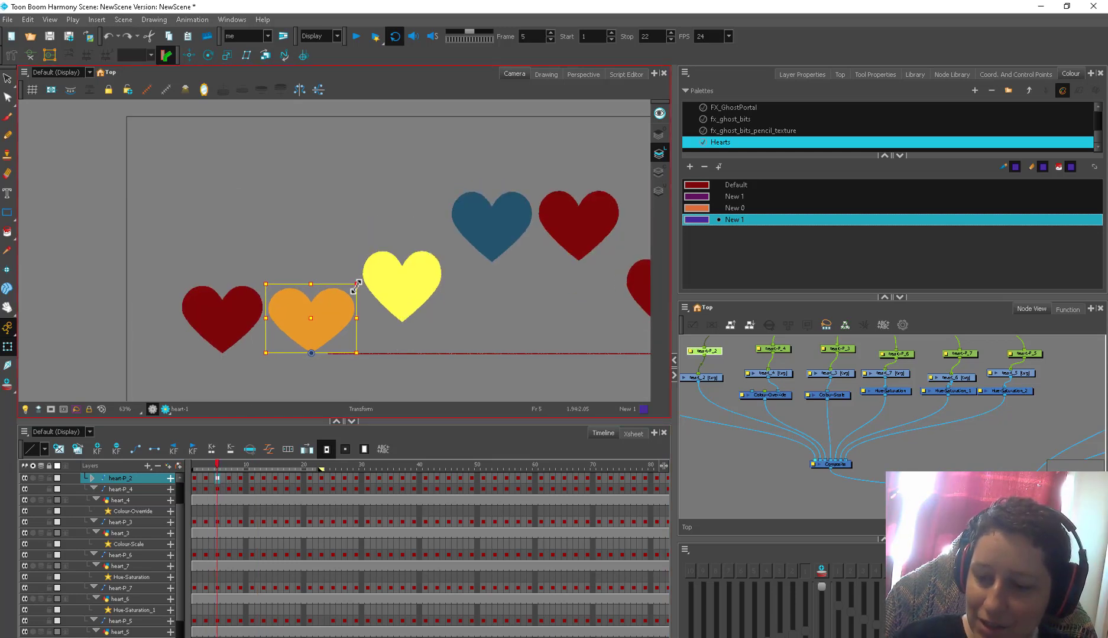
pyautogui.click(190, 467)
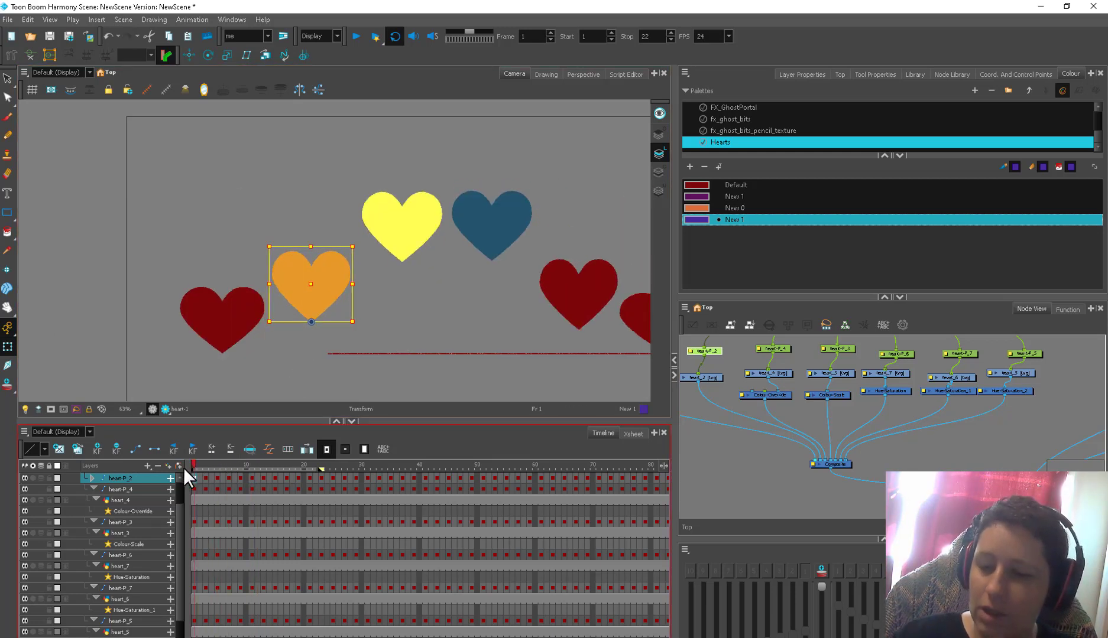
pyautogui.click(354, 36)
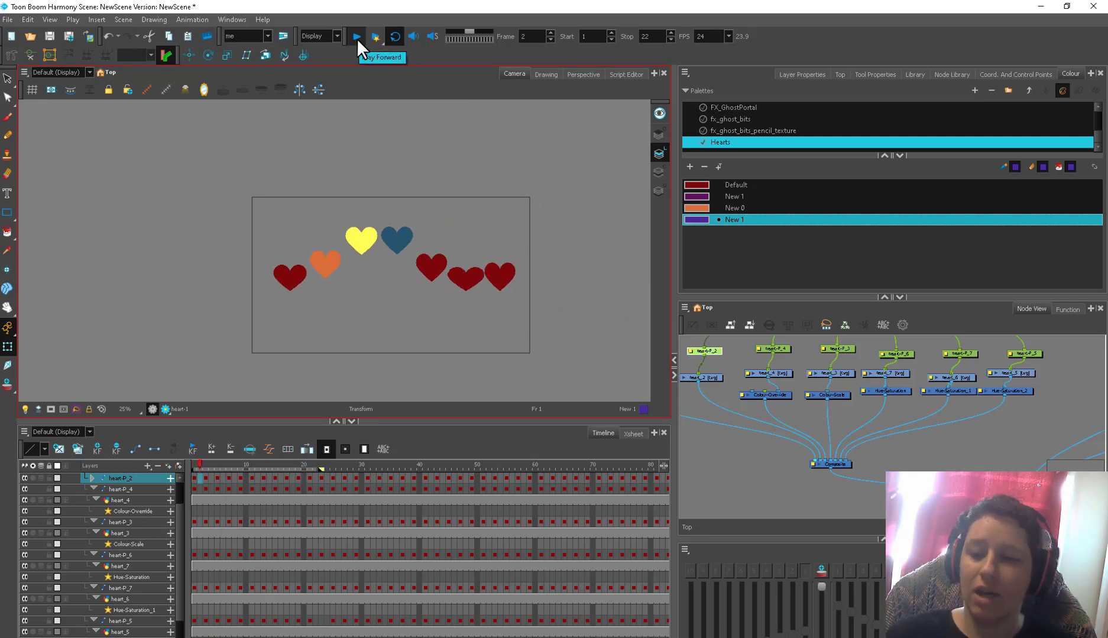
pyautogui.click(356, 36)
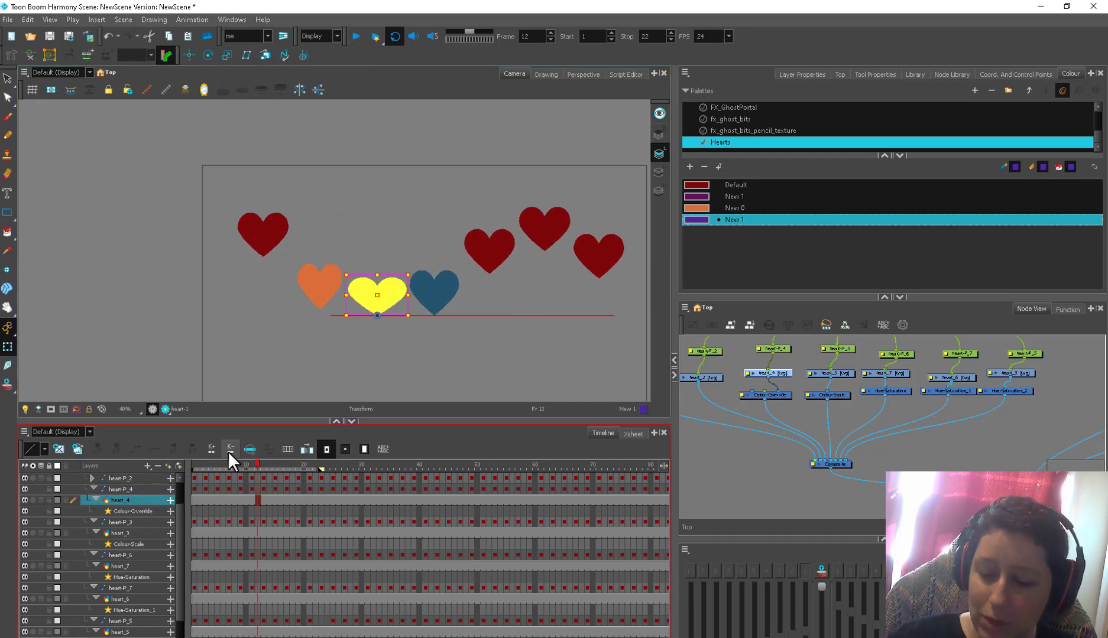
# - Set keyframes for the yellow heart's jump and play the wave to check it
pyautogui.click(212, 466)
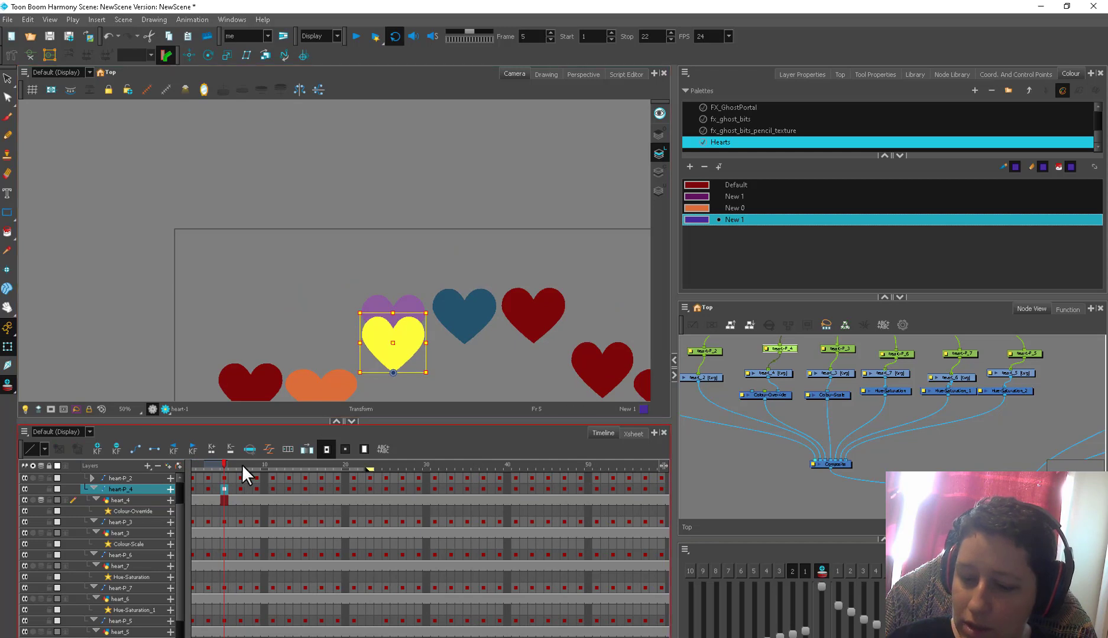
pyautogui.click(292, 469)
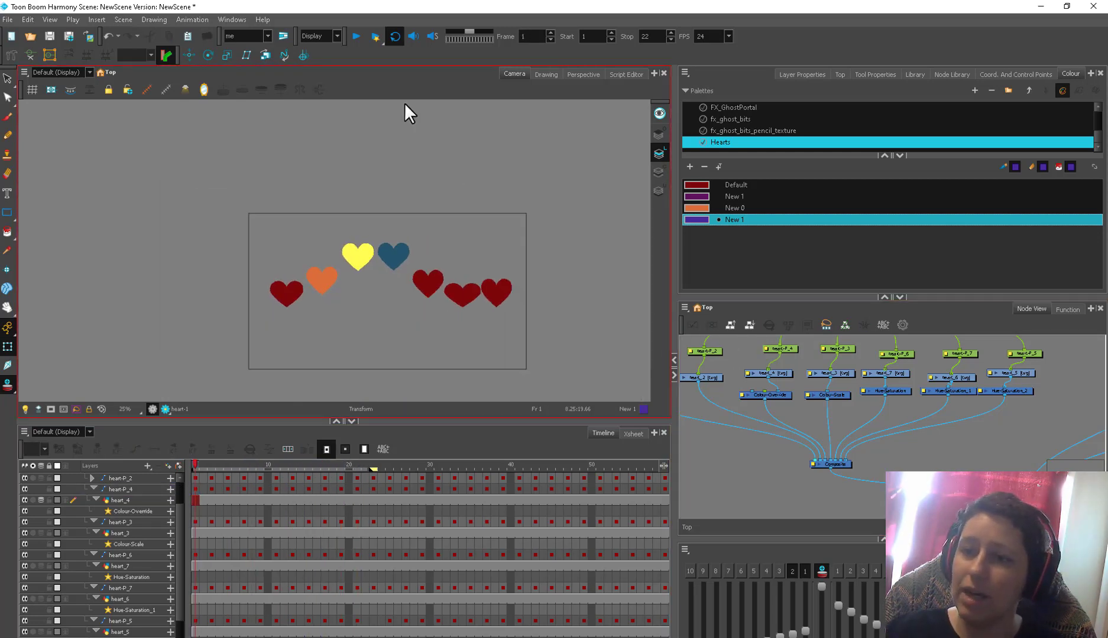
pyautogui.click(357, 36)
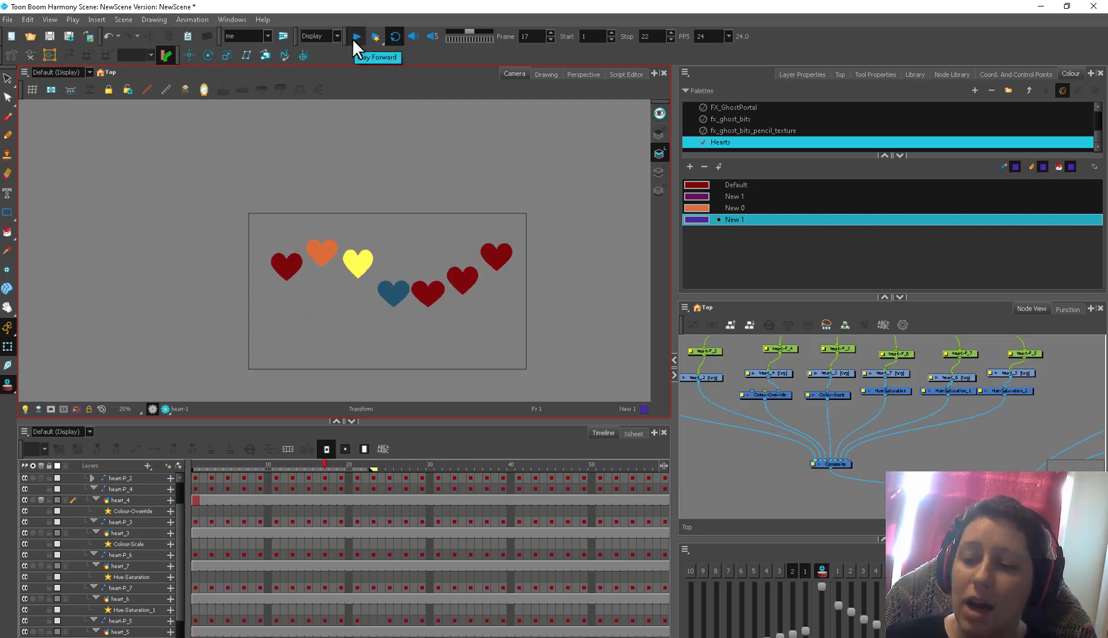
pyautogui.click(354, 36)
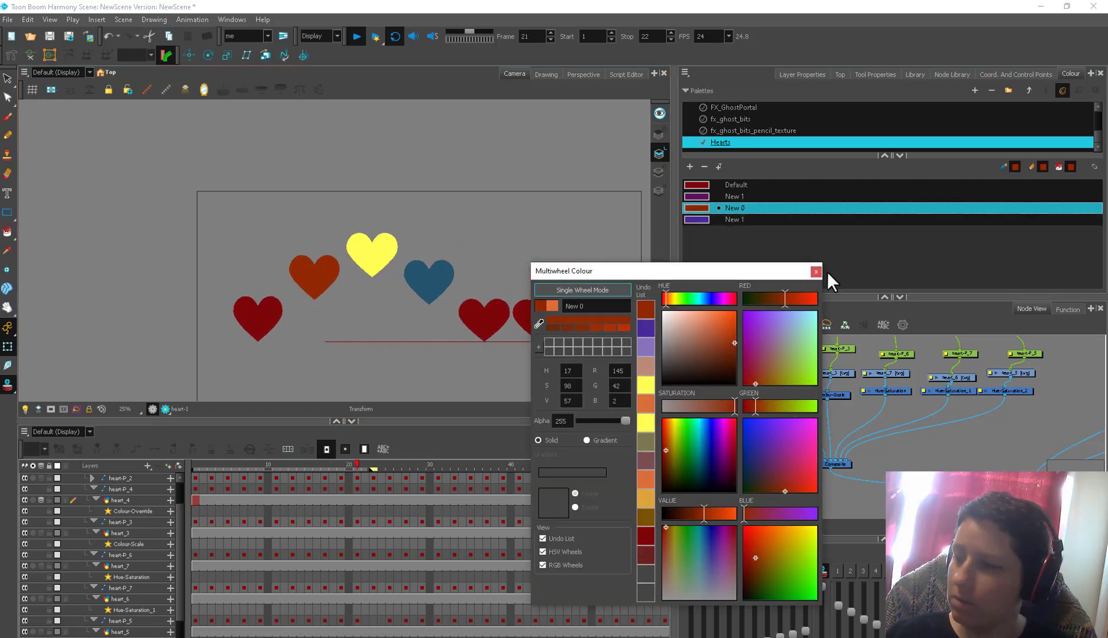
# - Close the Multiwheel Colour window, keeping the heart's red-orange colour
pyautogui.click(815, 272)
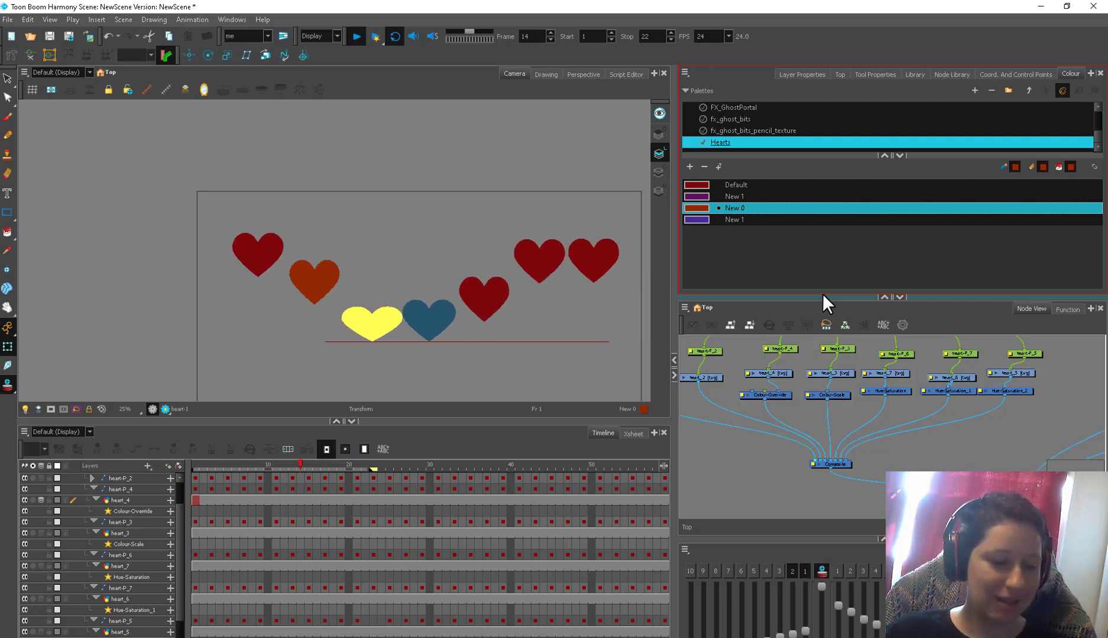
pyautogui.click(331, 466)
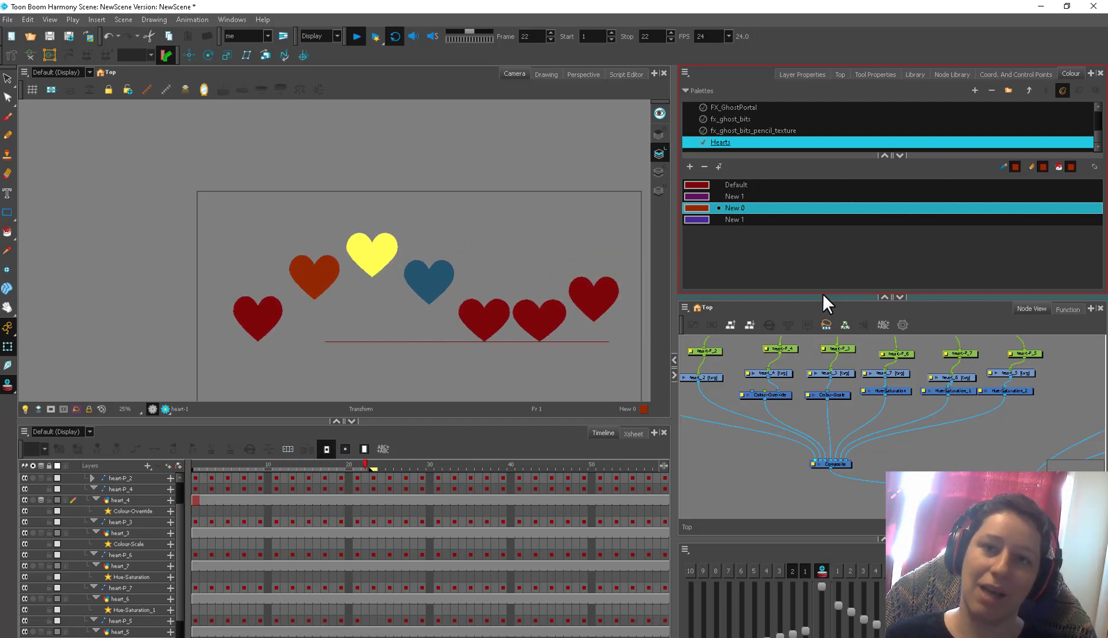
pyautogui.click(219, 467)
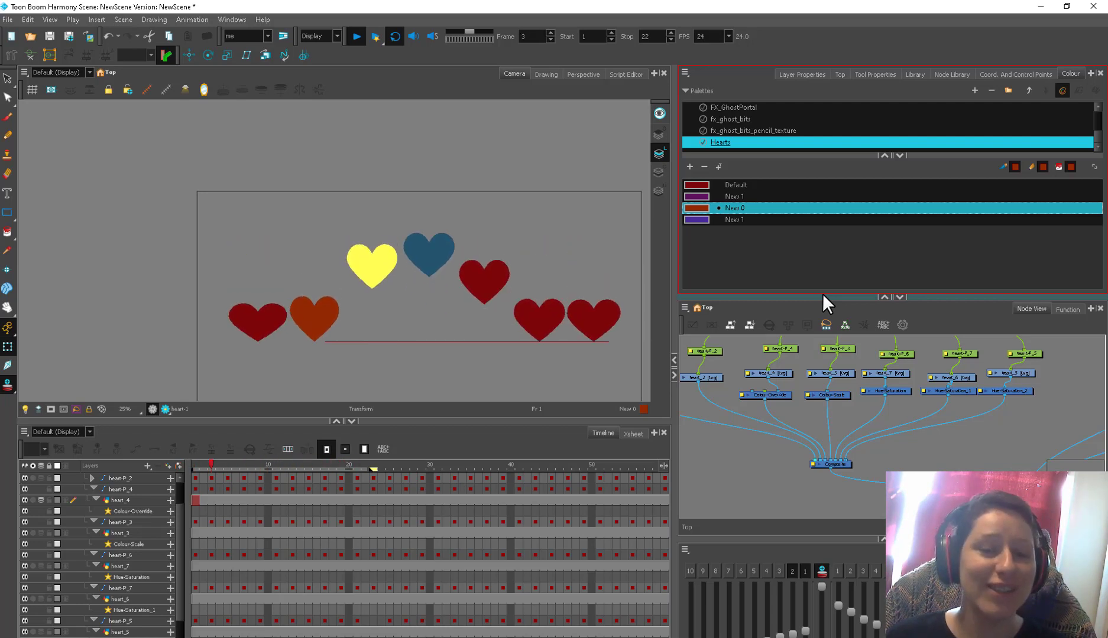
pyautogui.click(354, 37)
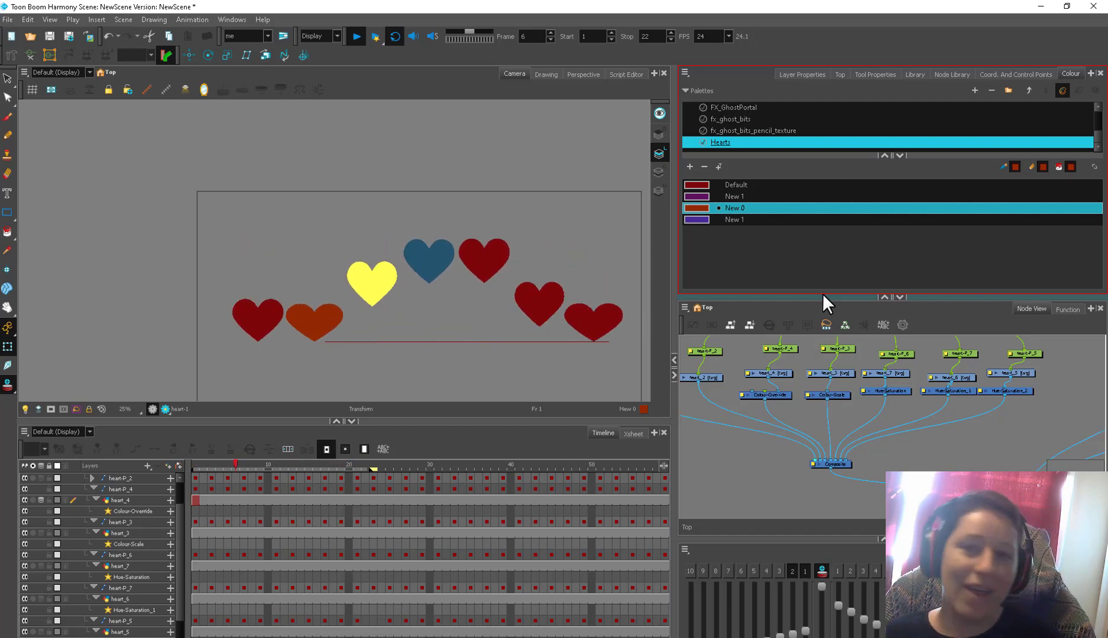